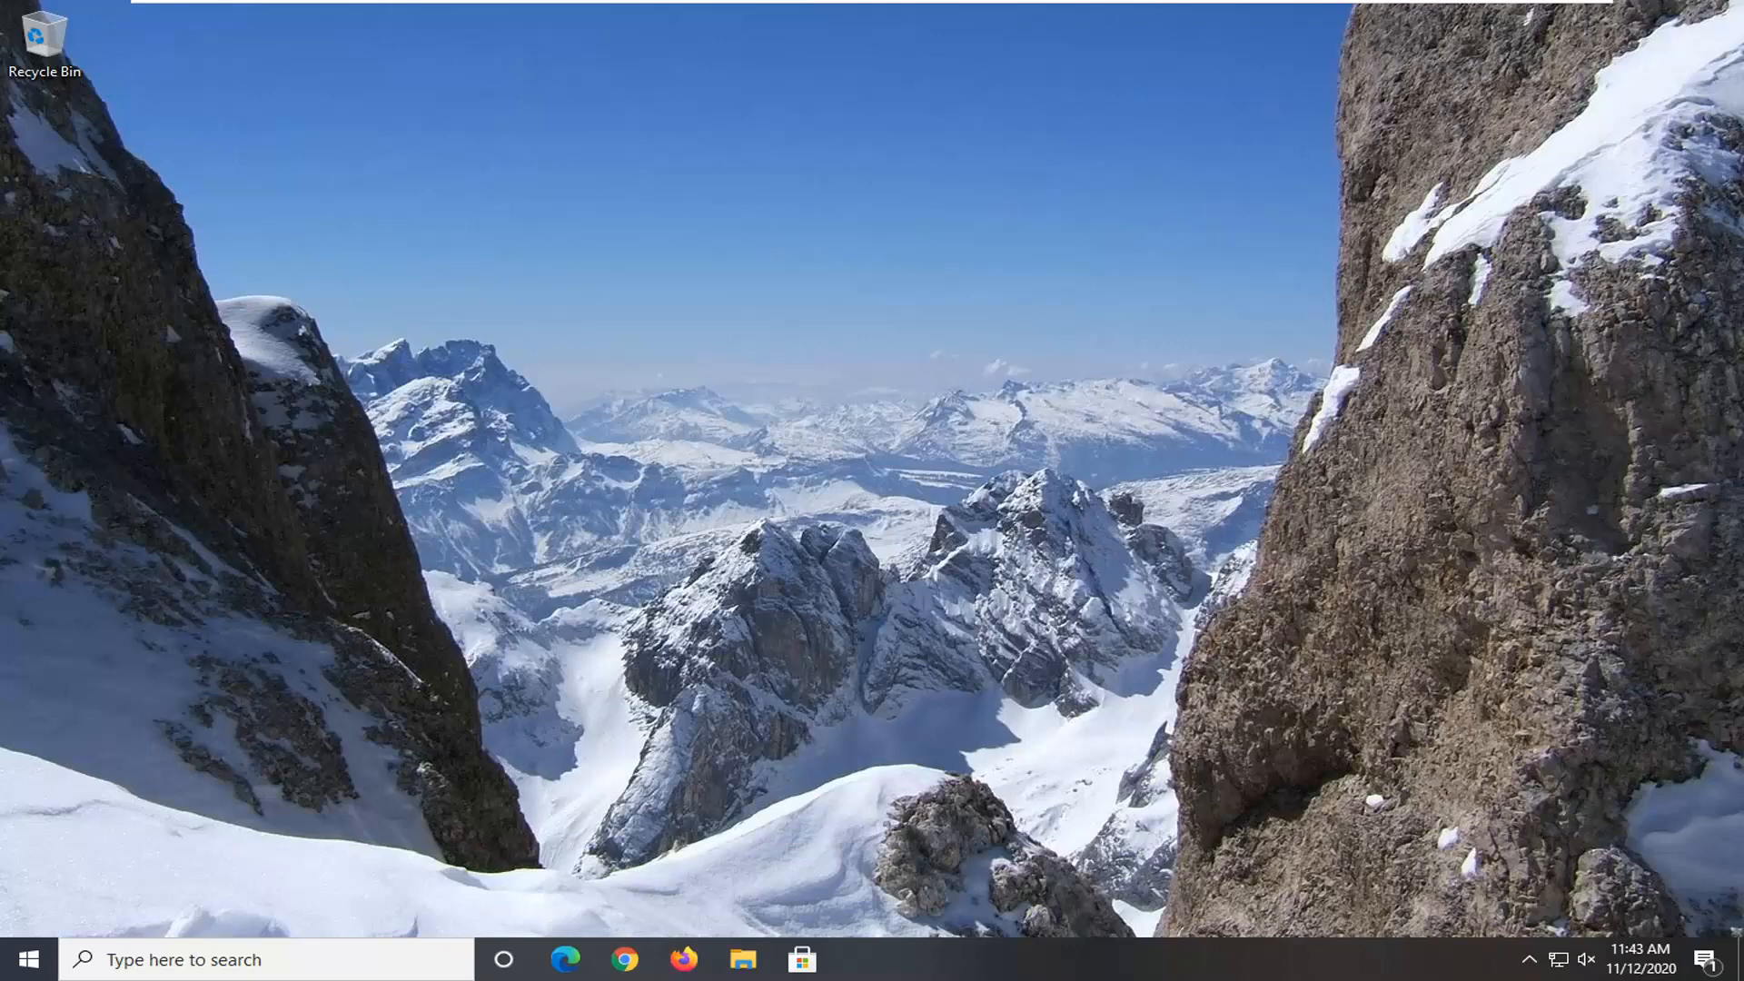
{"action": "mouse_move", "coordinate": [205, 584]}
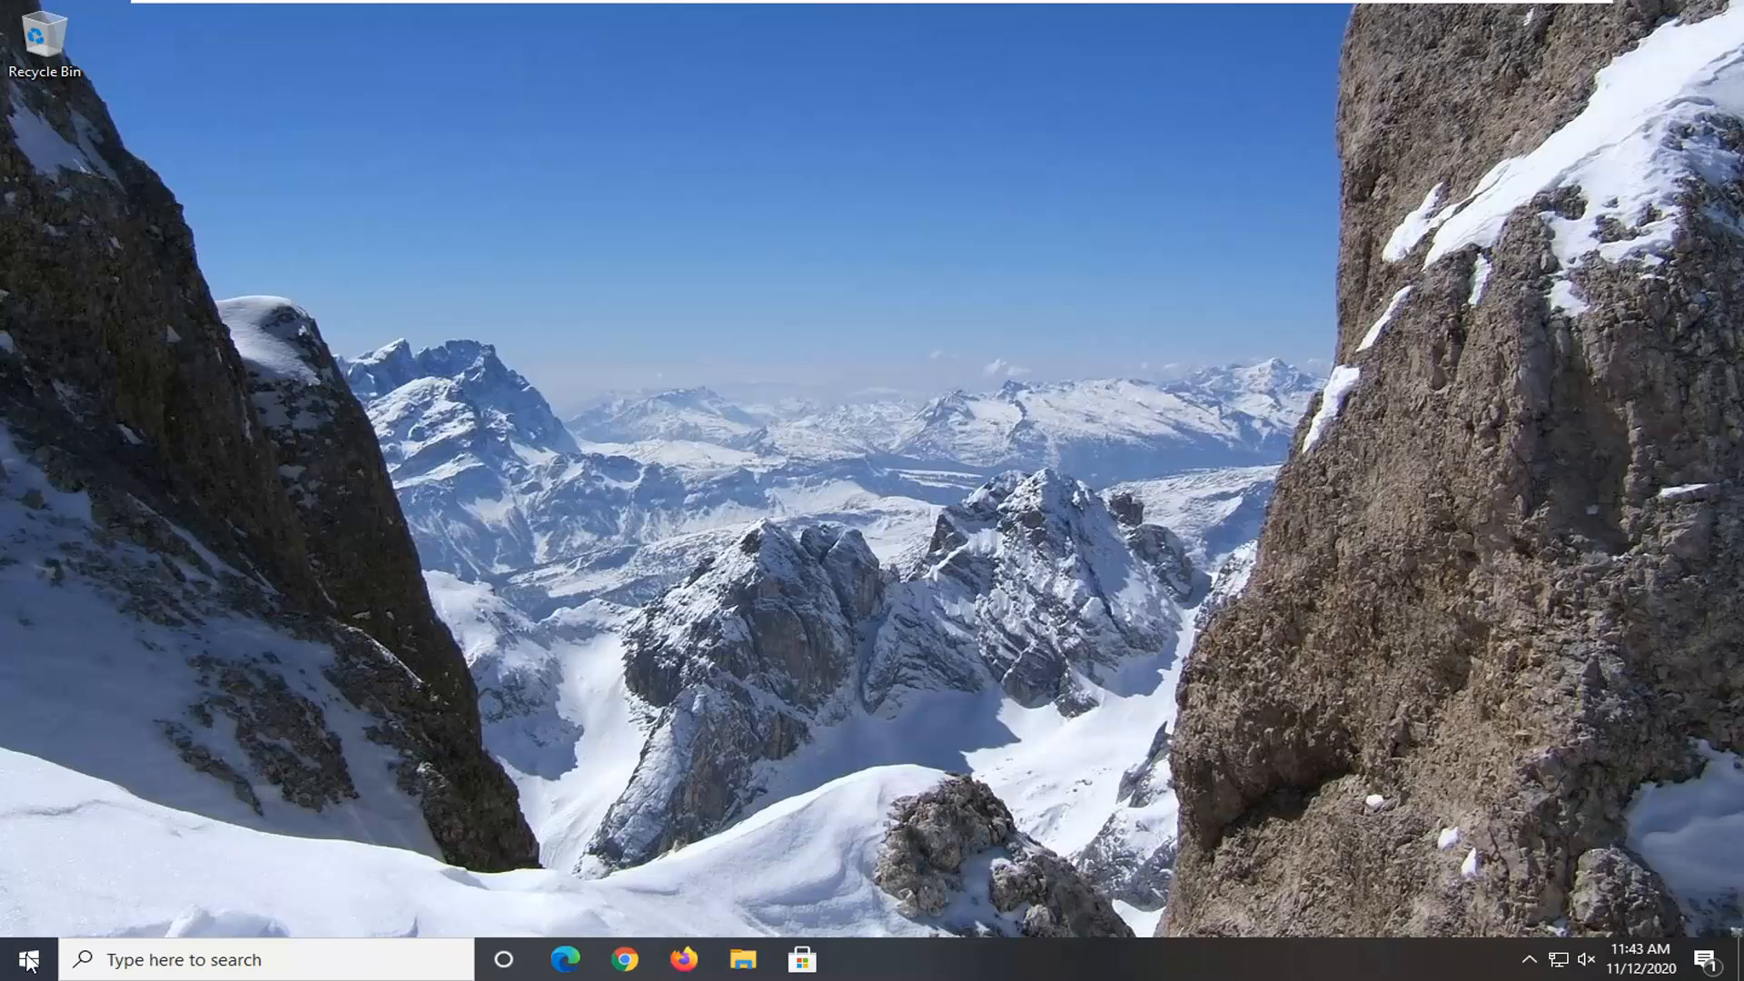
Search 'cmd' from Start and launch Command Prompt with Run as administrator
{"action": "type", "text": "c"}
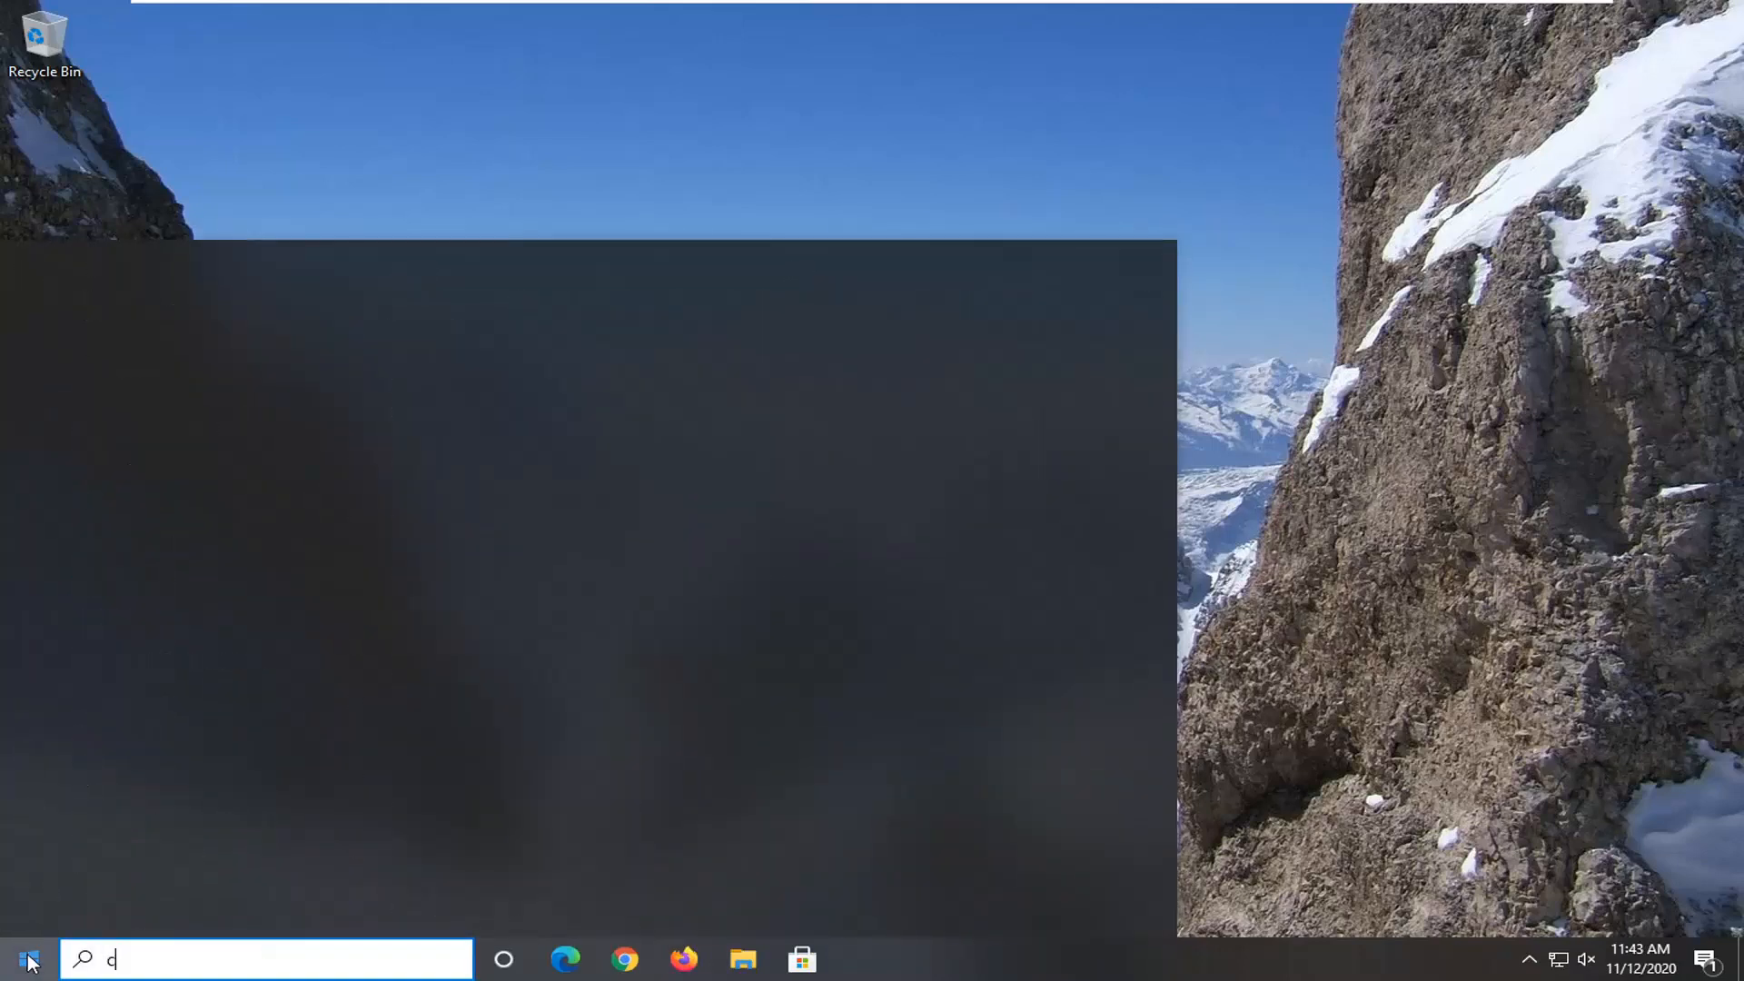
{"action": "type", "text": "md"}
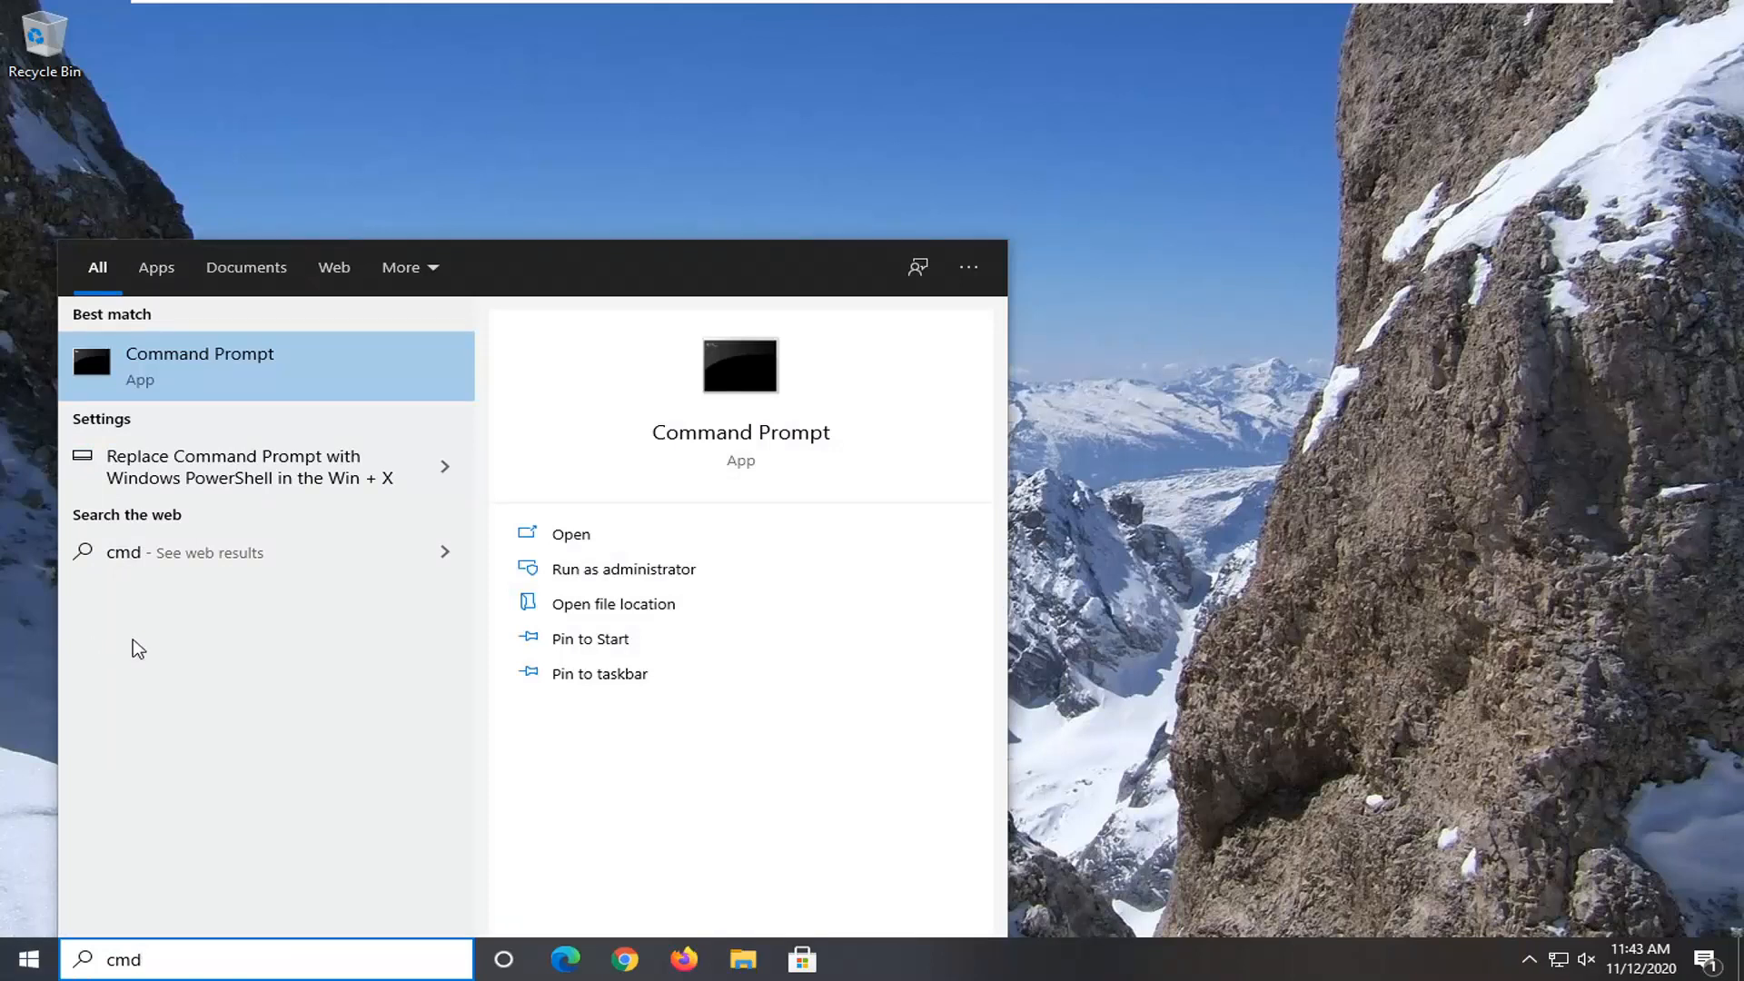
{"action": "right_click", "coordinate": [199, 365]}
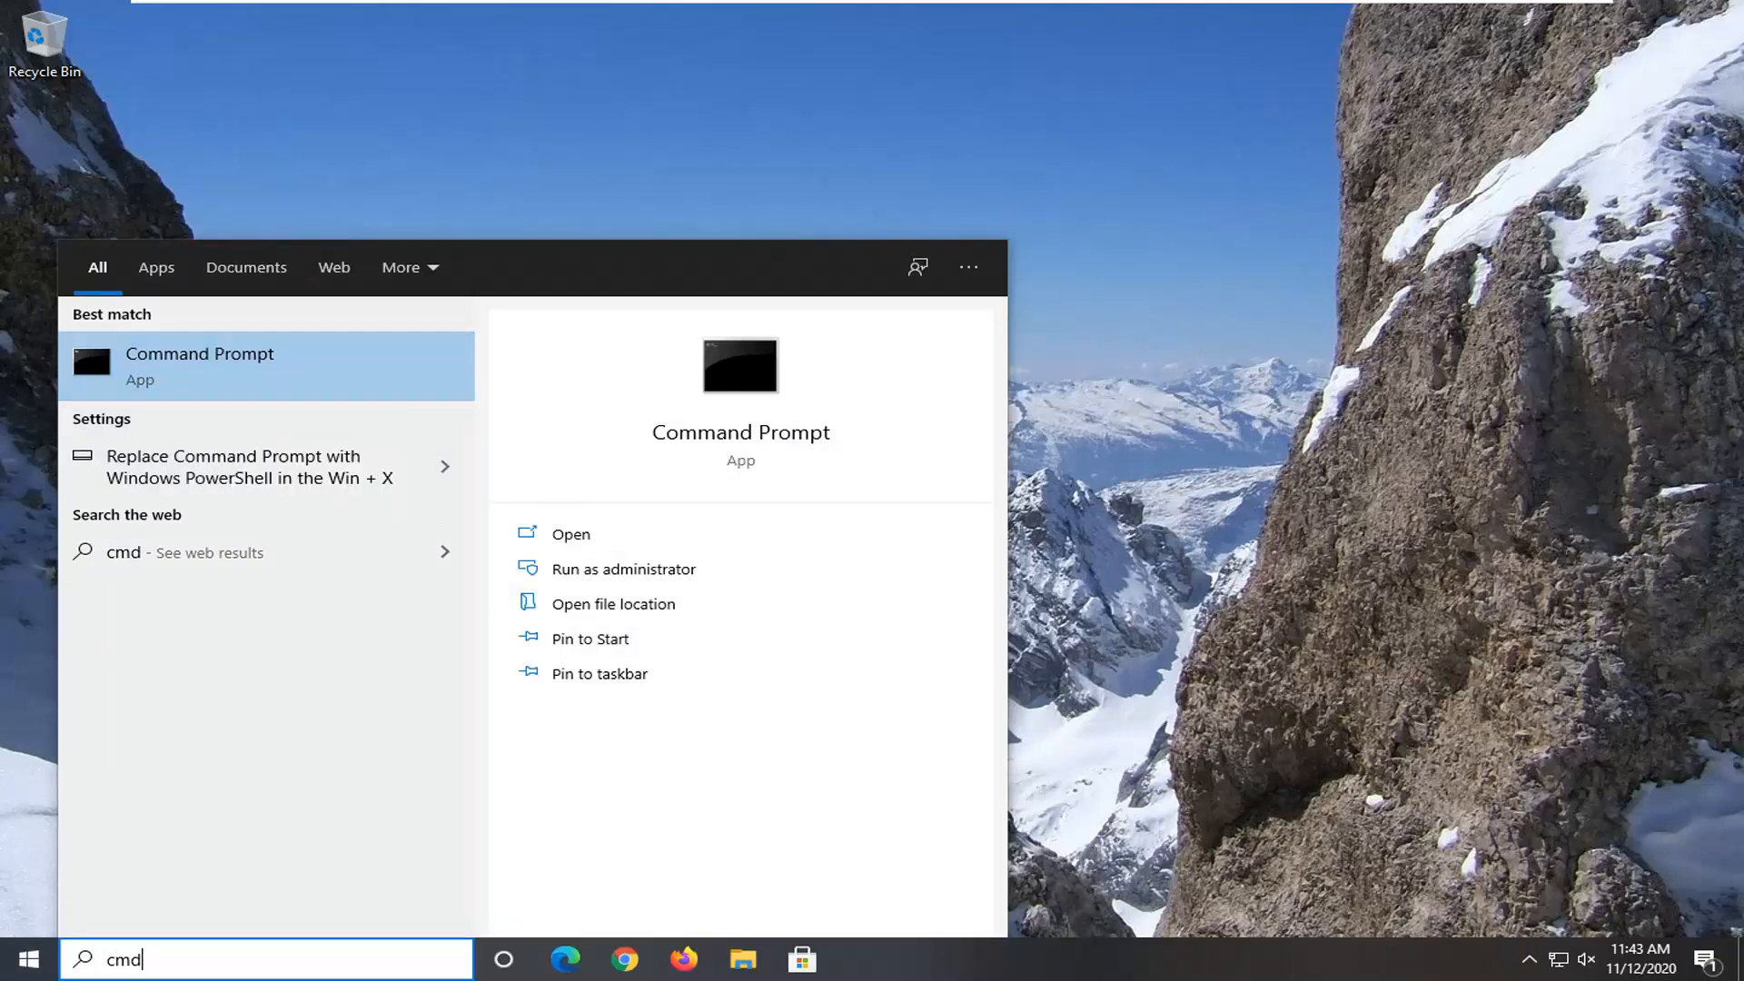
{"action": "left_click", "coordinate": [623, 569]}
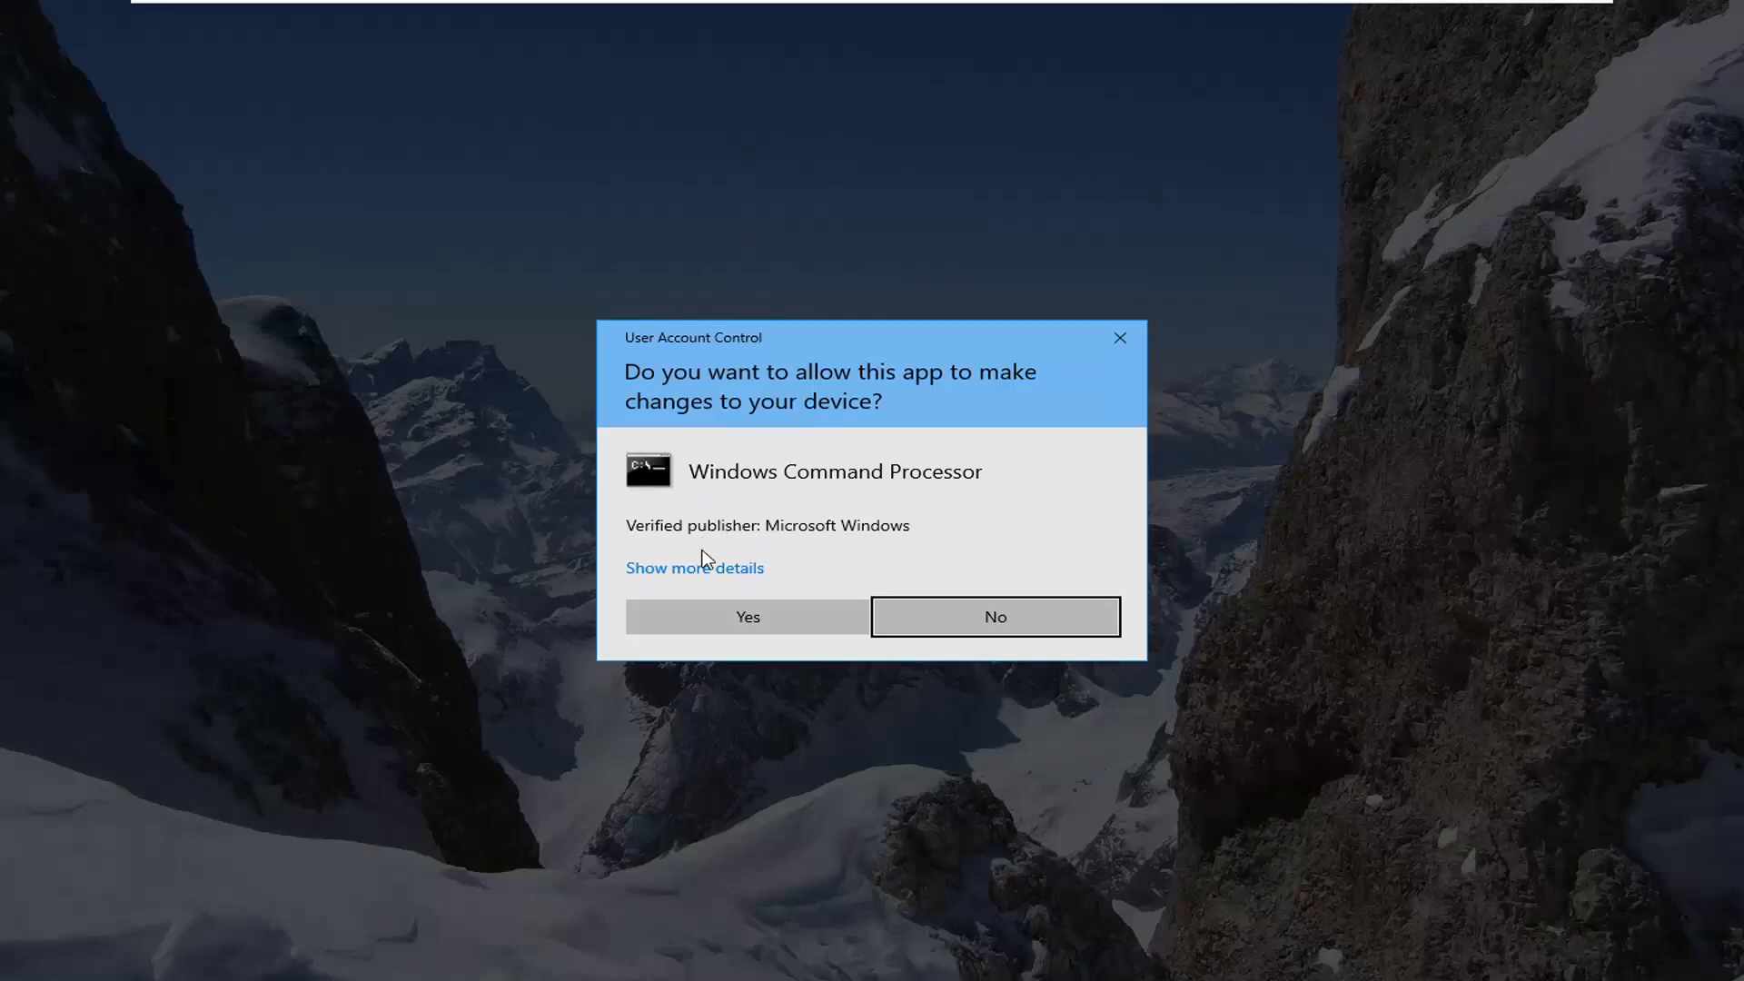
Approve the UAC prompt and run ipconfig /flushdns to clear the DNS resolver cache
{"action": "left_click", "coordinate": [746, 616]}
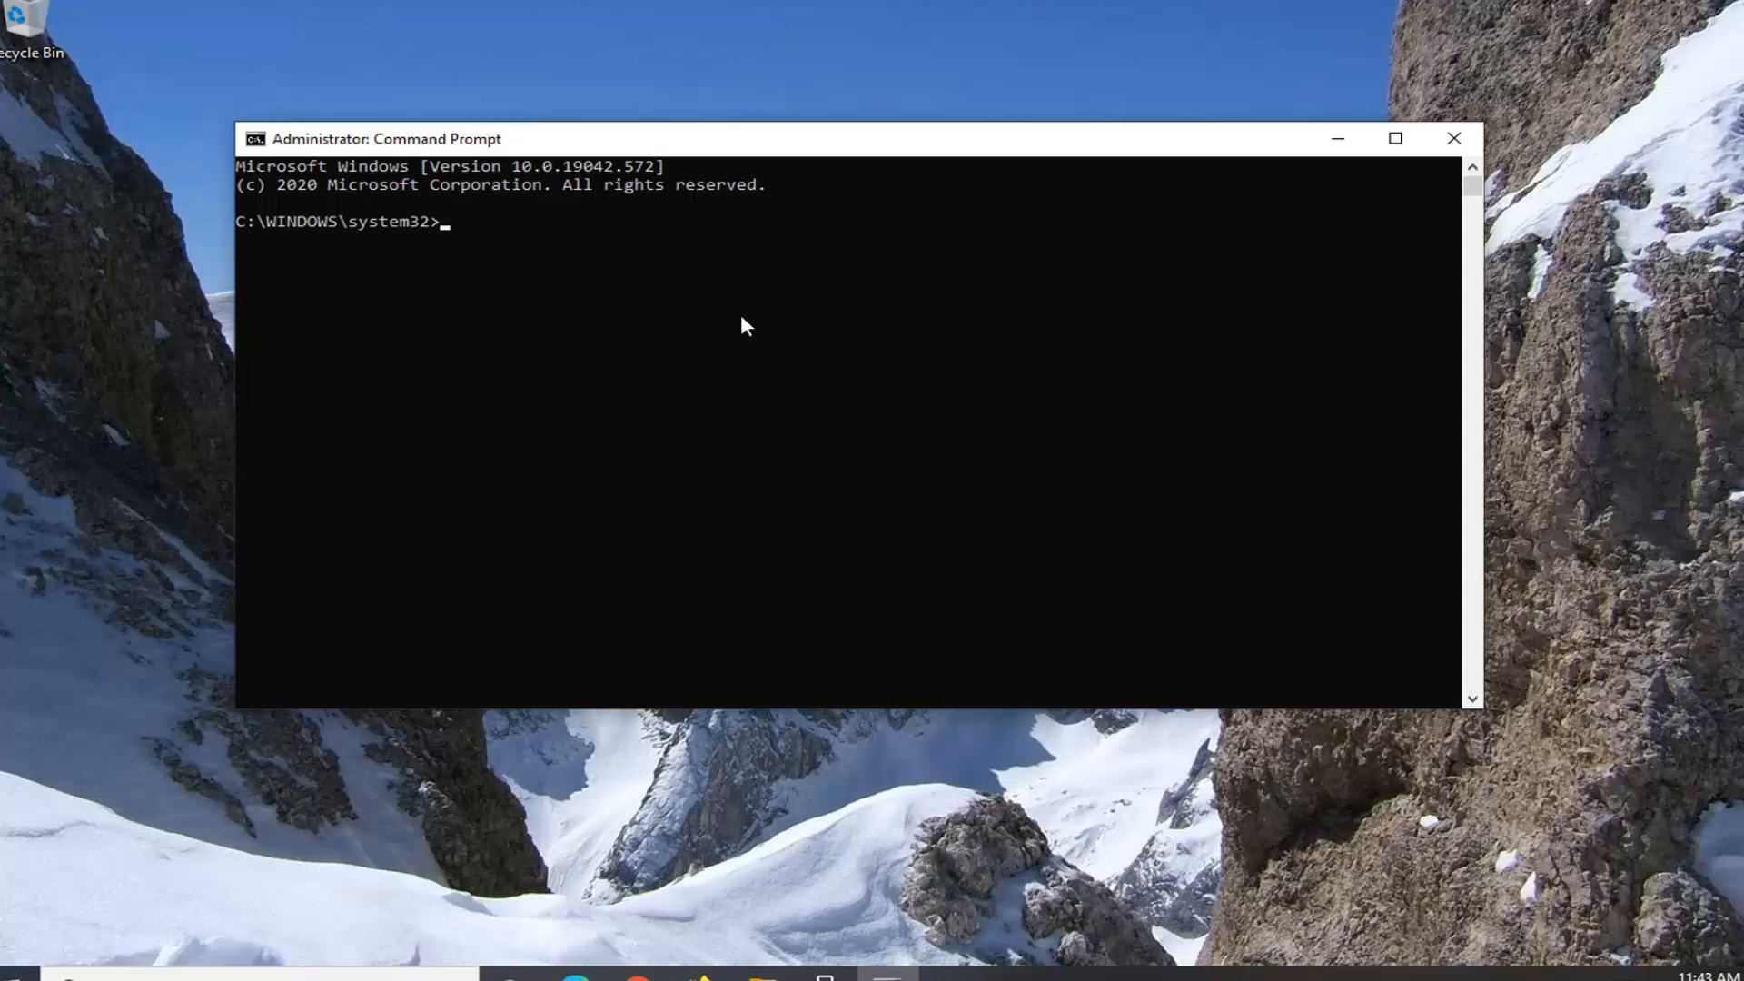
{"action": "type", "text": "ipcon"}
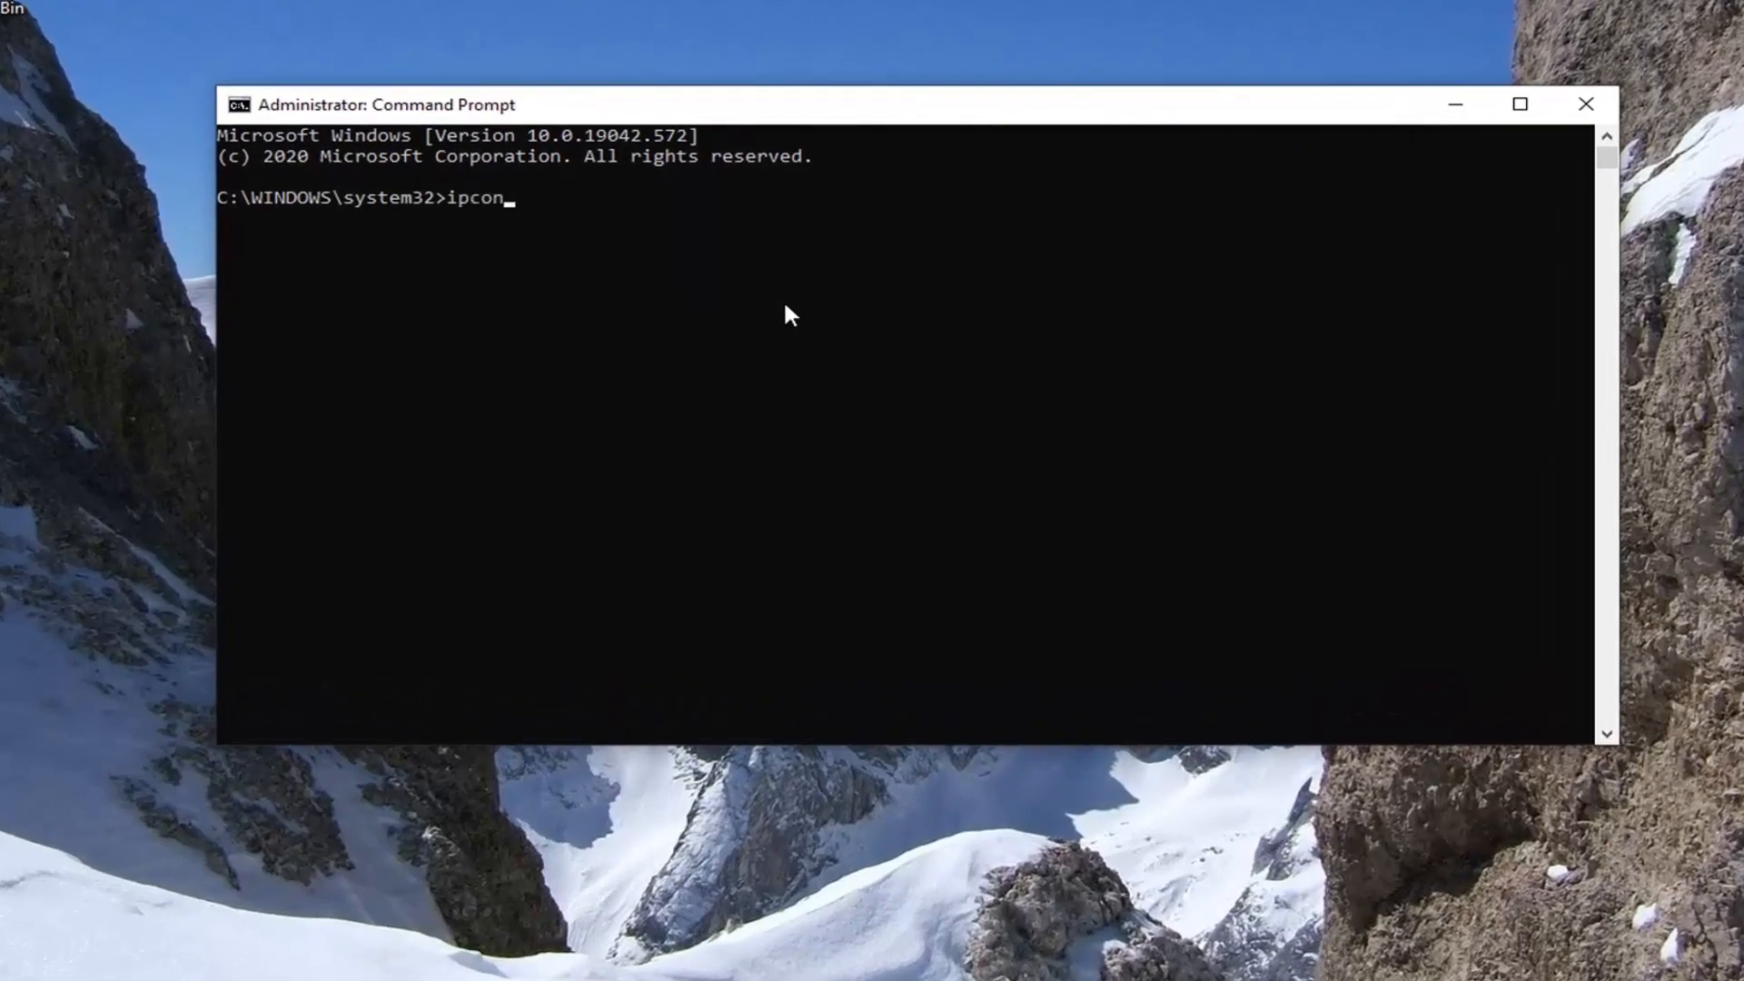
{"action": "type", "text": "fig /l"}
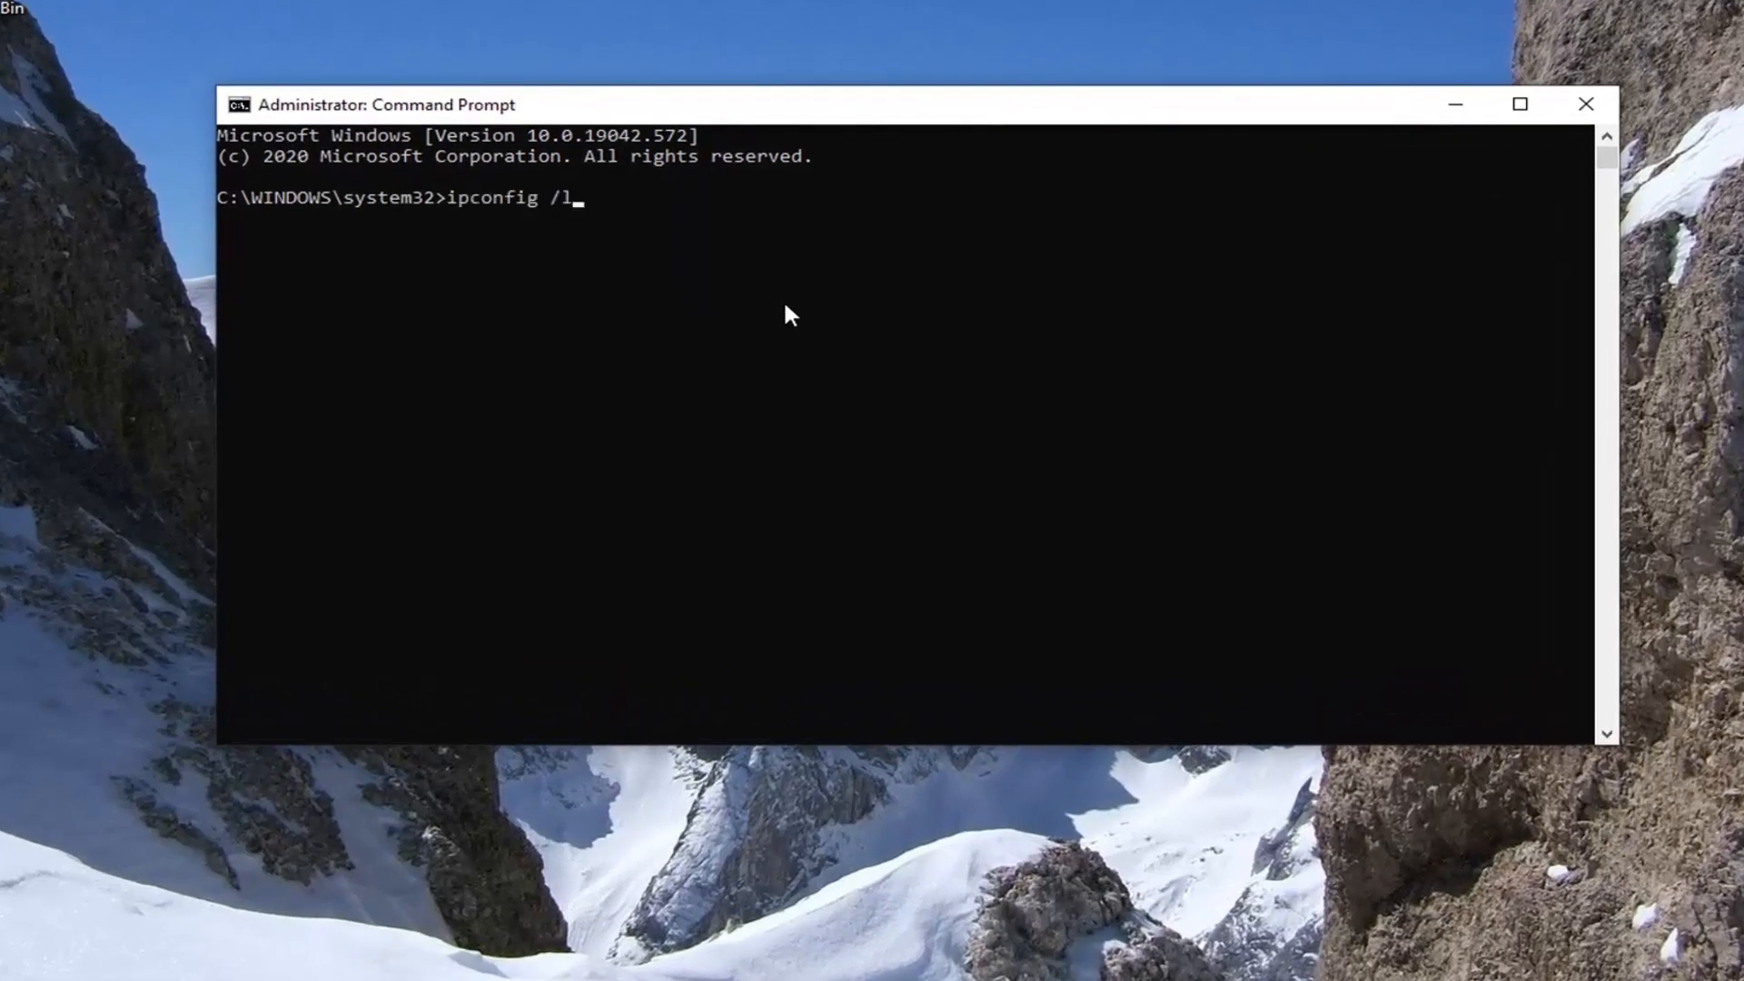
{"action": "type", "text": "flus"}
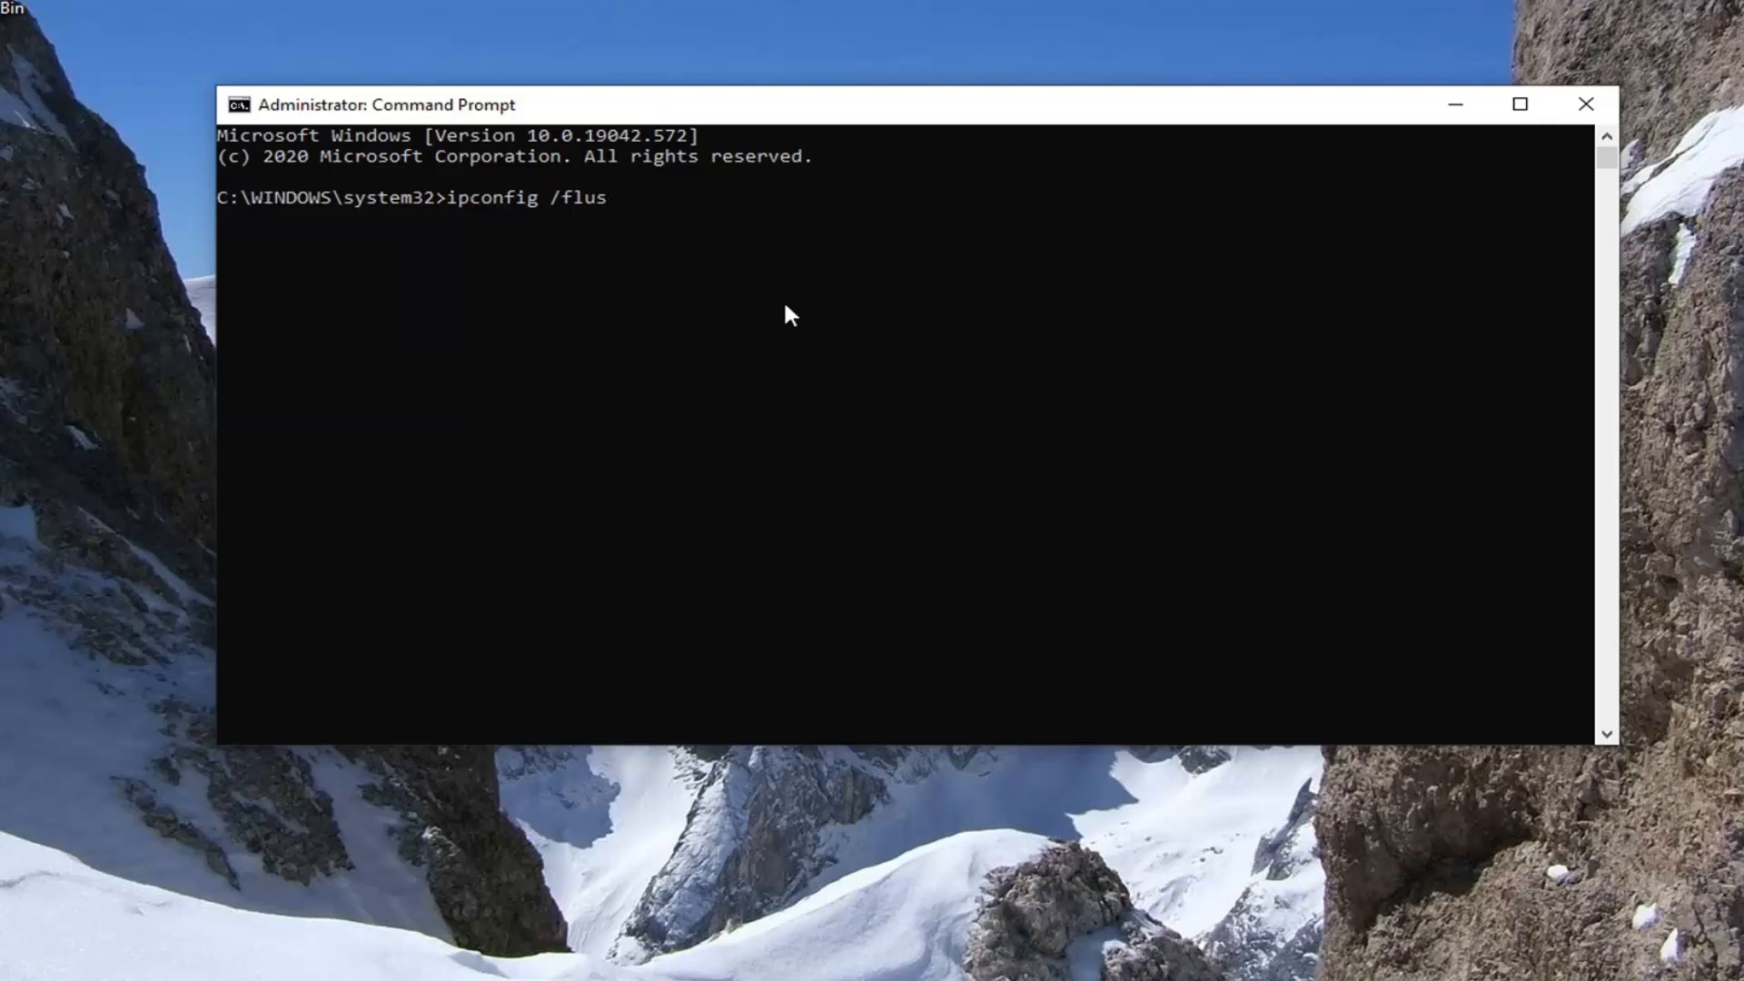
{"action": "type", "text": "hdns"}
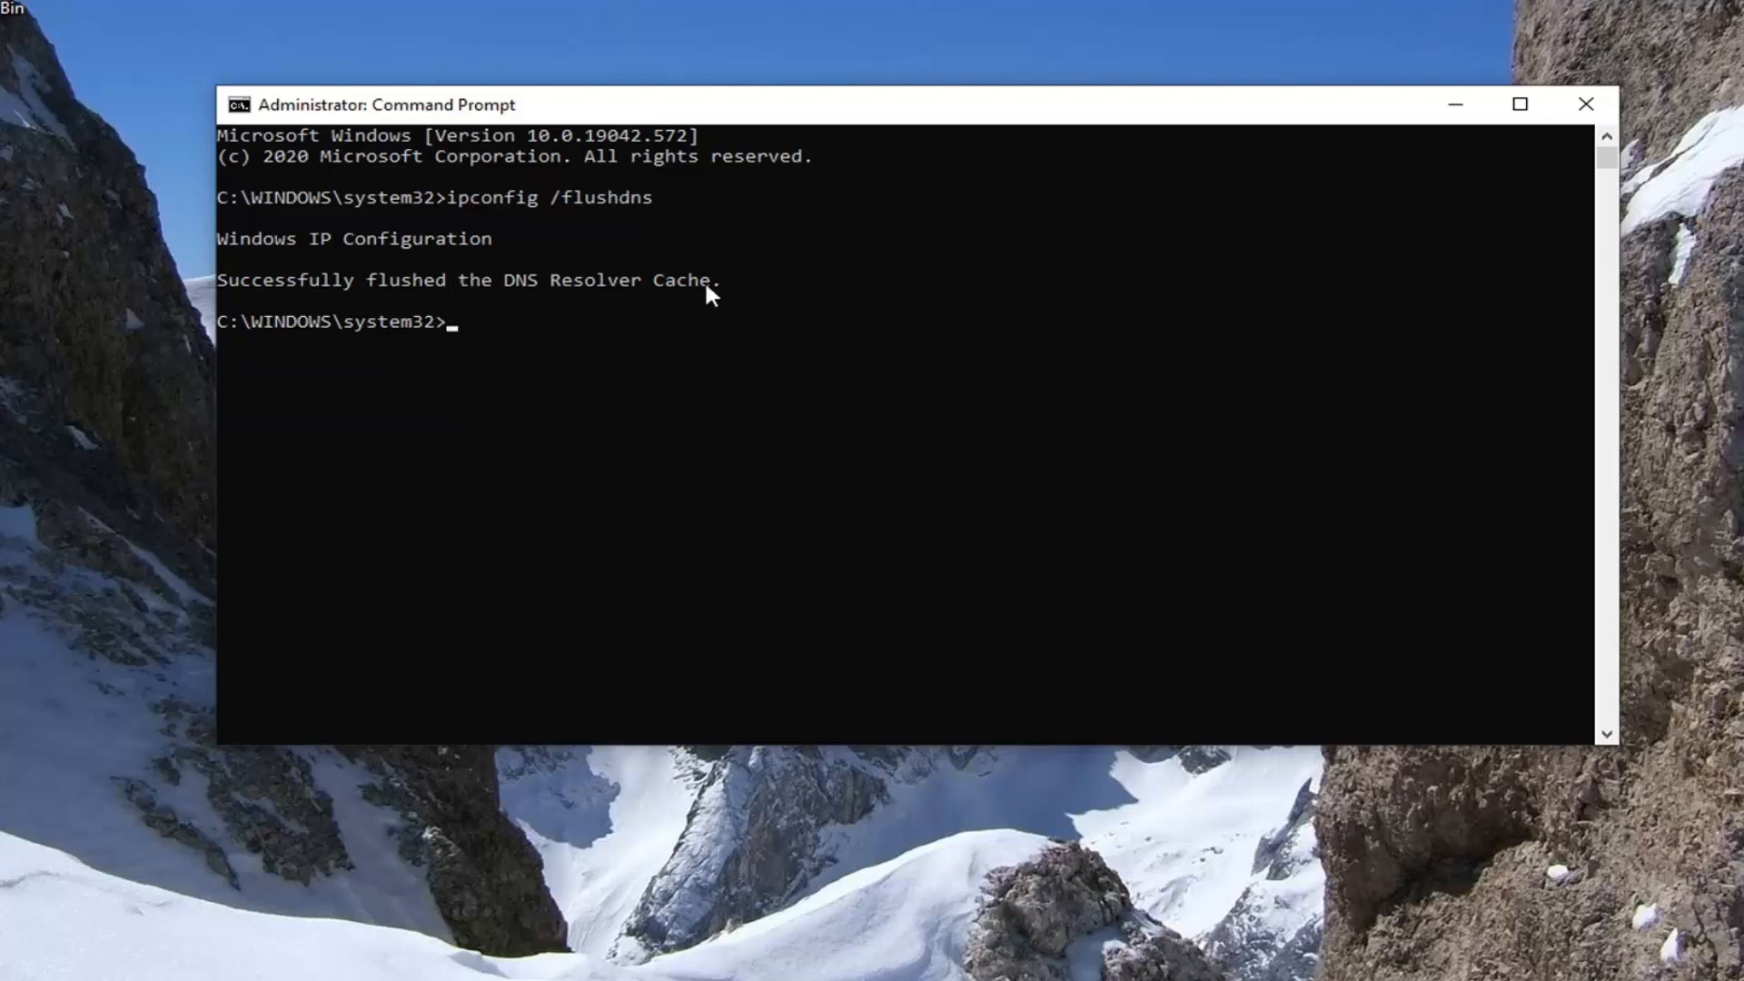
Enter the netsh winsock reset command in the elevated prompt
{"action": "type", "text": "netsh wins"}
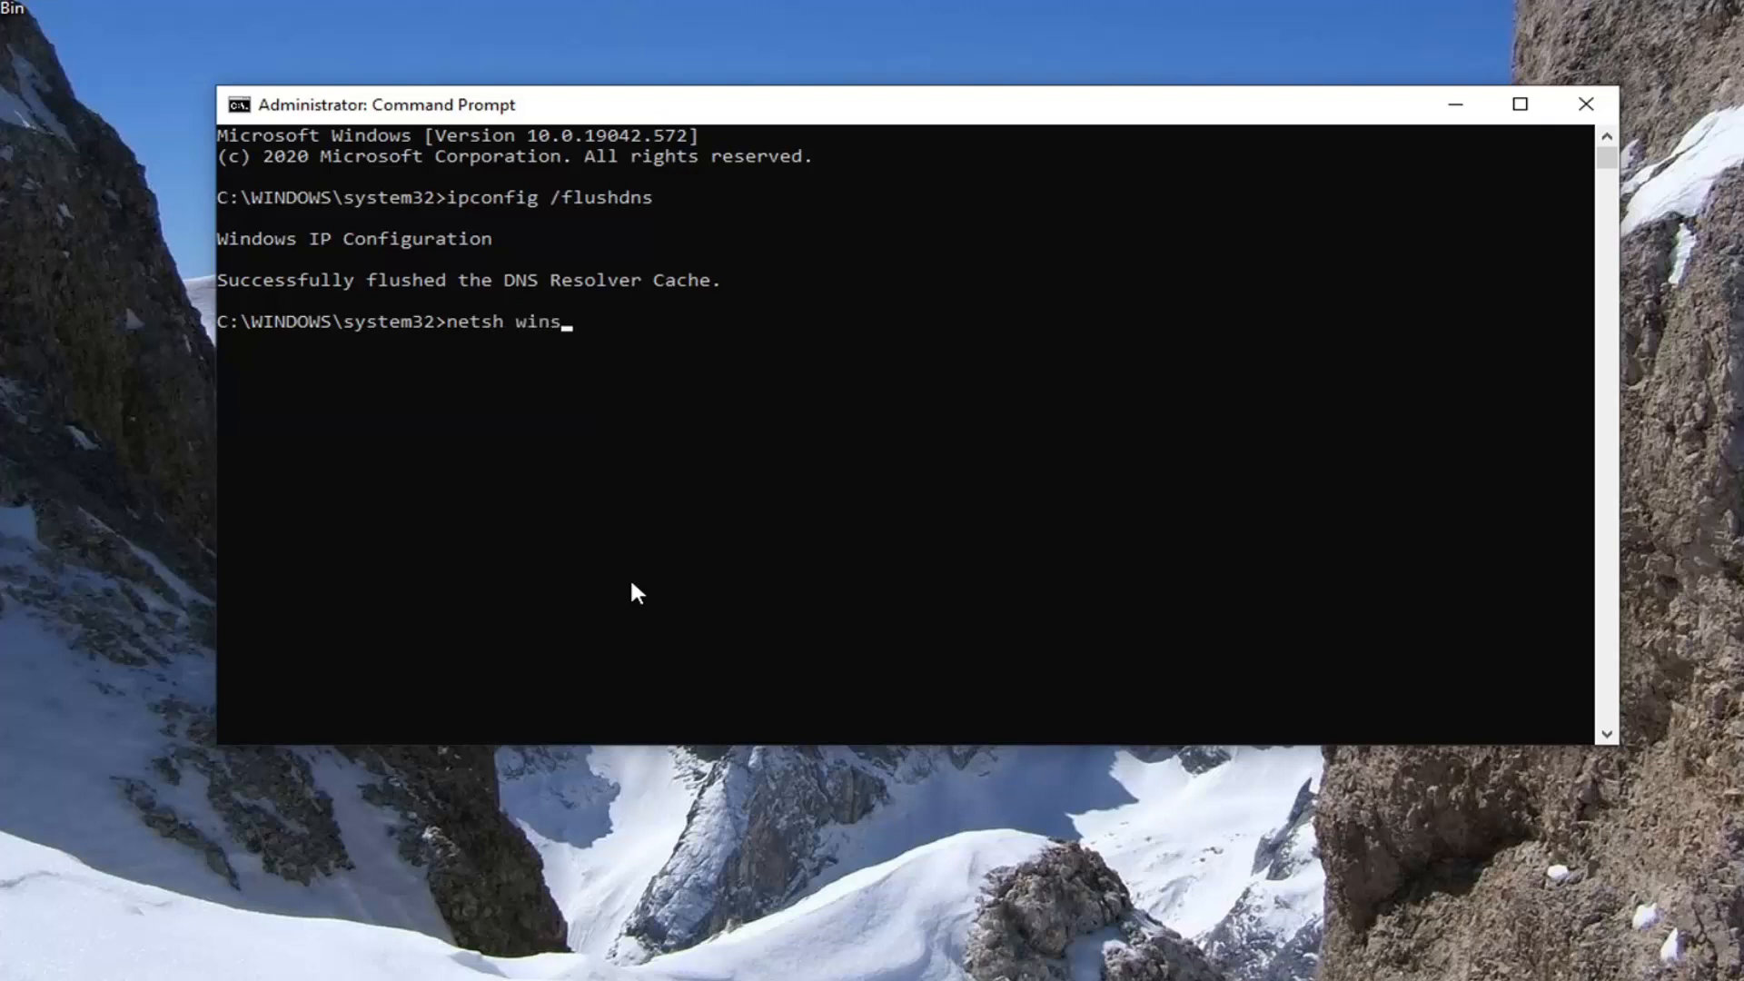
{"action": "type", "text": "ock"}
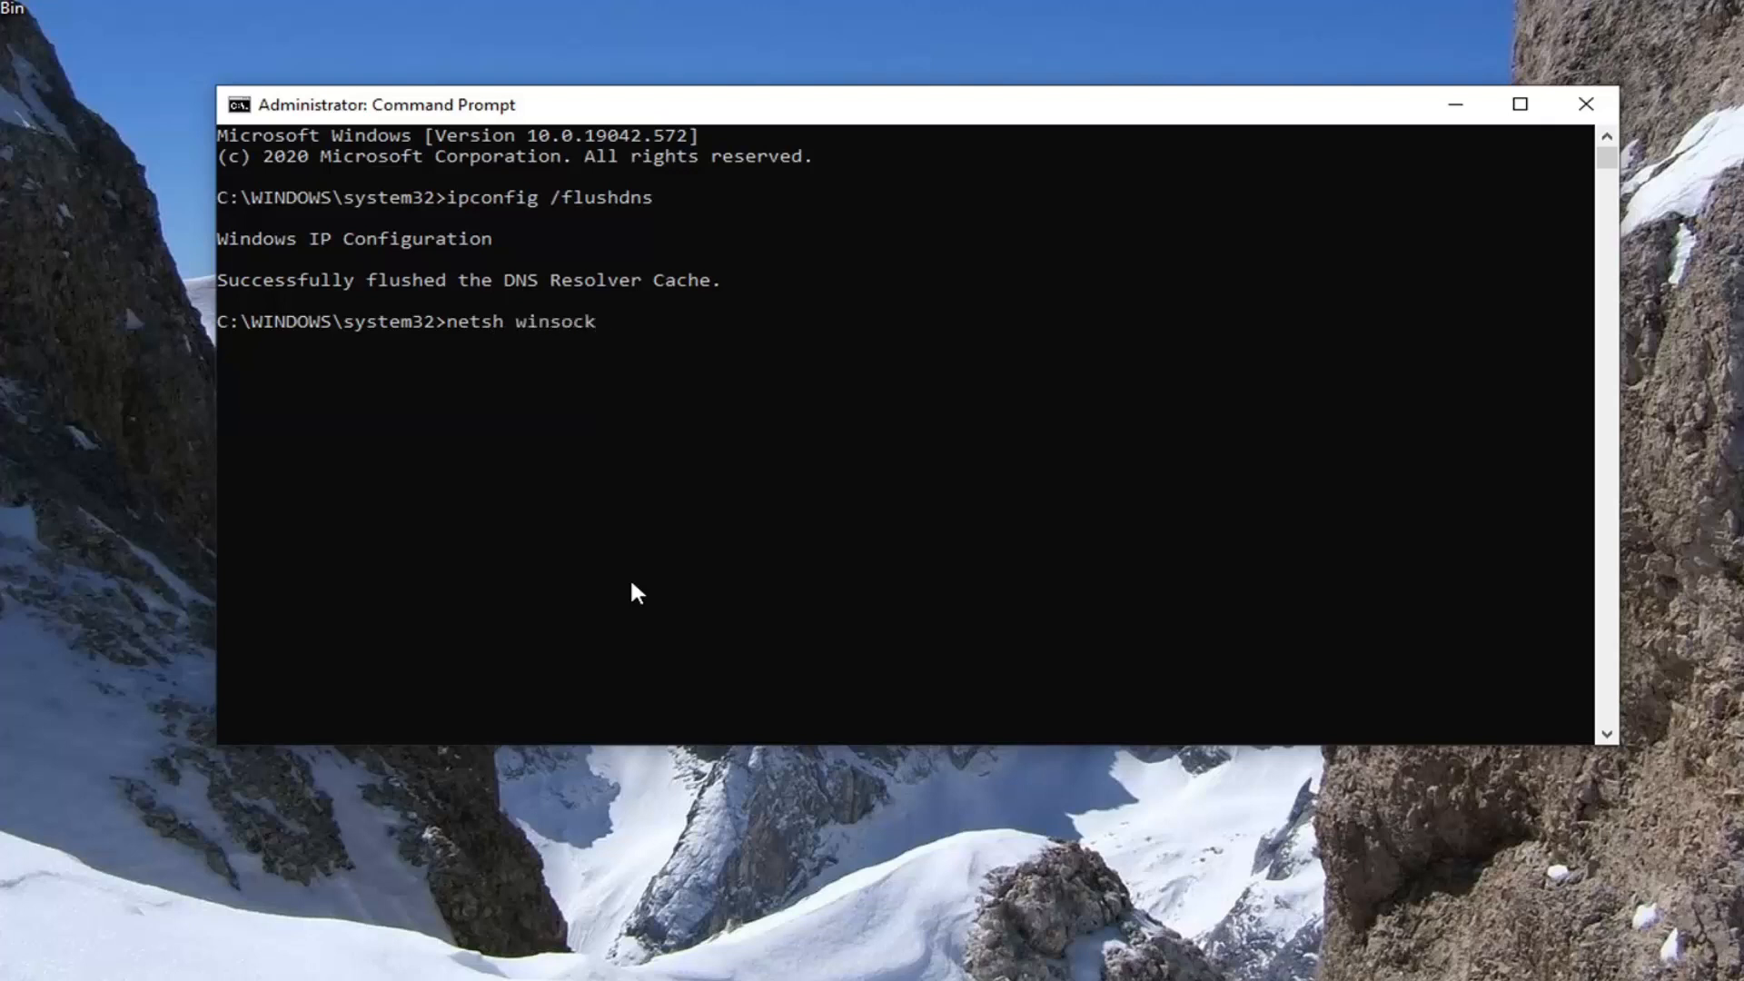
{"action": "type", "text": "rese"}
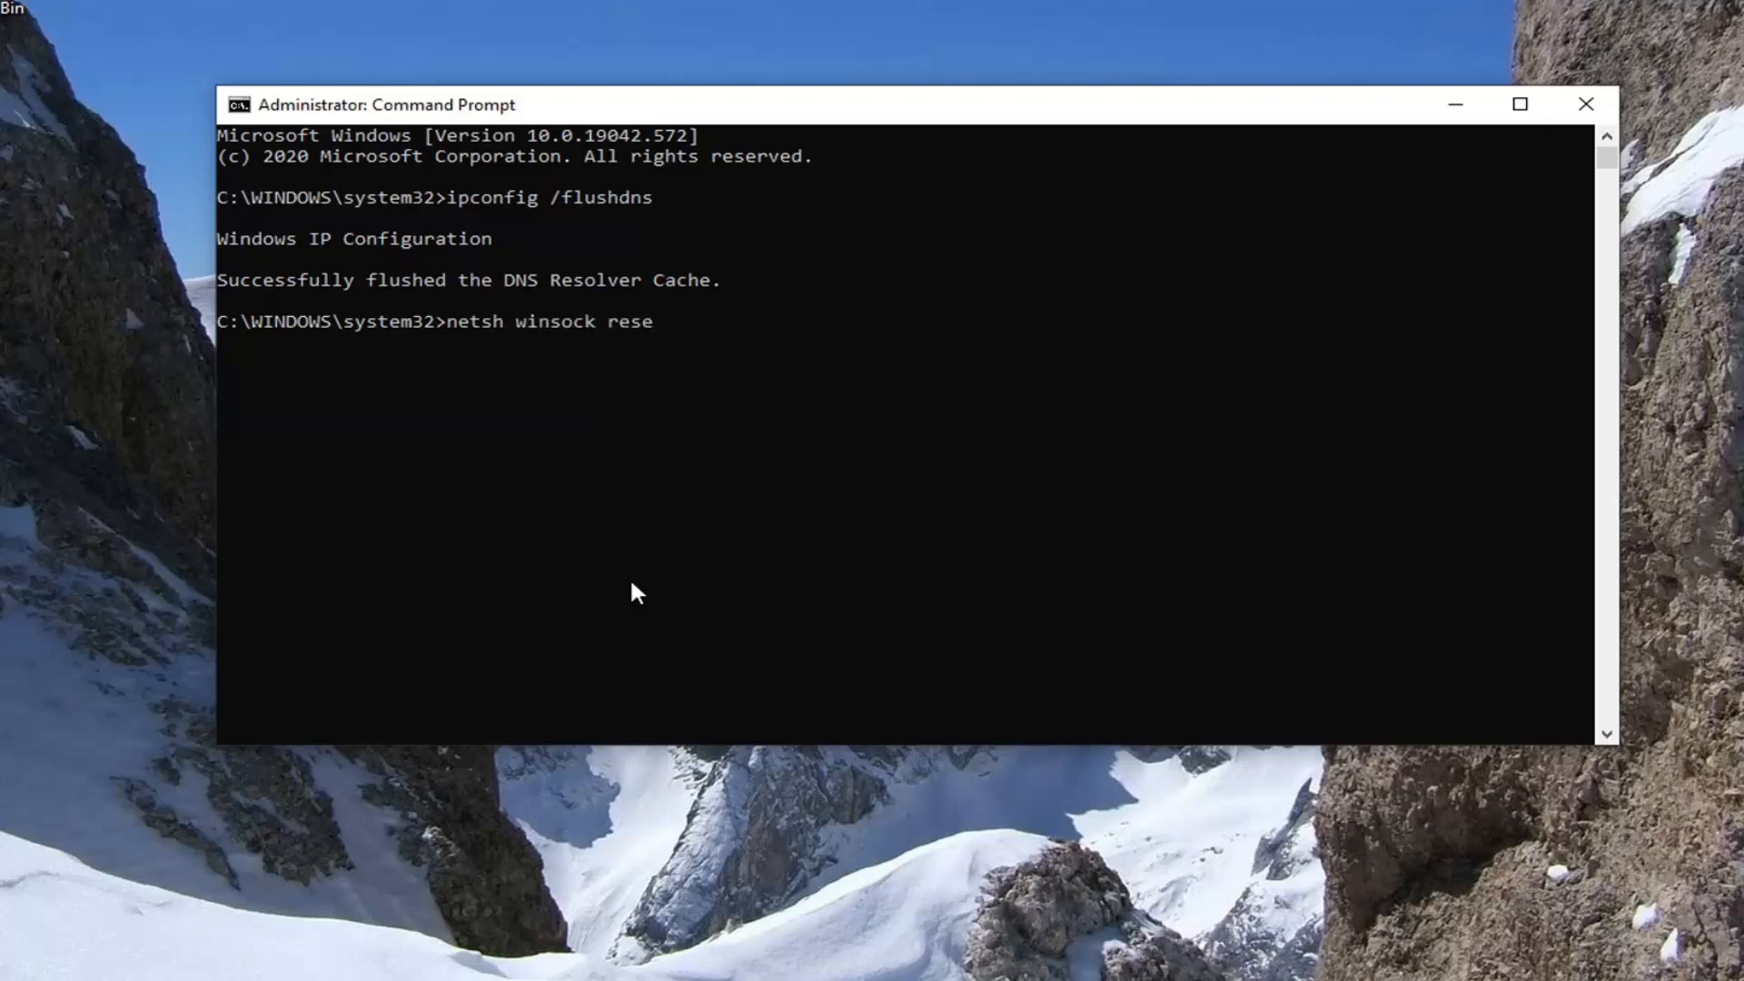
{"action": "type", "text": "t"}
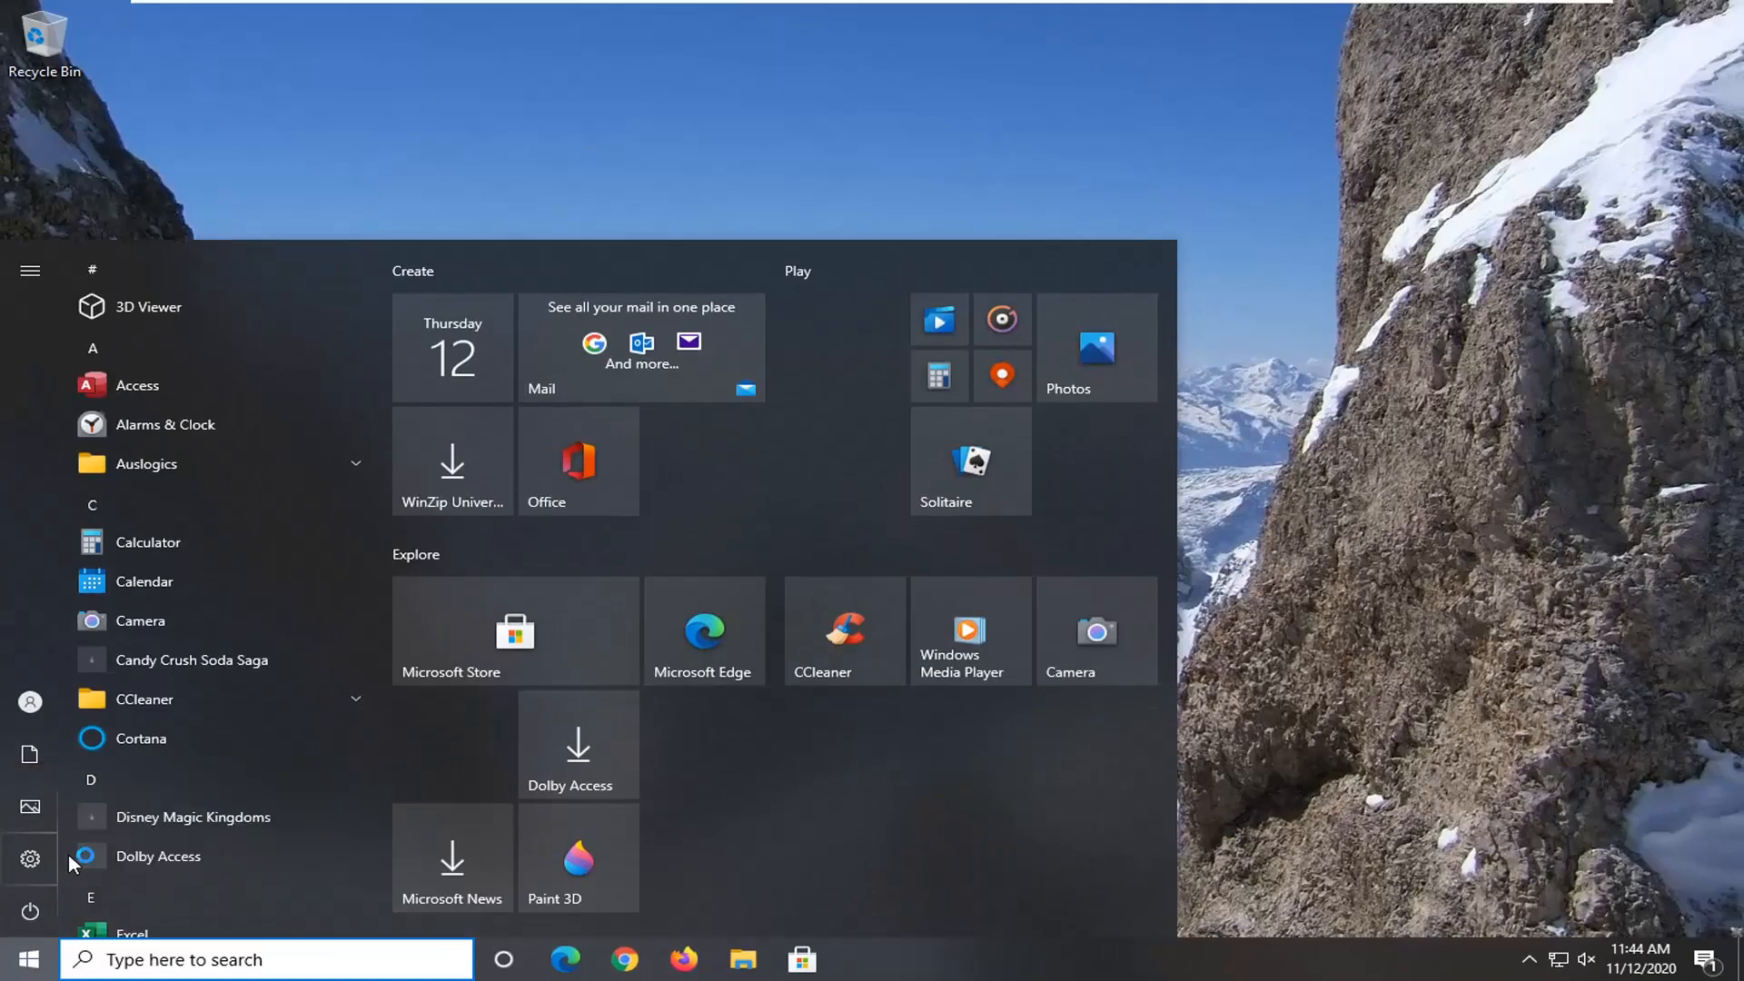
Close the Start menu to return to an empty desktop
{"action": "left_click", "coordinate": [31, 911]}
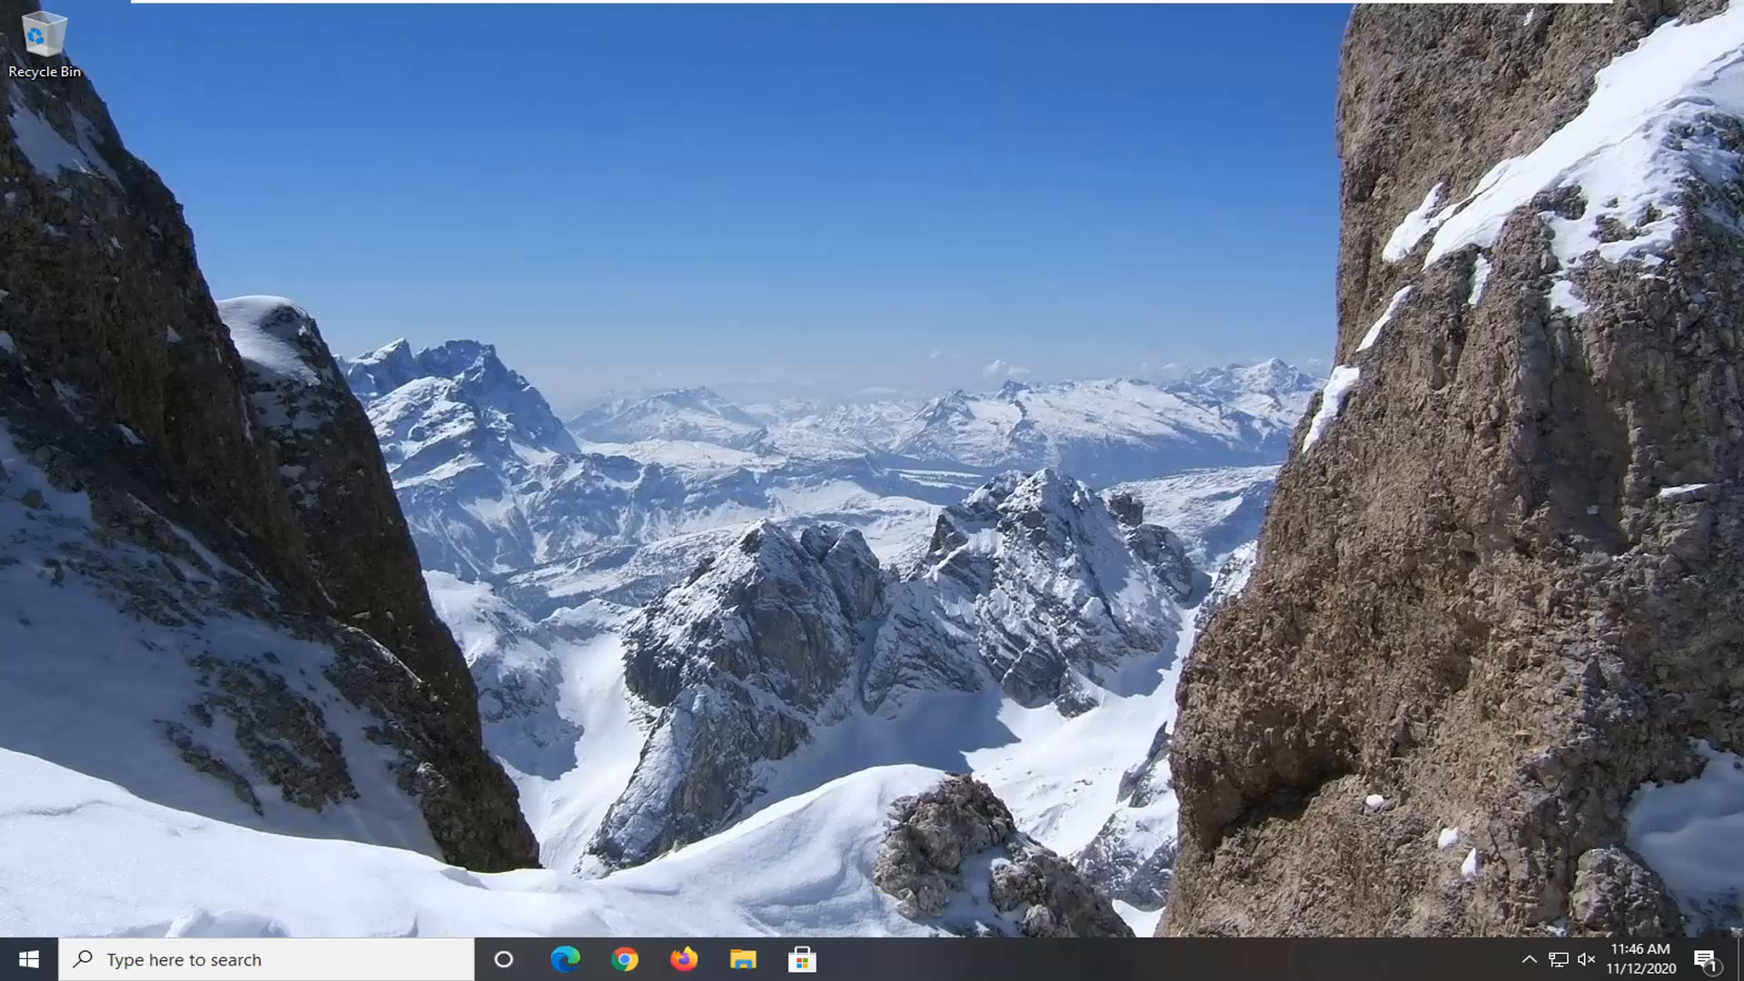
Search 'device' from Start to find Device Manager
{"action": "left_click", "coordinate": [22, 959]}
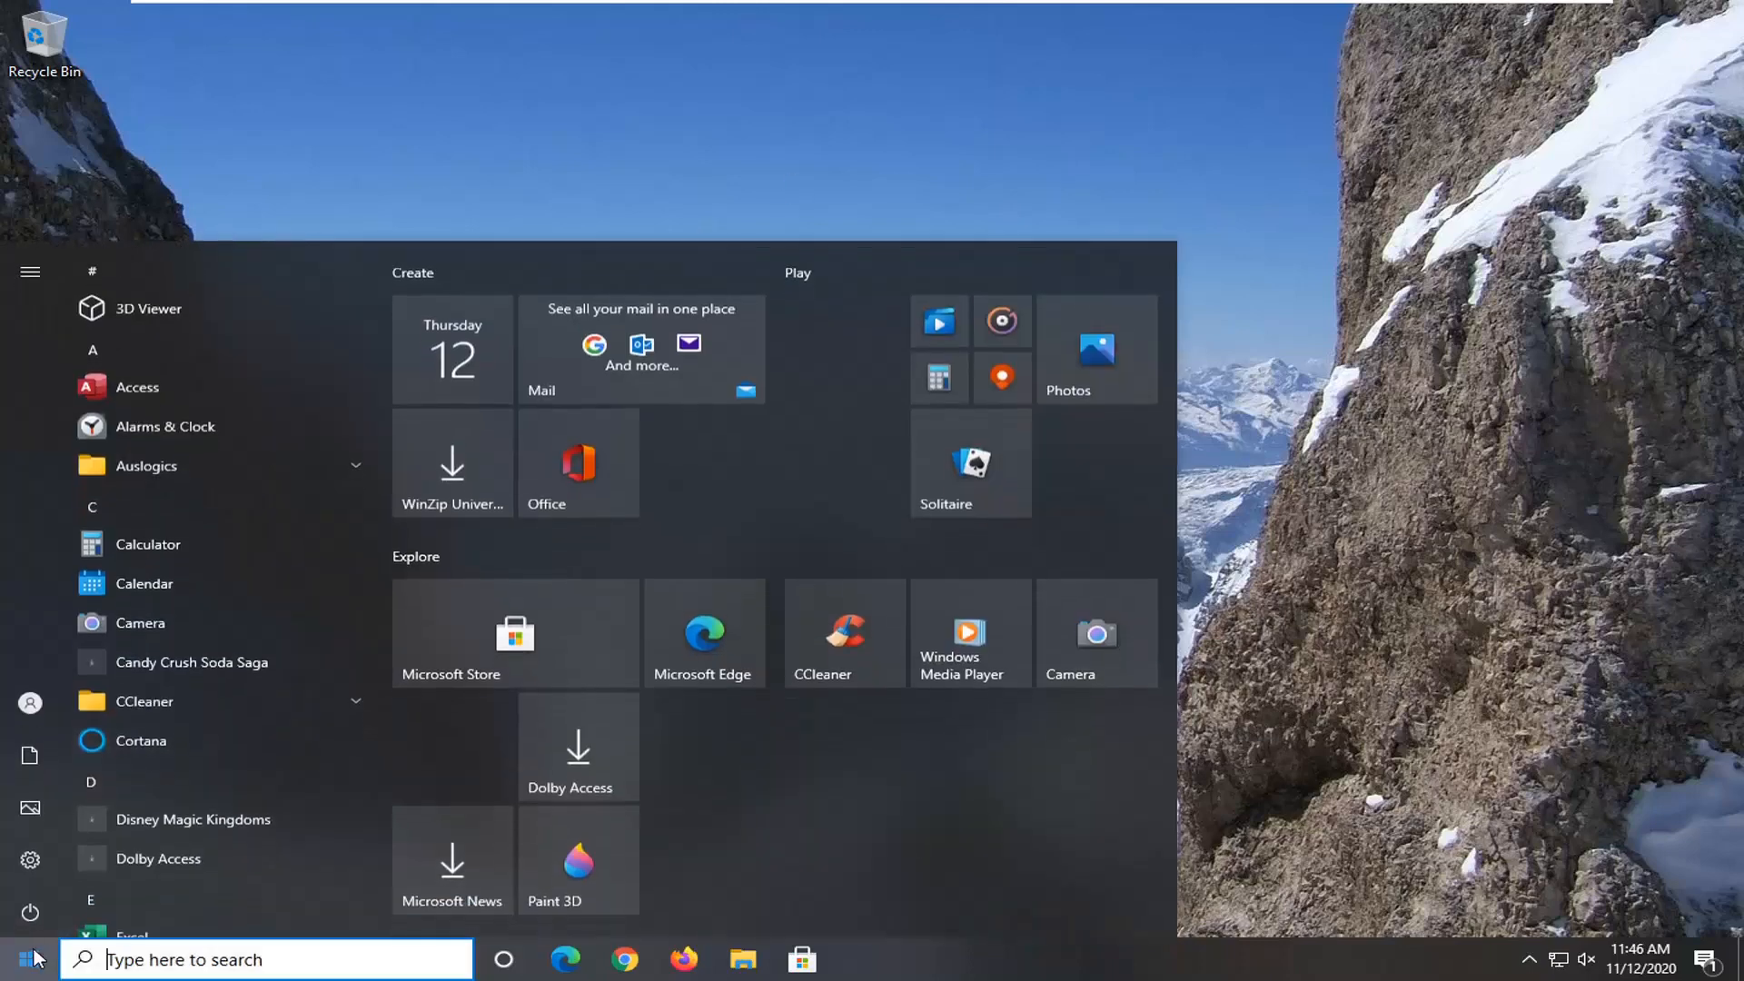
{"action": "type", "text": "device"}
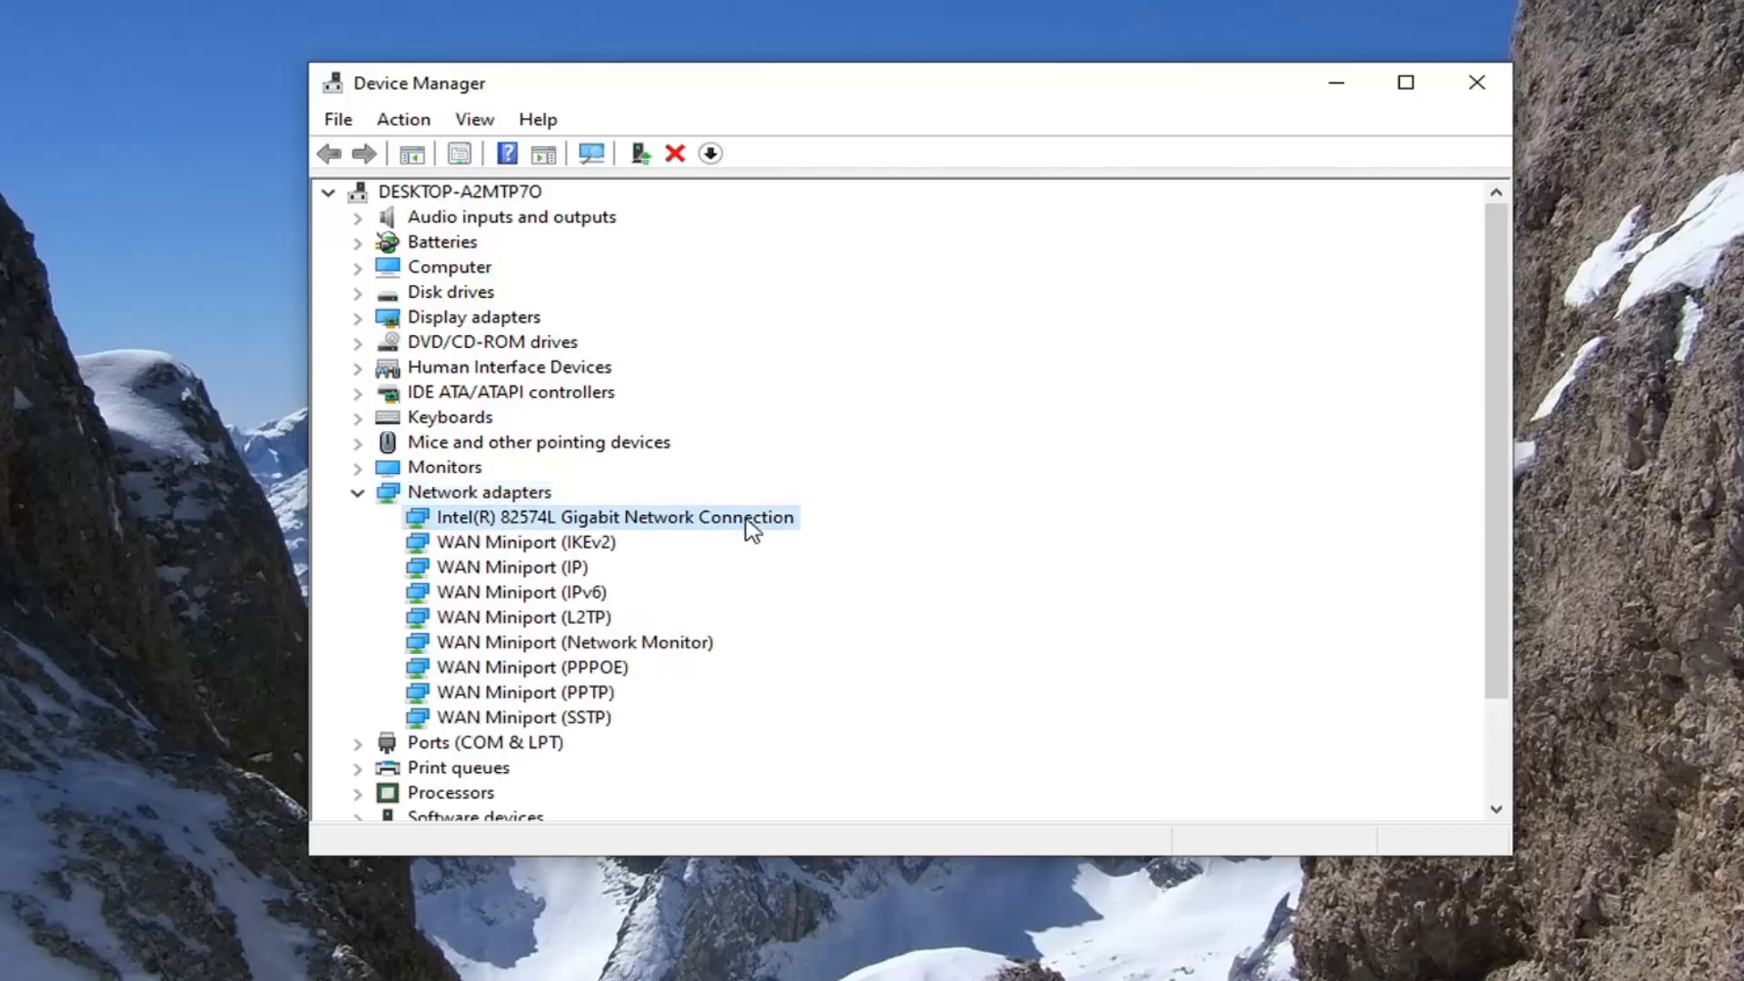
{"action": "mouse_move", "coordinate": [703, 527]}
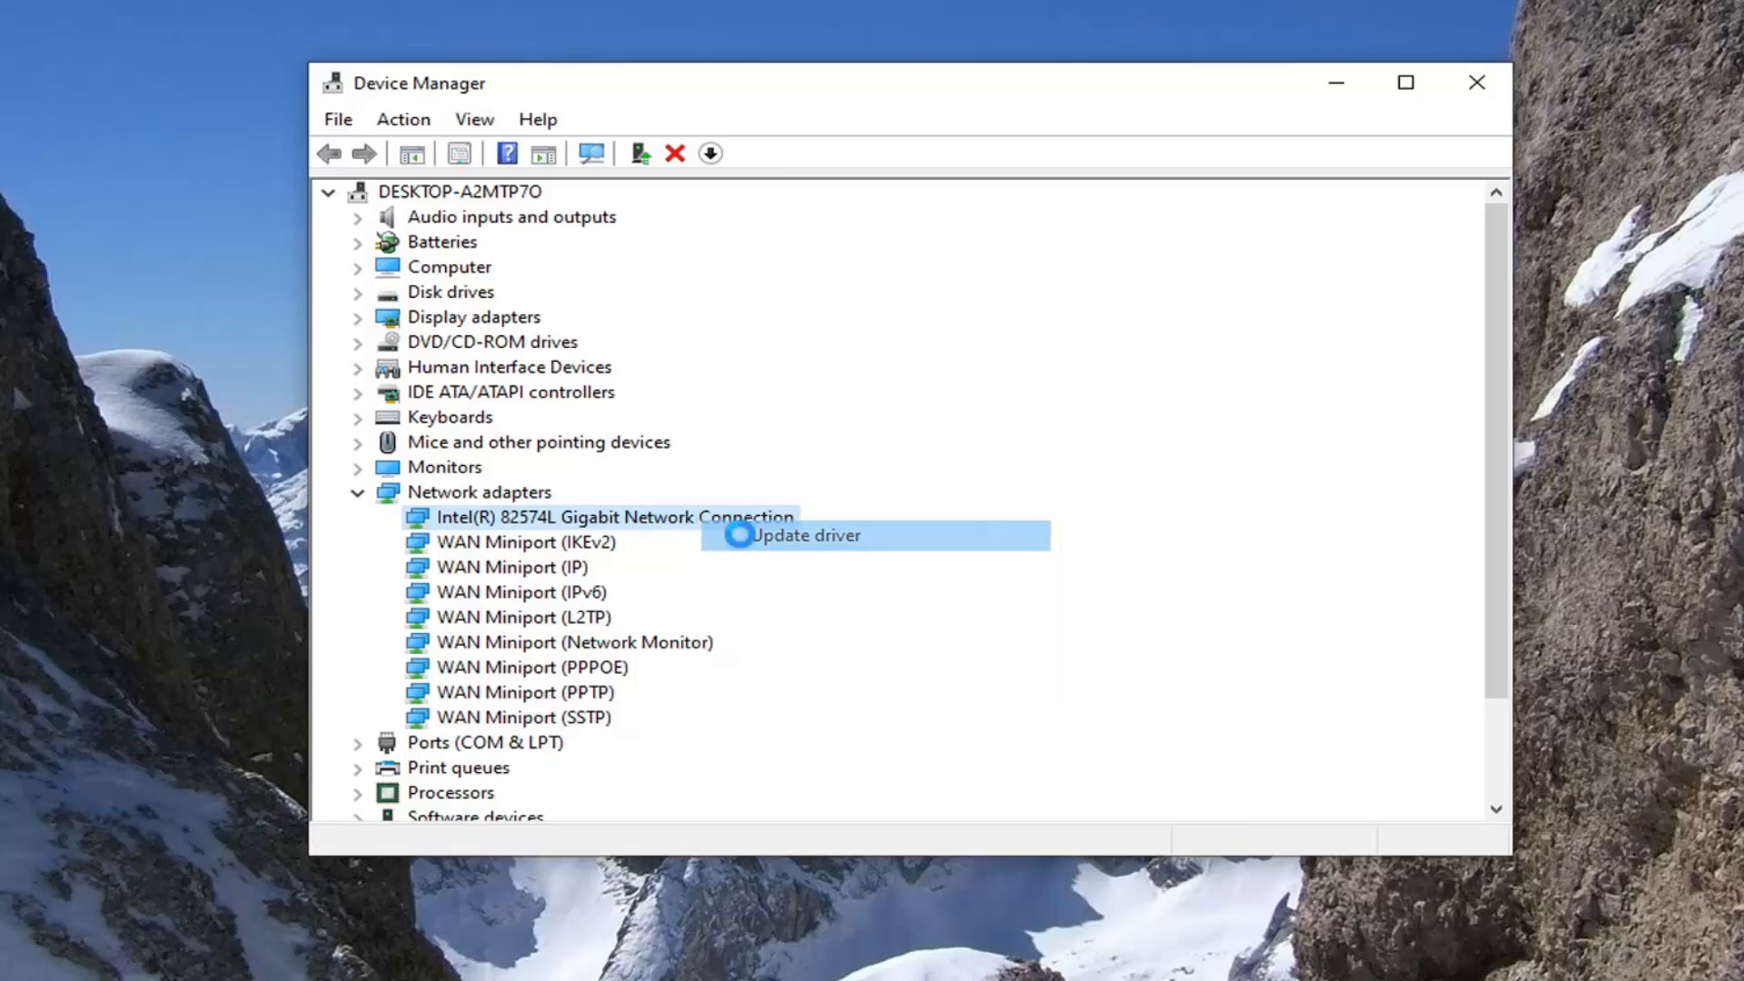
Update the Intel 82574L adapter driver by picking the compatible driver from the computer's list
{"action": "left_click", "coordinate": [800, 534]}
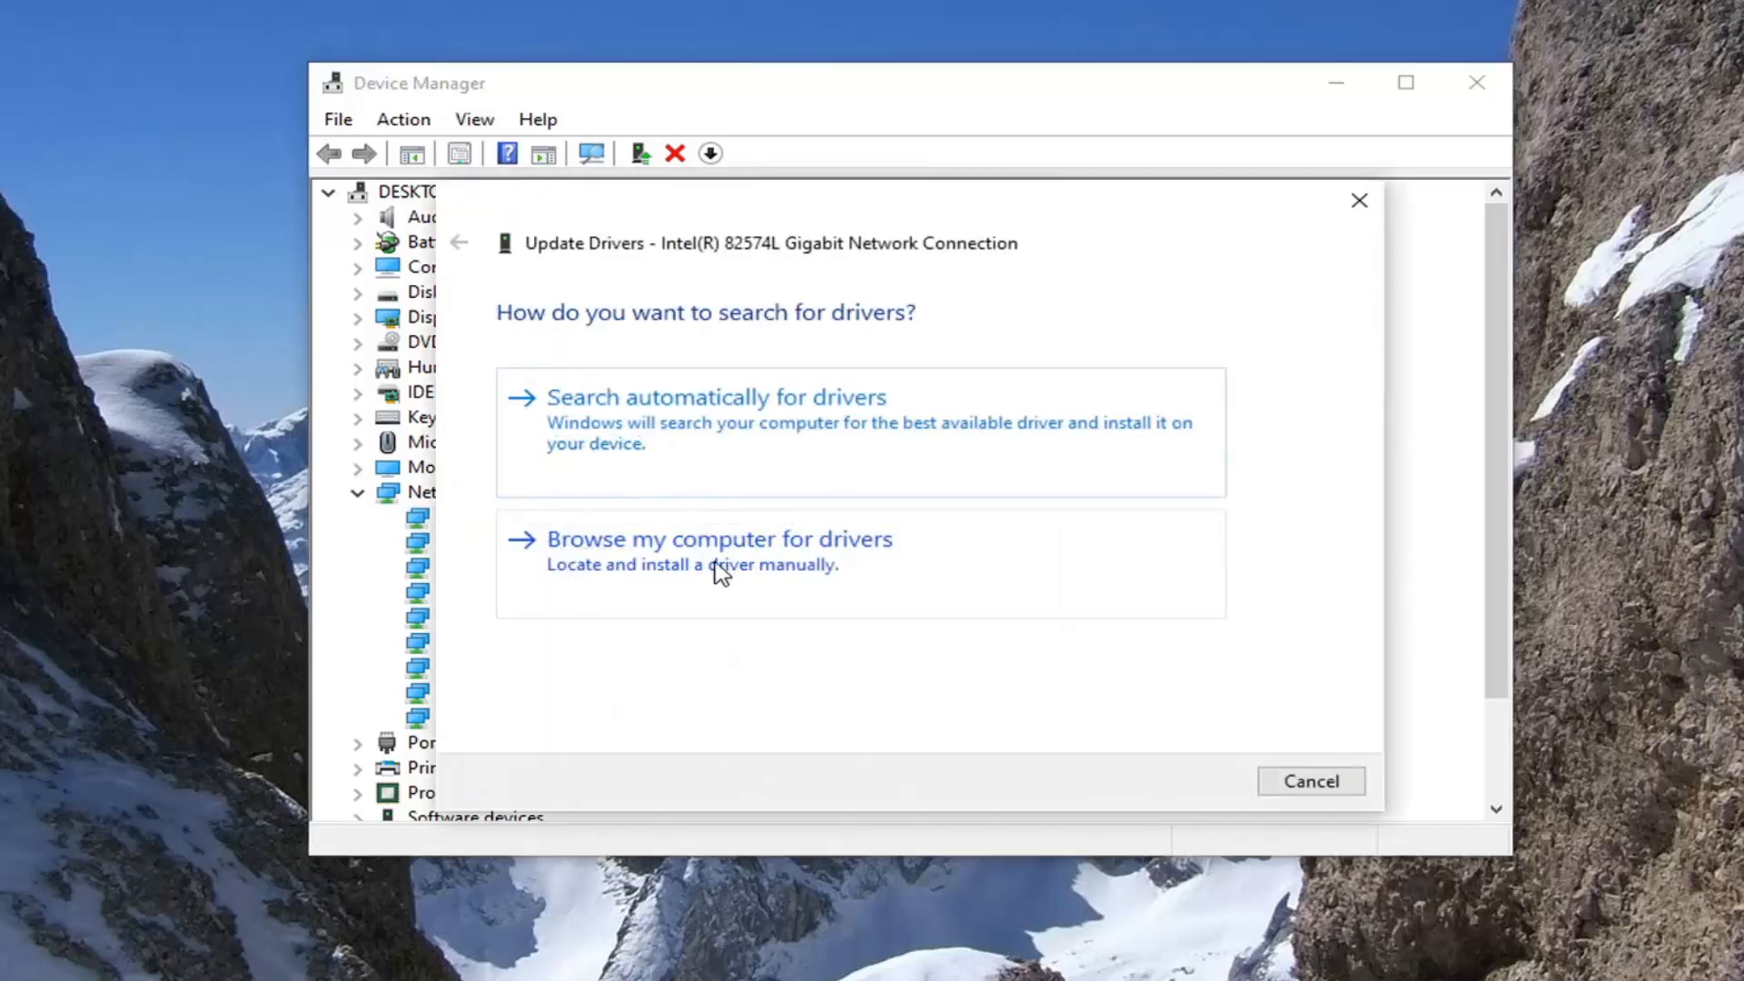
{"action": "left_click", "coordinate": [720, 538]}
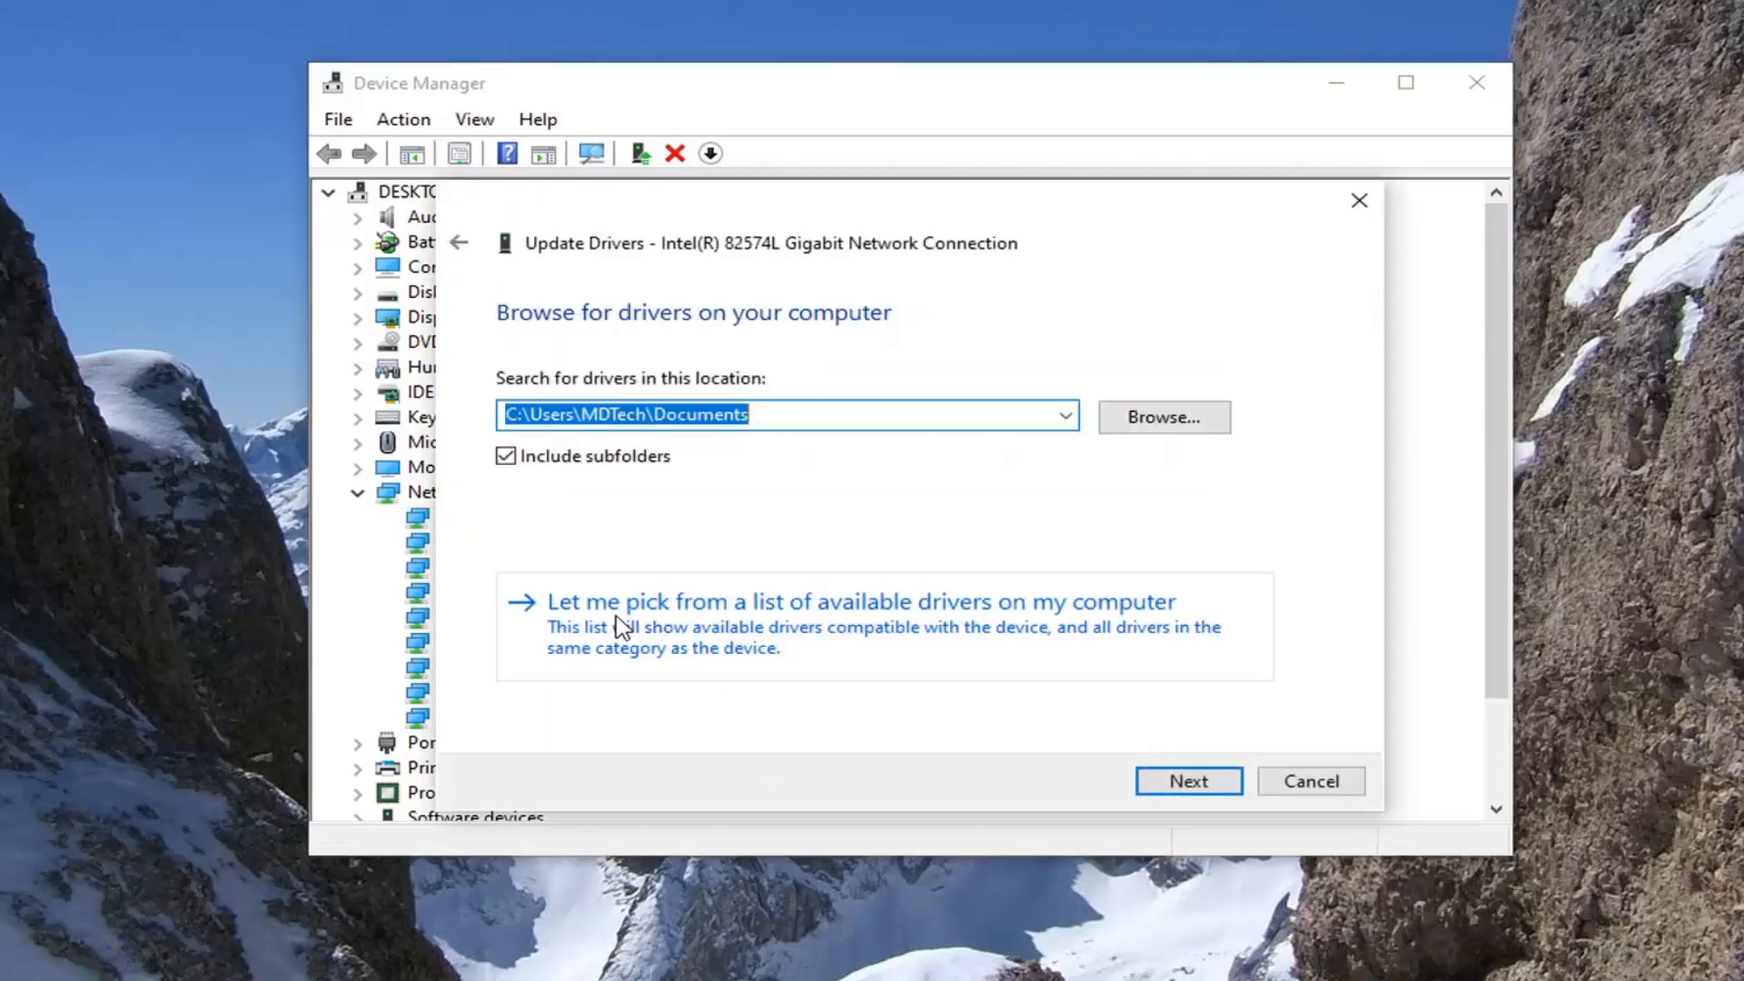
{"action": "mouse_move", "coordinate": [951, 625]}
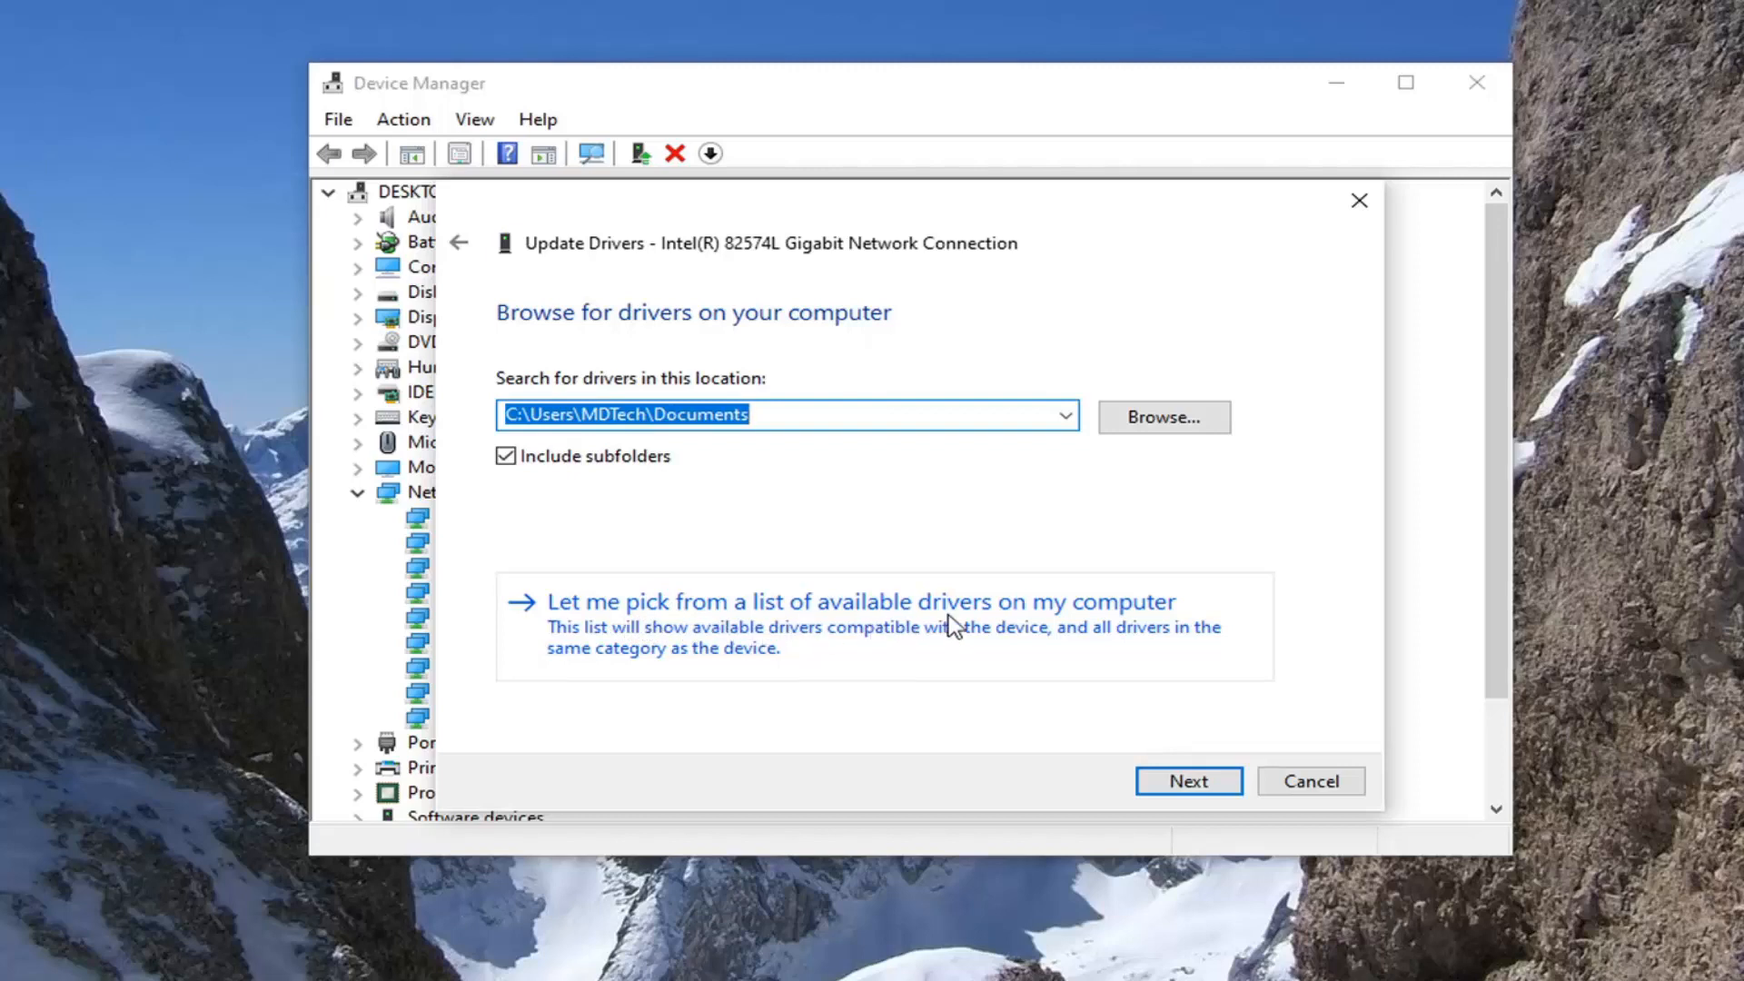
{"action": "left_click", "coordinate": [844, 601]}
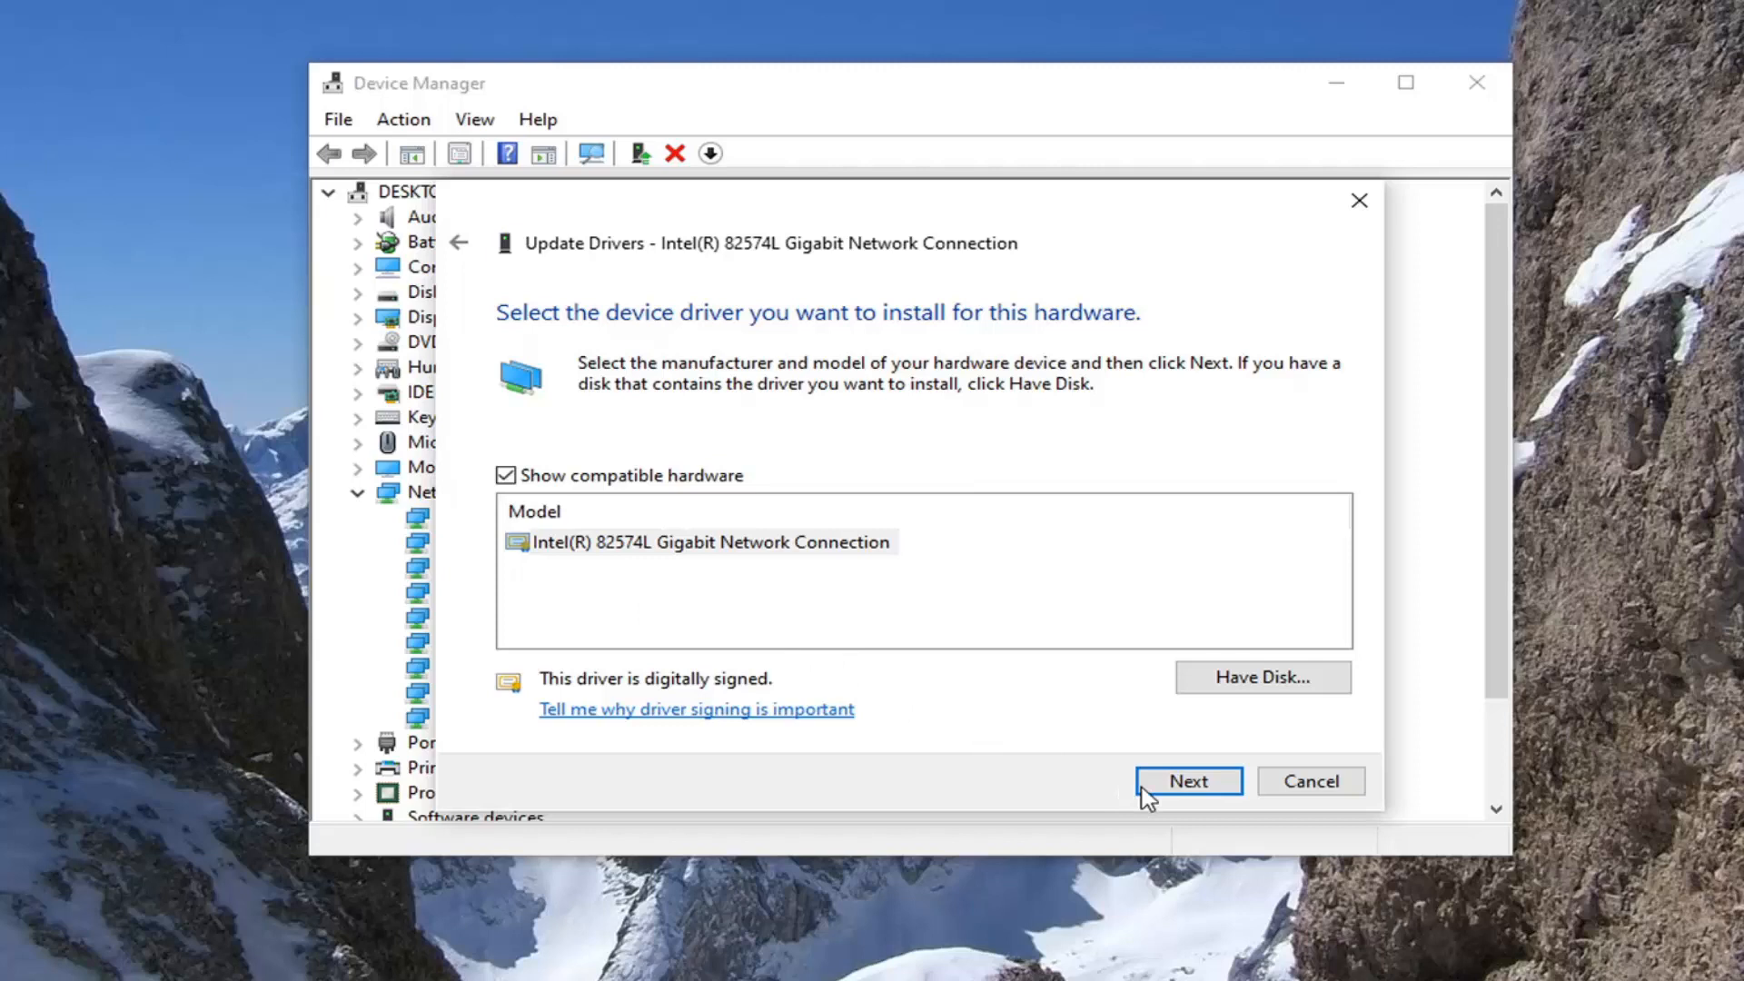
{"action": "left_click", "coordinate": [1186, 781]}
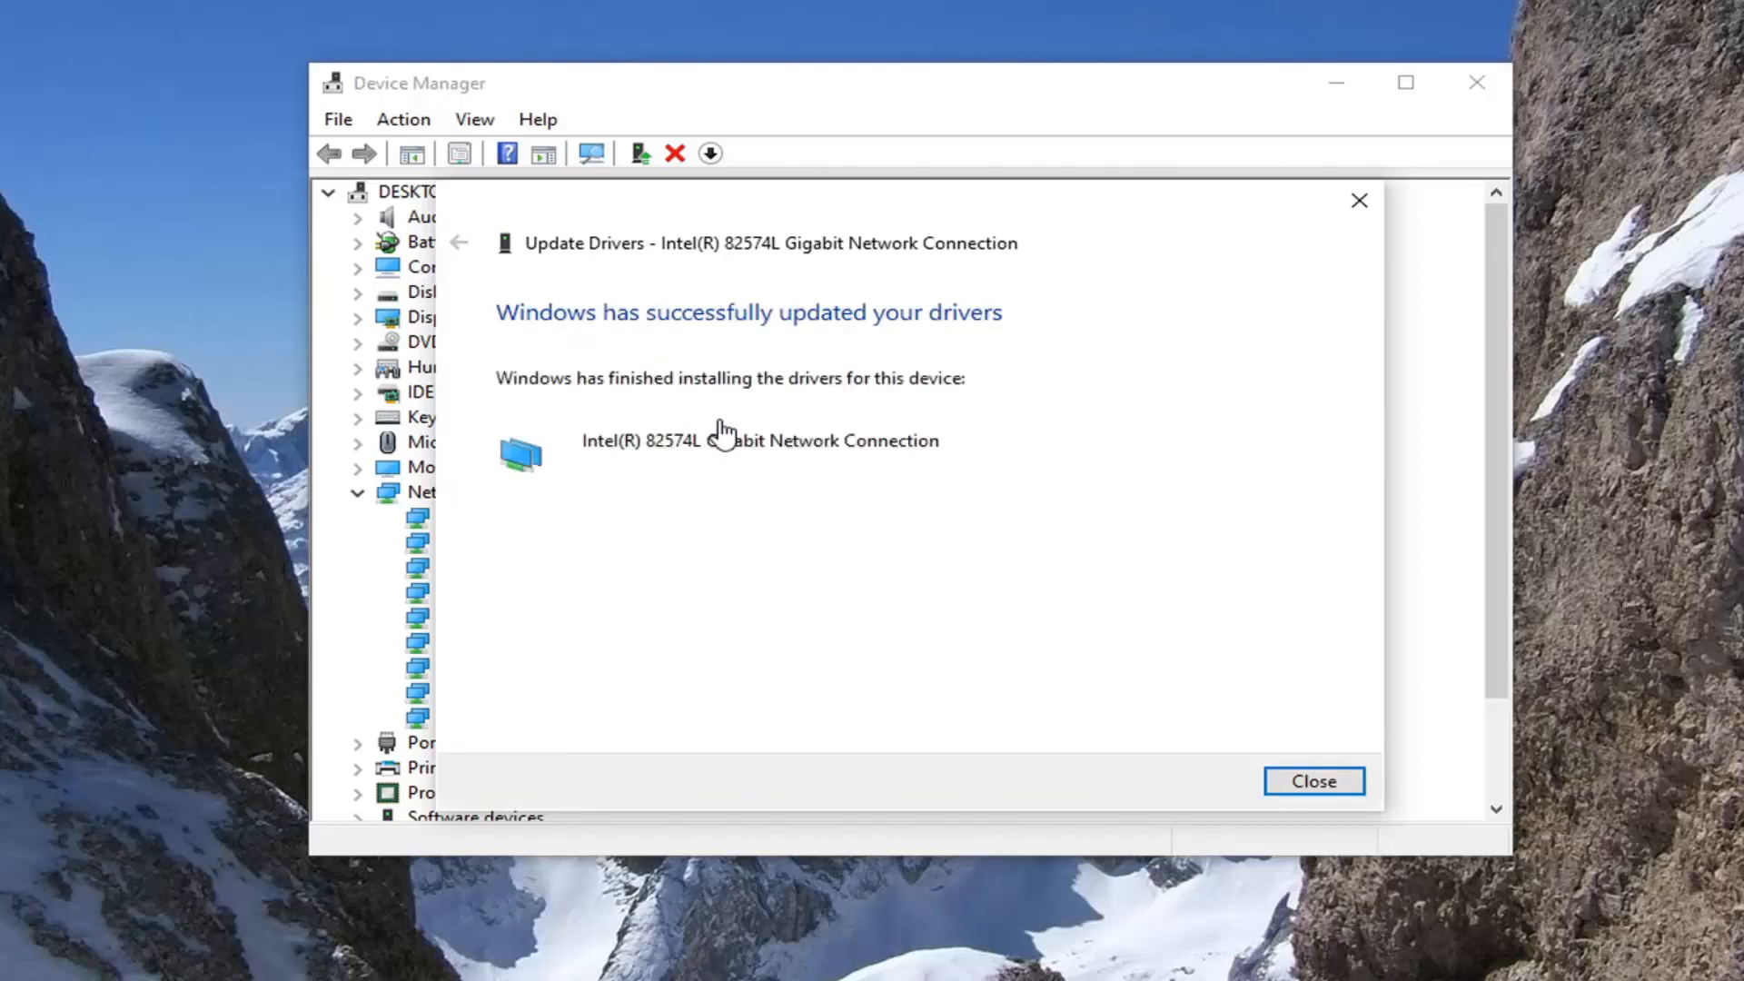
Close the Update Drivers confirmation and Device Manager, leaving the desktop clear
{"action": "left_click", "coordinate": [1312, 781]}
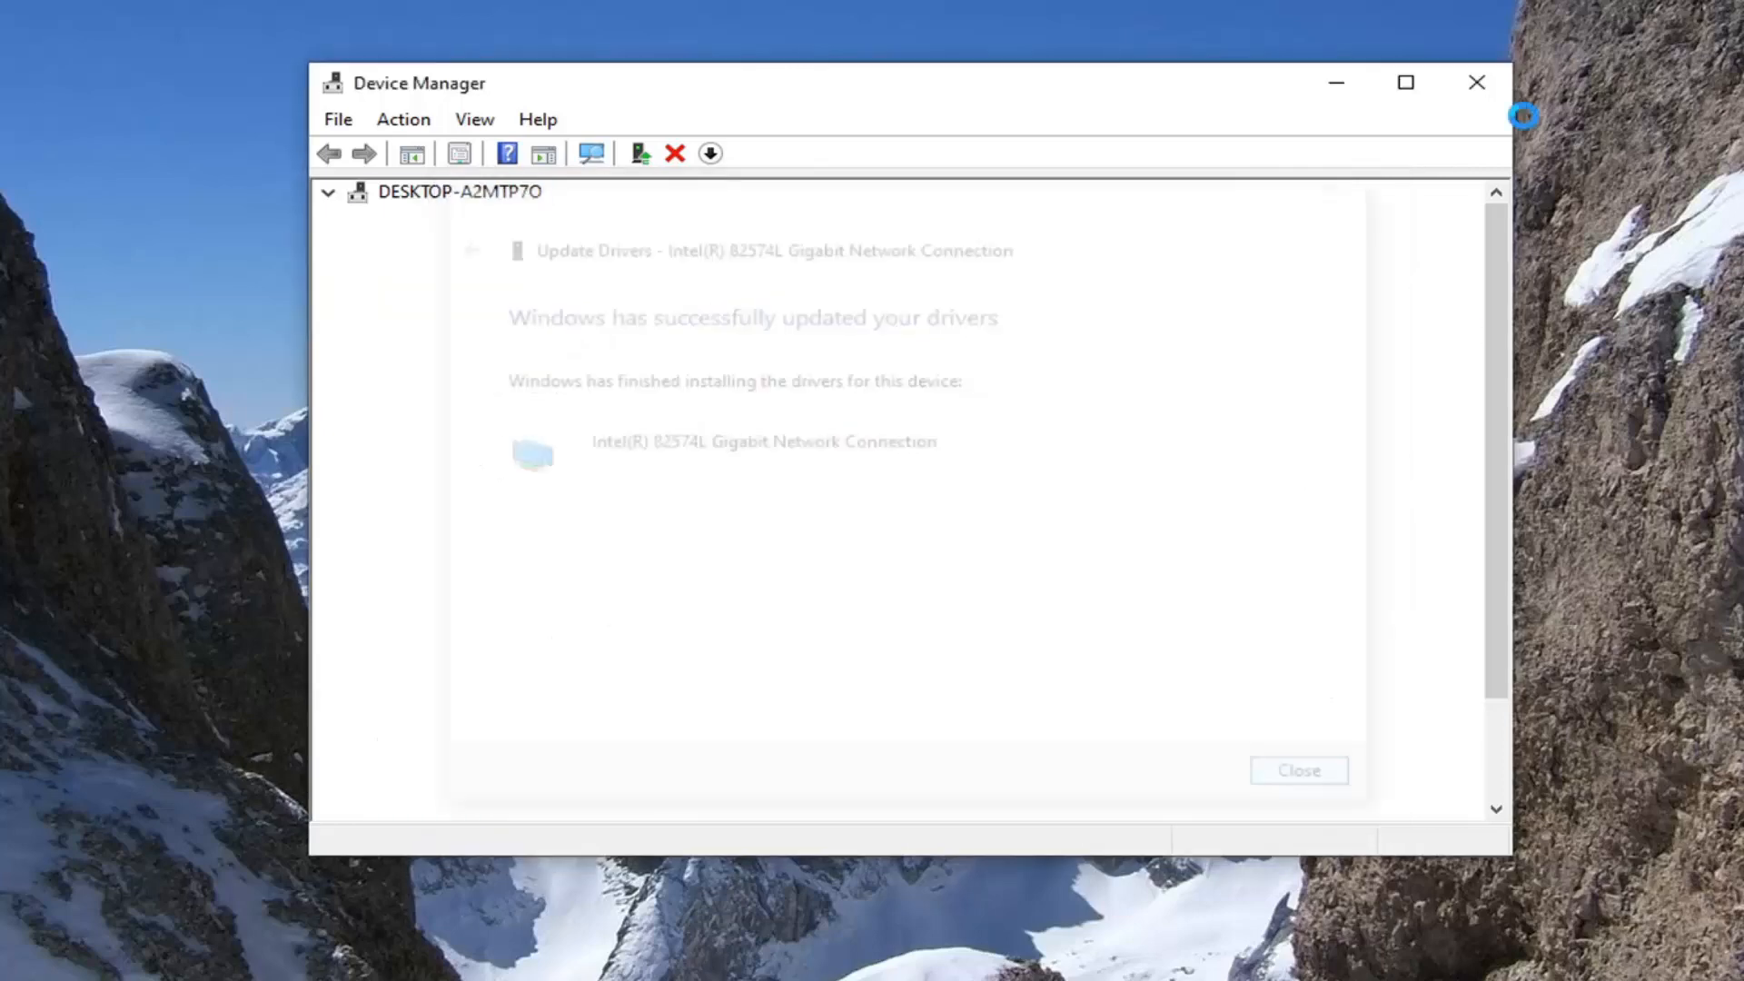
{"action": "left_click", "coordinate": [1297, 771]}
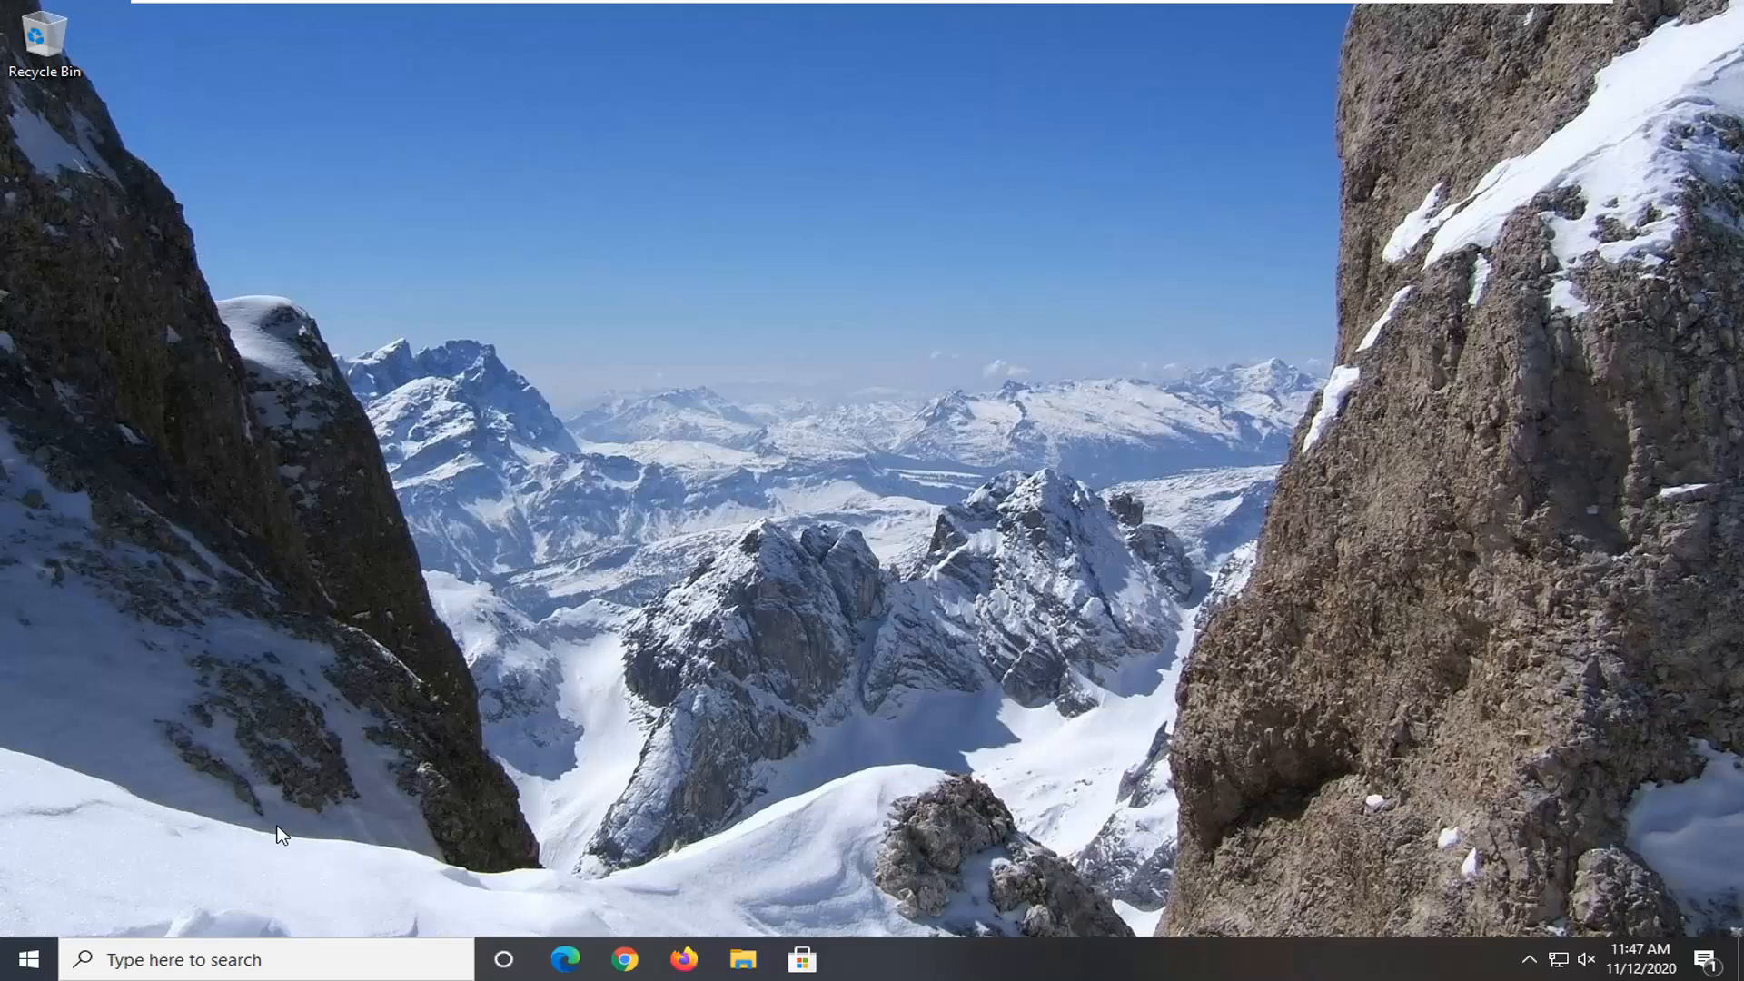
{"action": "mouse_move", "coordinate": [151, 785]}
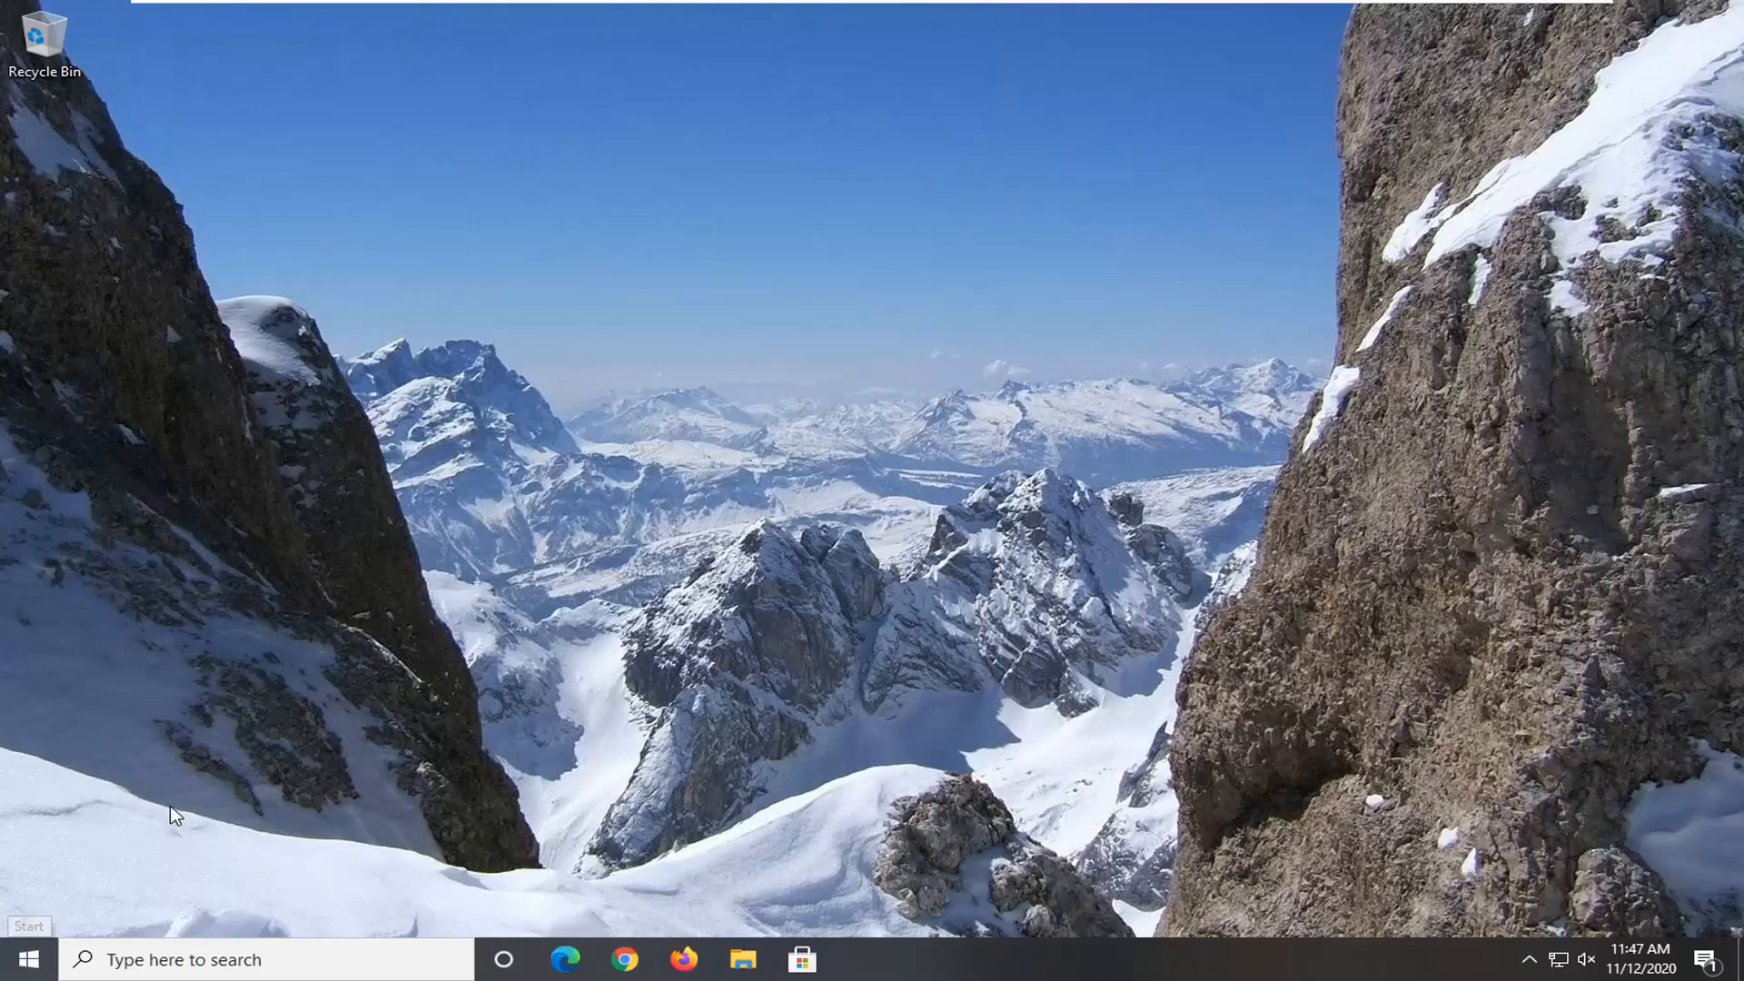
Search 'network status' from Start and open the Network reset setting
{"action": "left_click", "coordinate": [20, 960]}
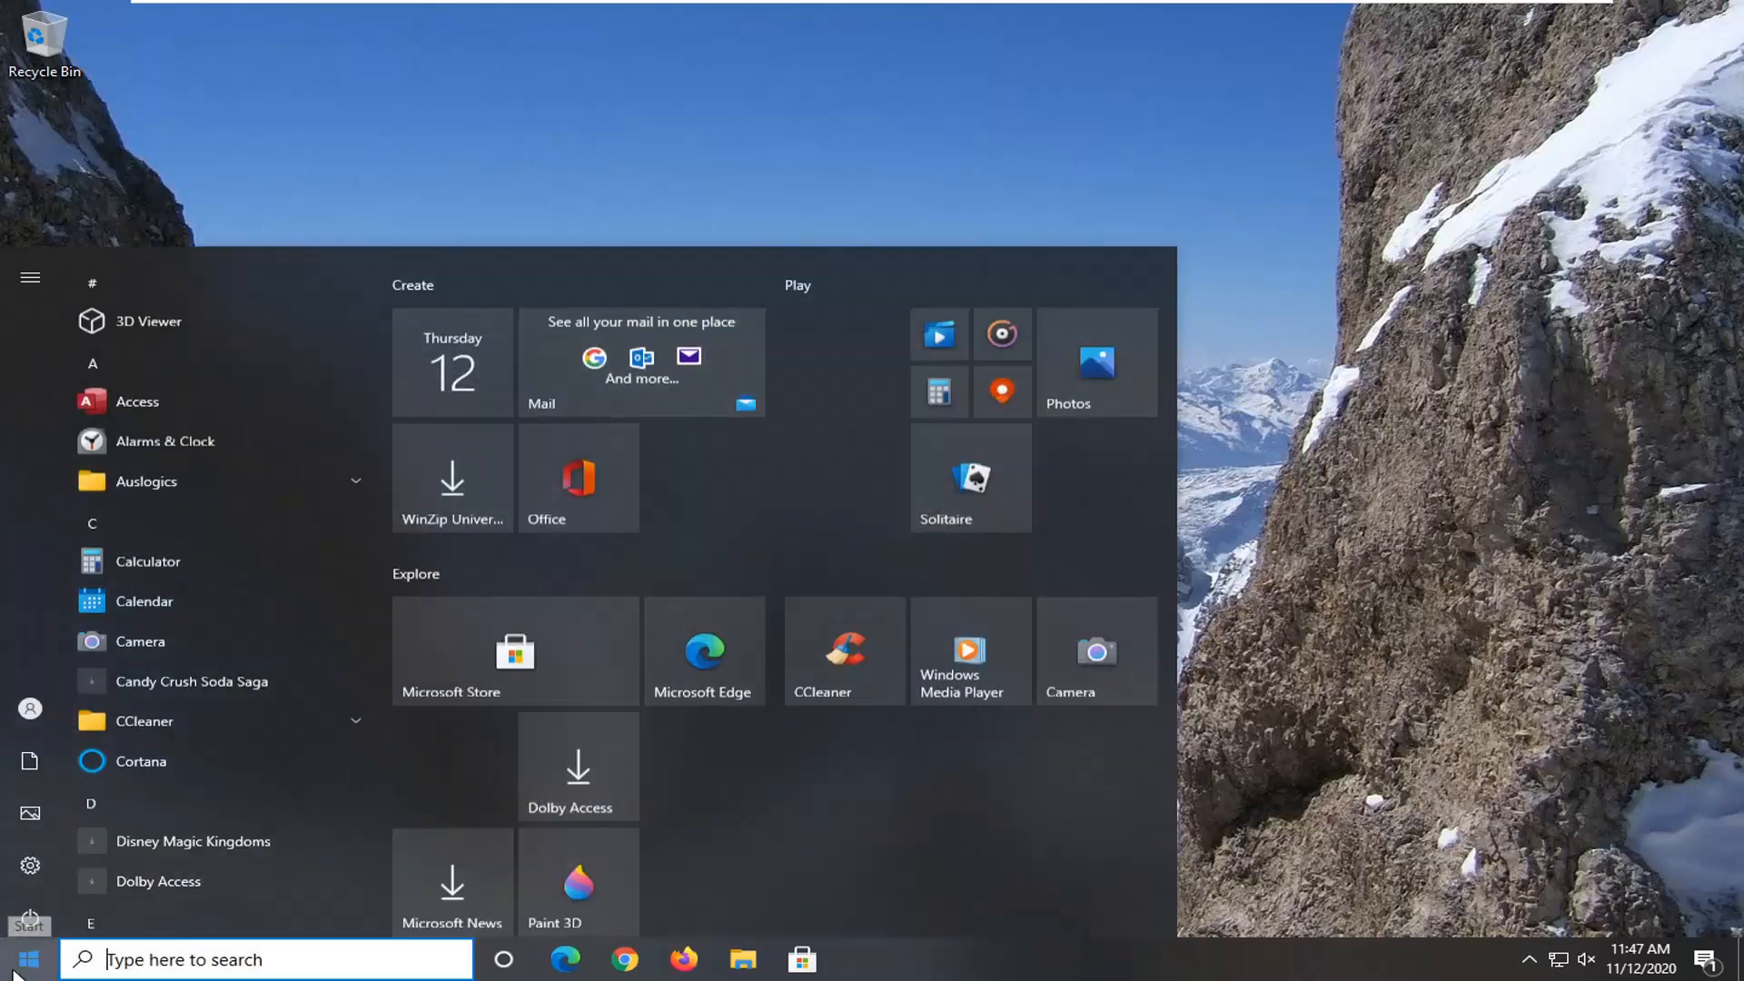
{"action": "type", "text": "network status"}
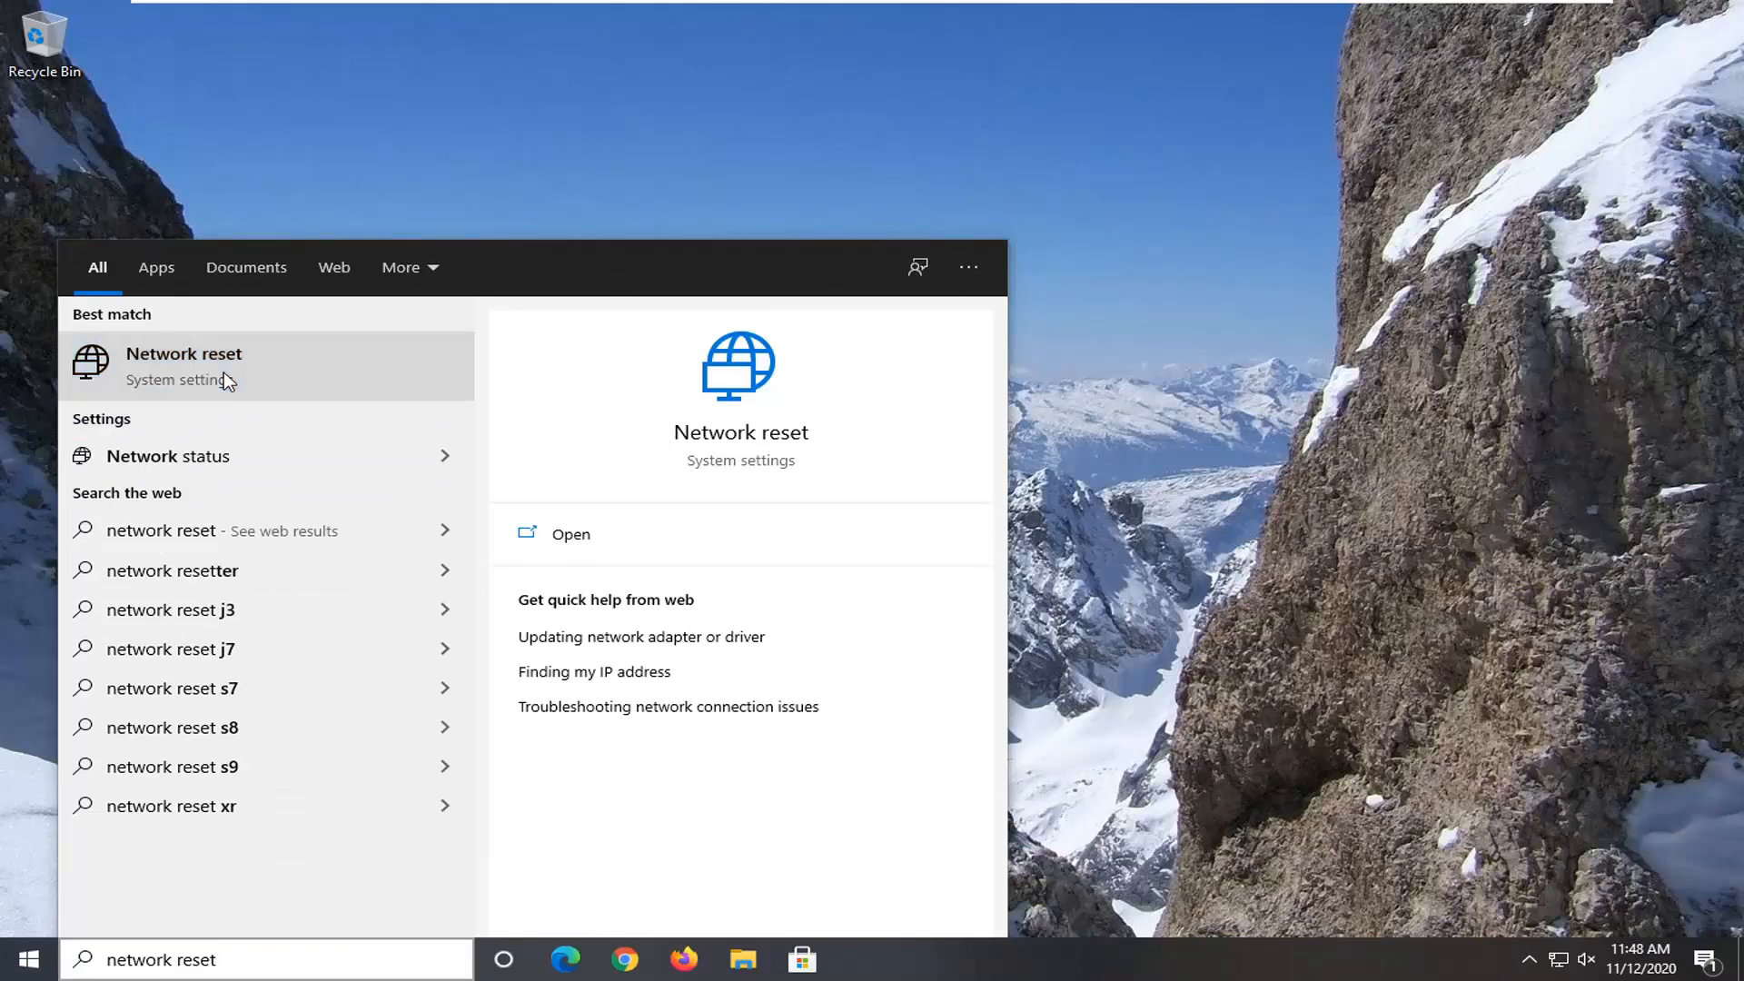
{"action": "left_click", "coordinate": [183, 365]}
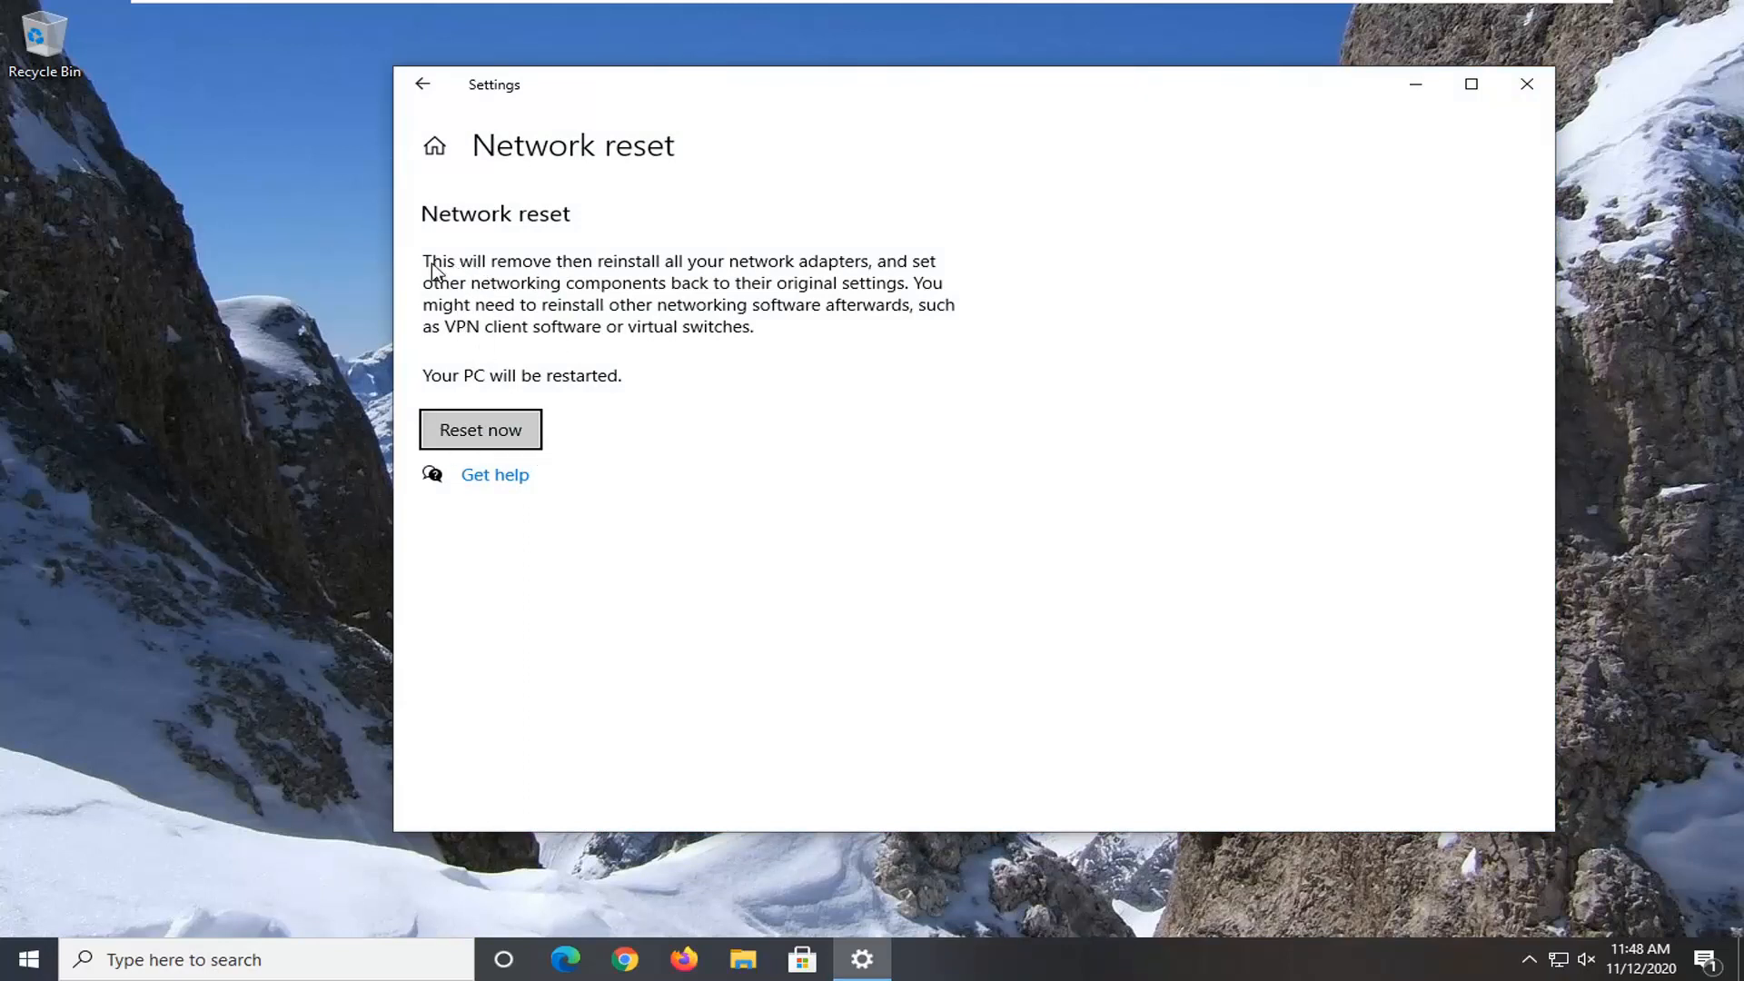
{"action": "mouse_move", "coordinate": [734, 276]}
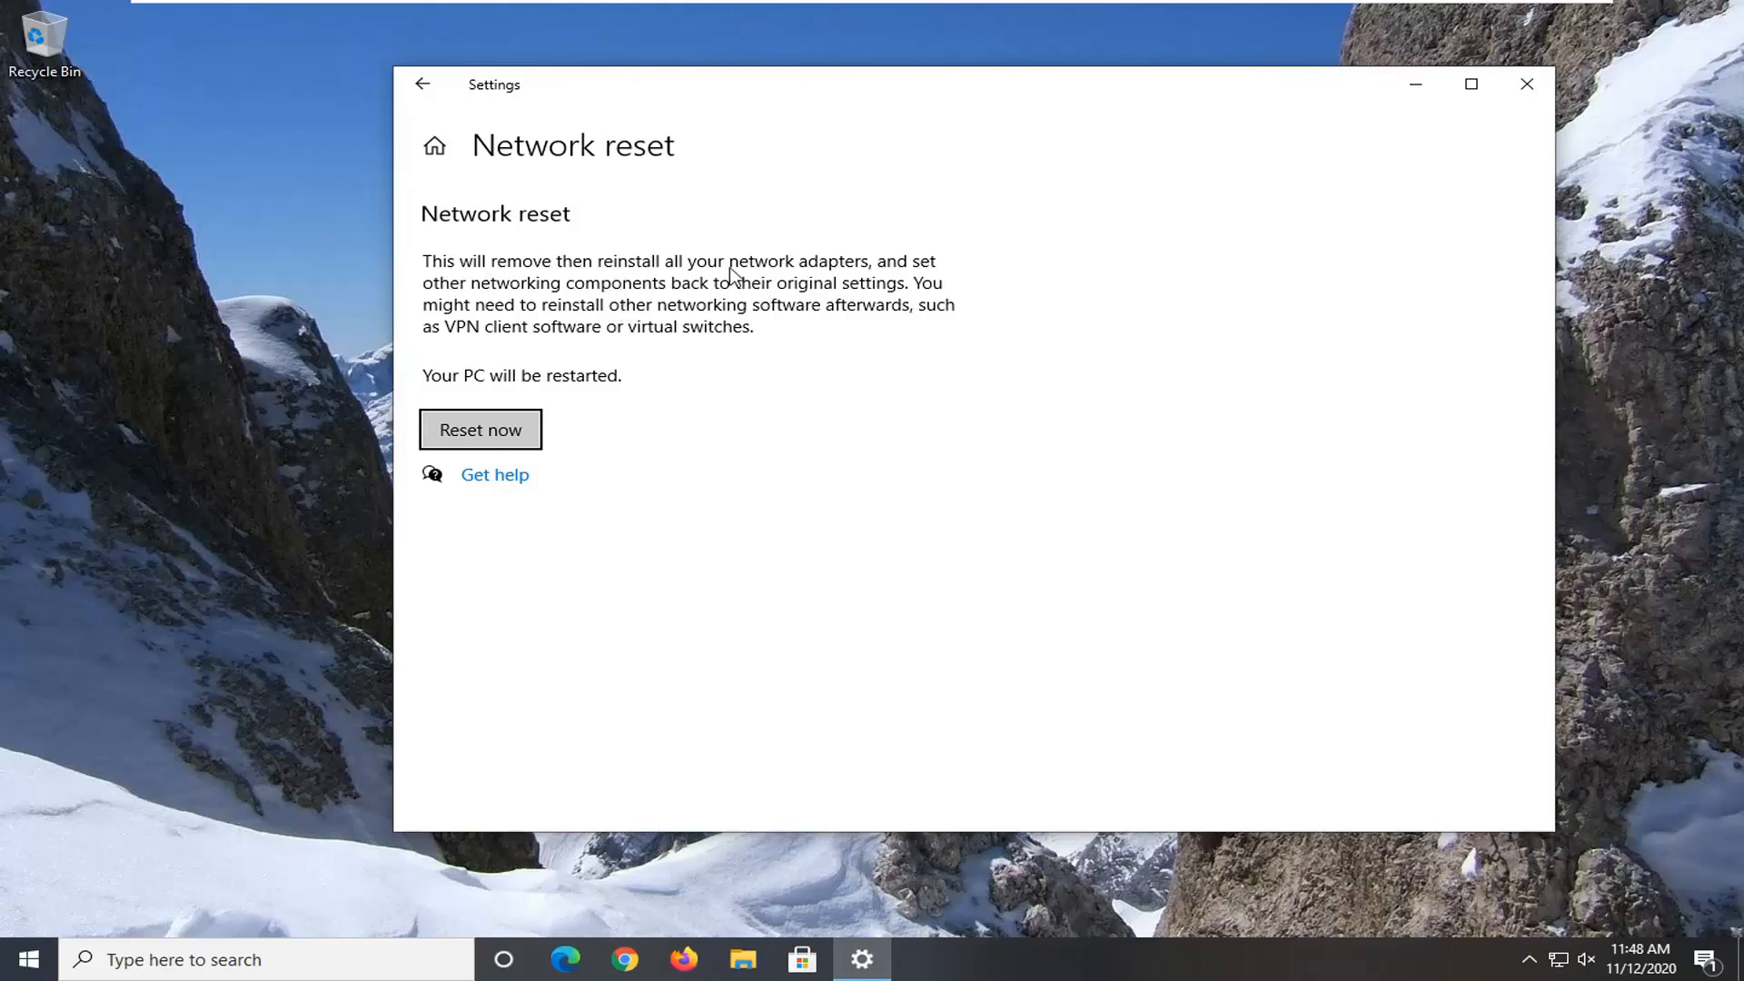
{"action": "mouse_move", "coordinate": [504, 294]}
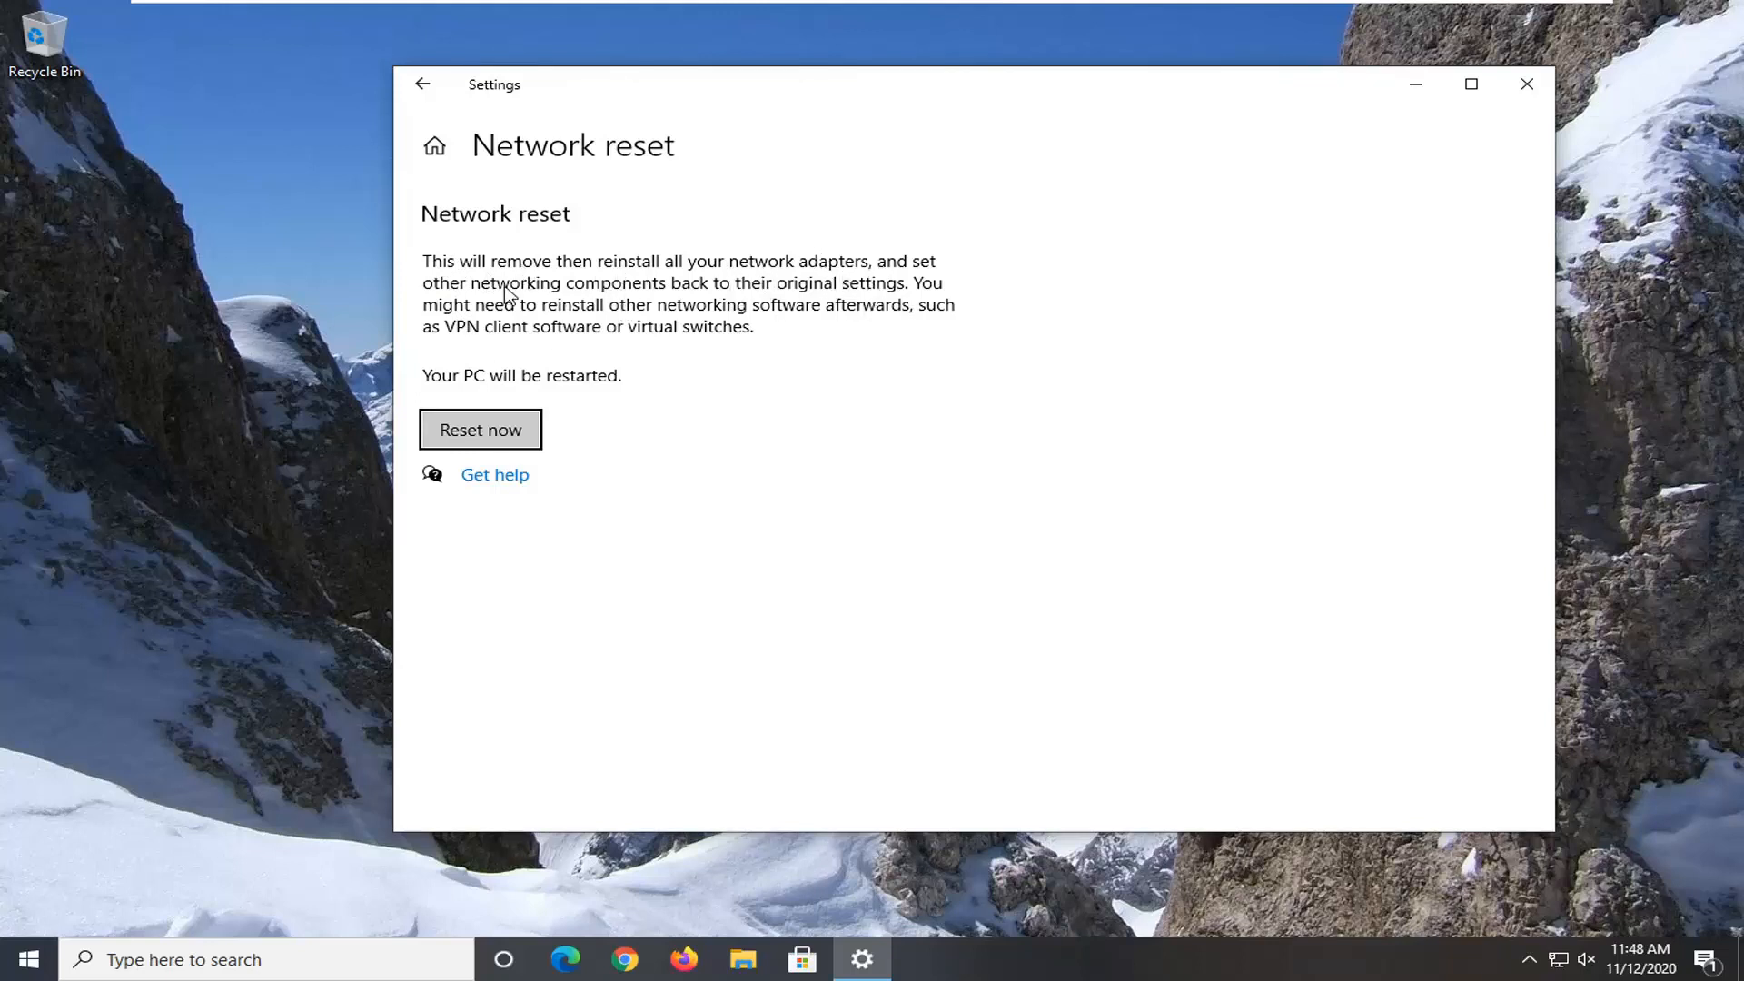
{"action": "mouse_move", "coordinate": [907, 315]}
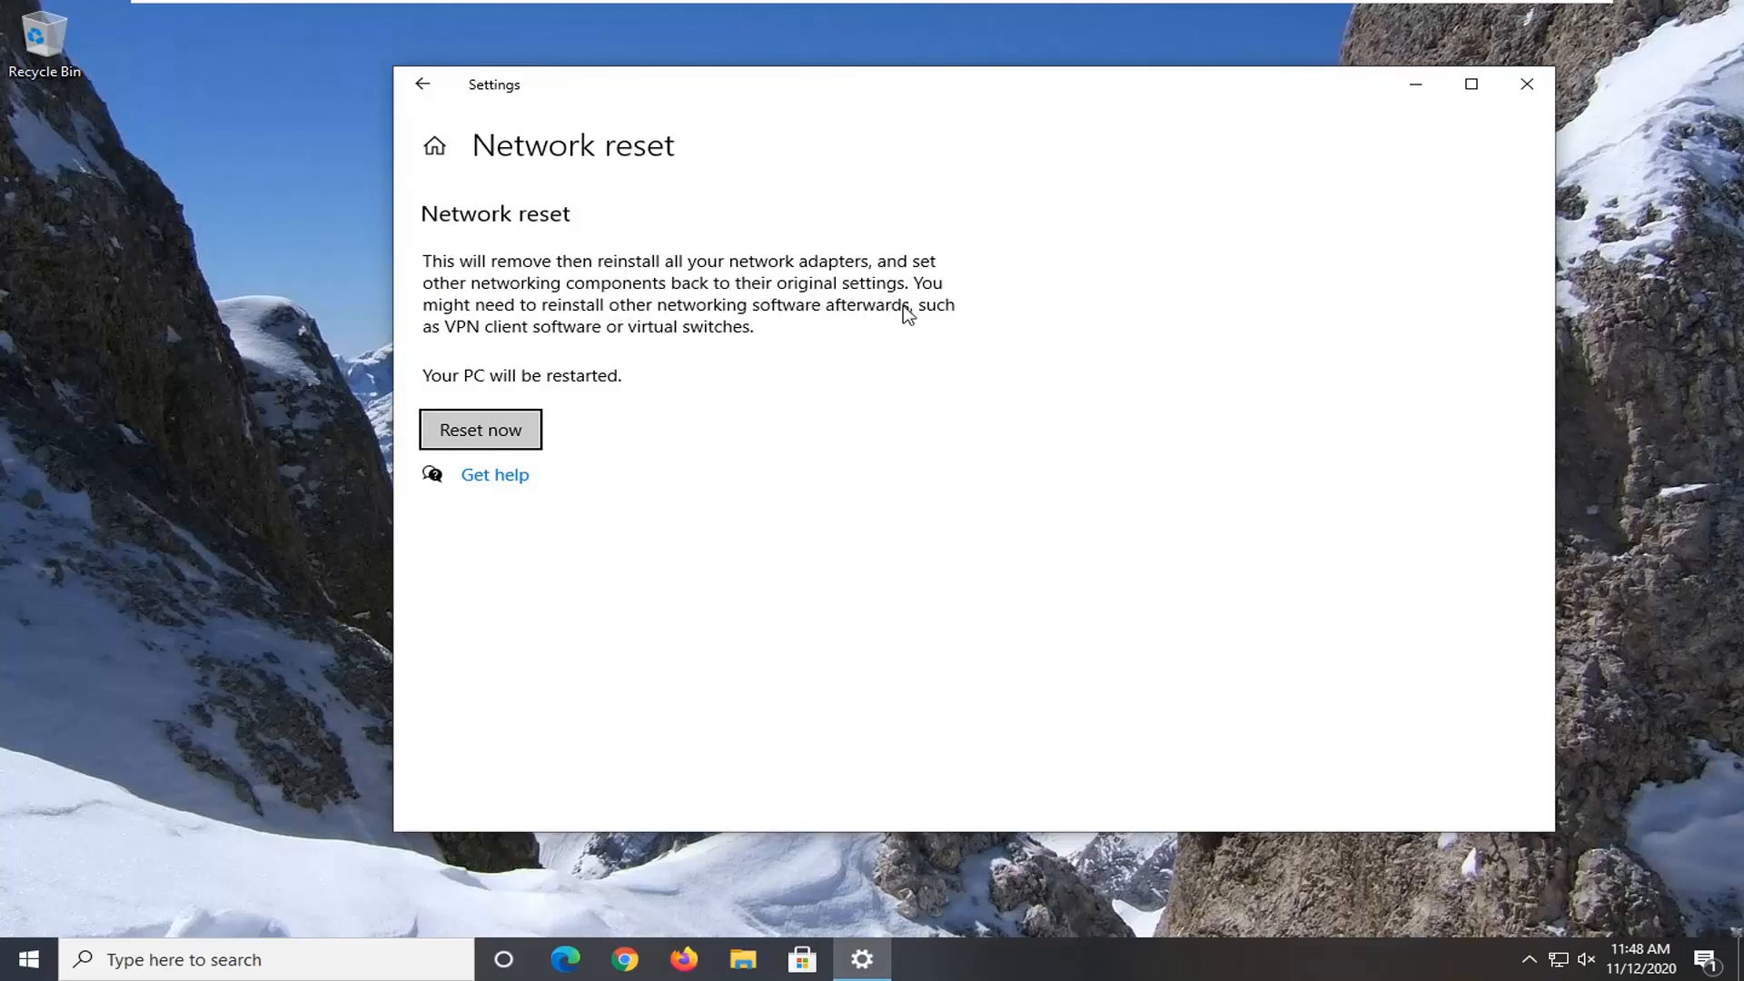
{"action": "mouse_move", "coordinate": [767, 311]}
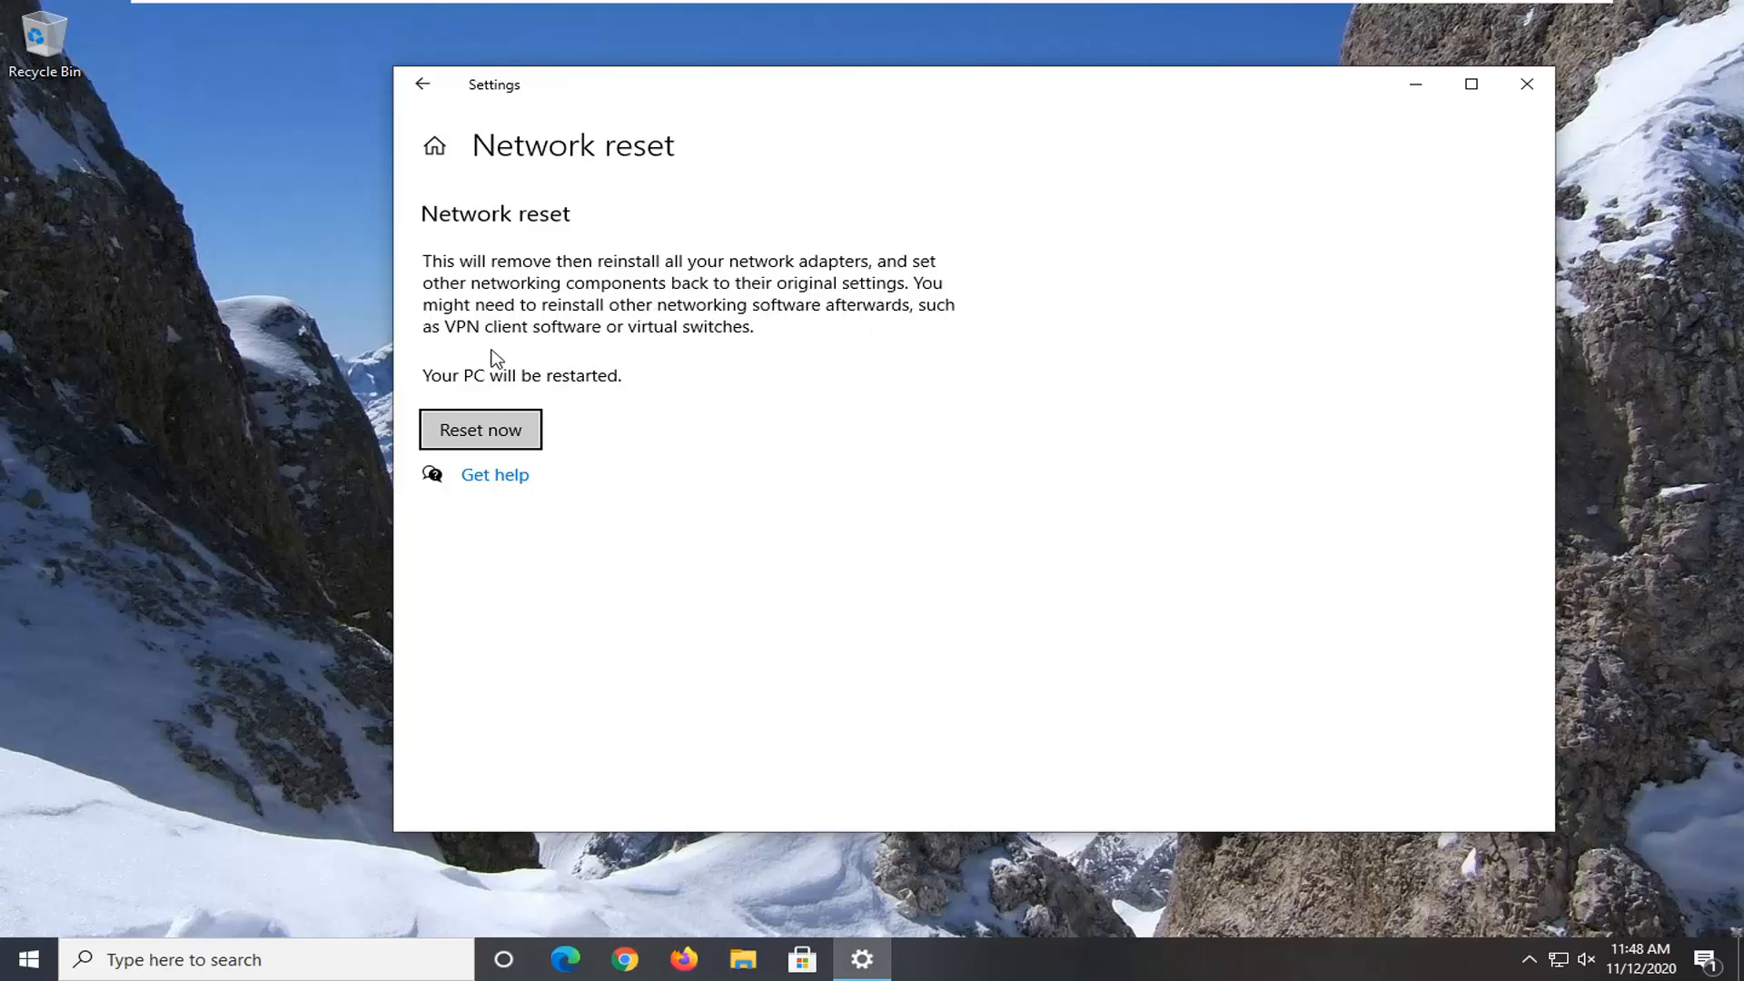
{"action": "mouse_move", "coordinate": [785, 351]}
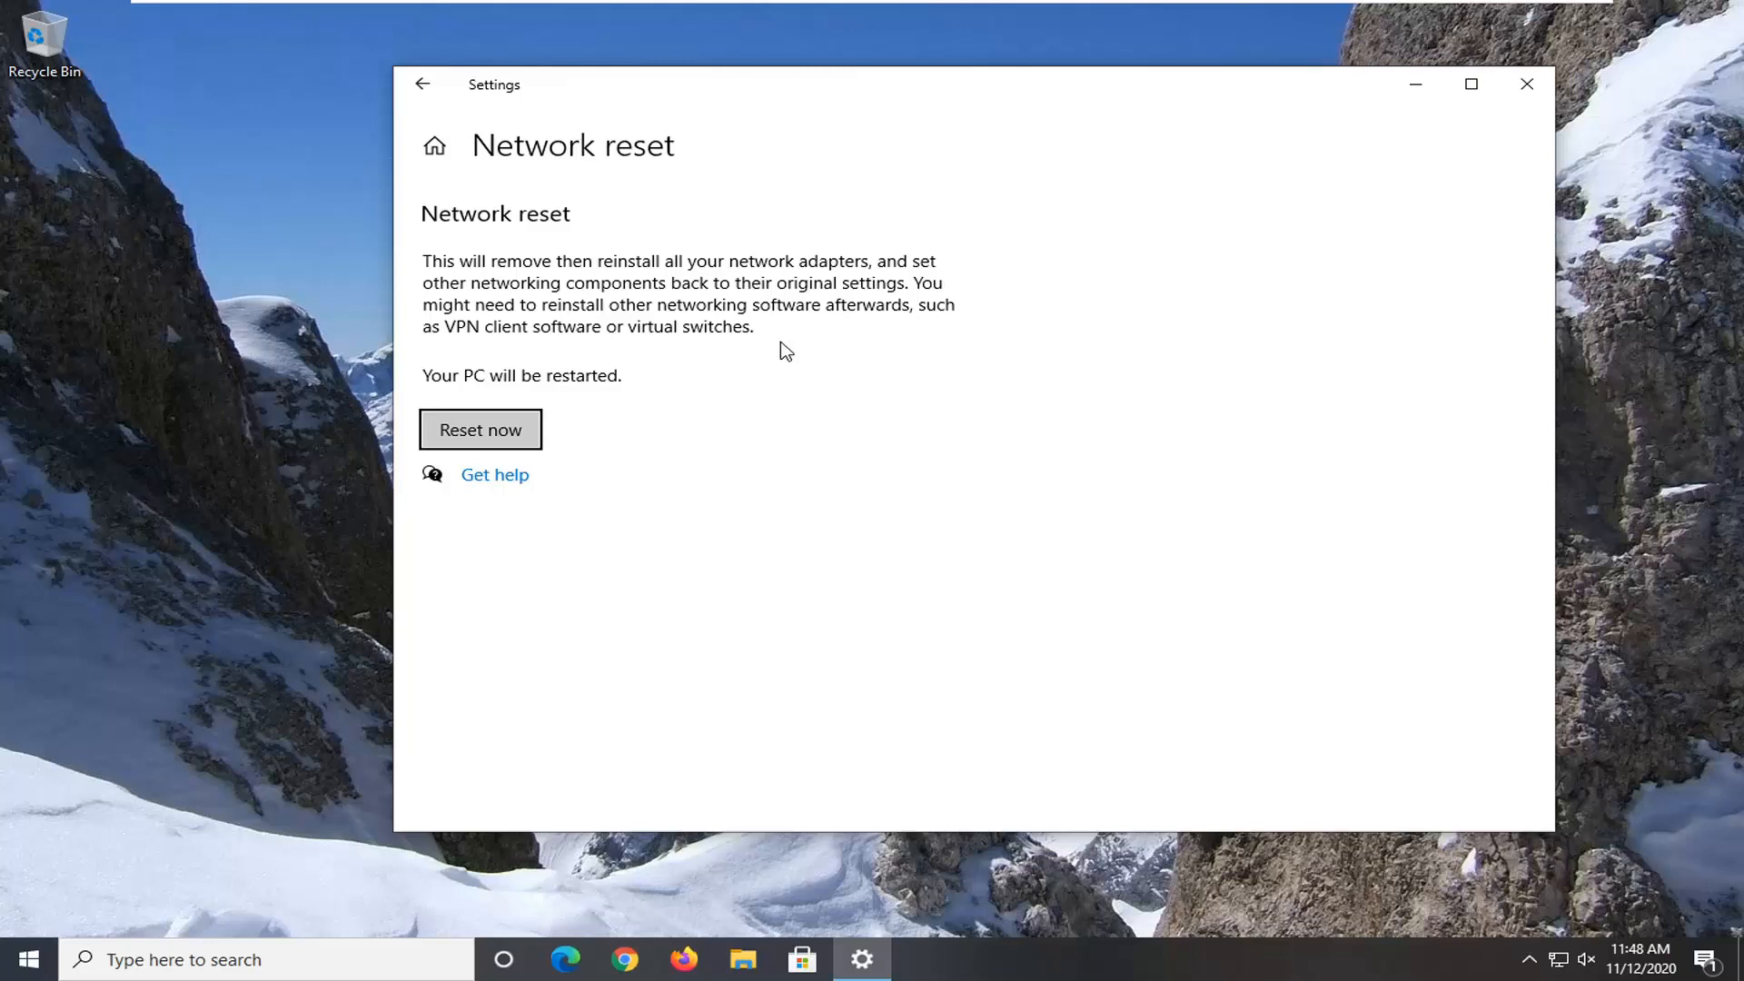
{"action": "mouse_move", "coordinate": [660, 430]}
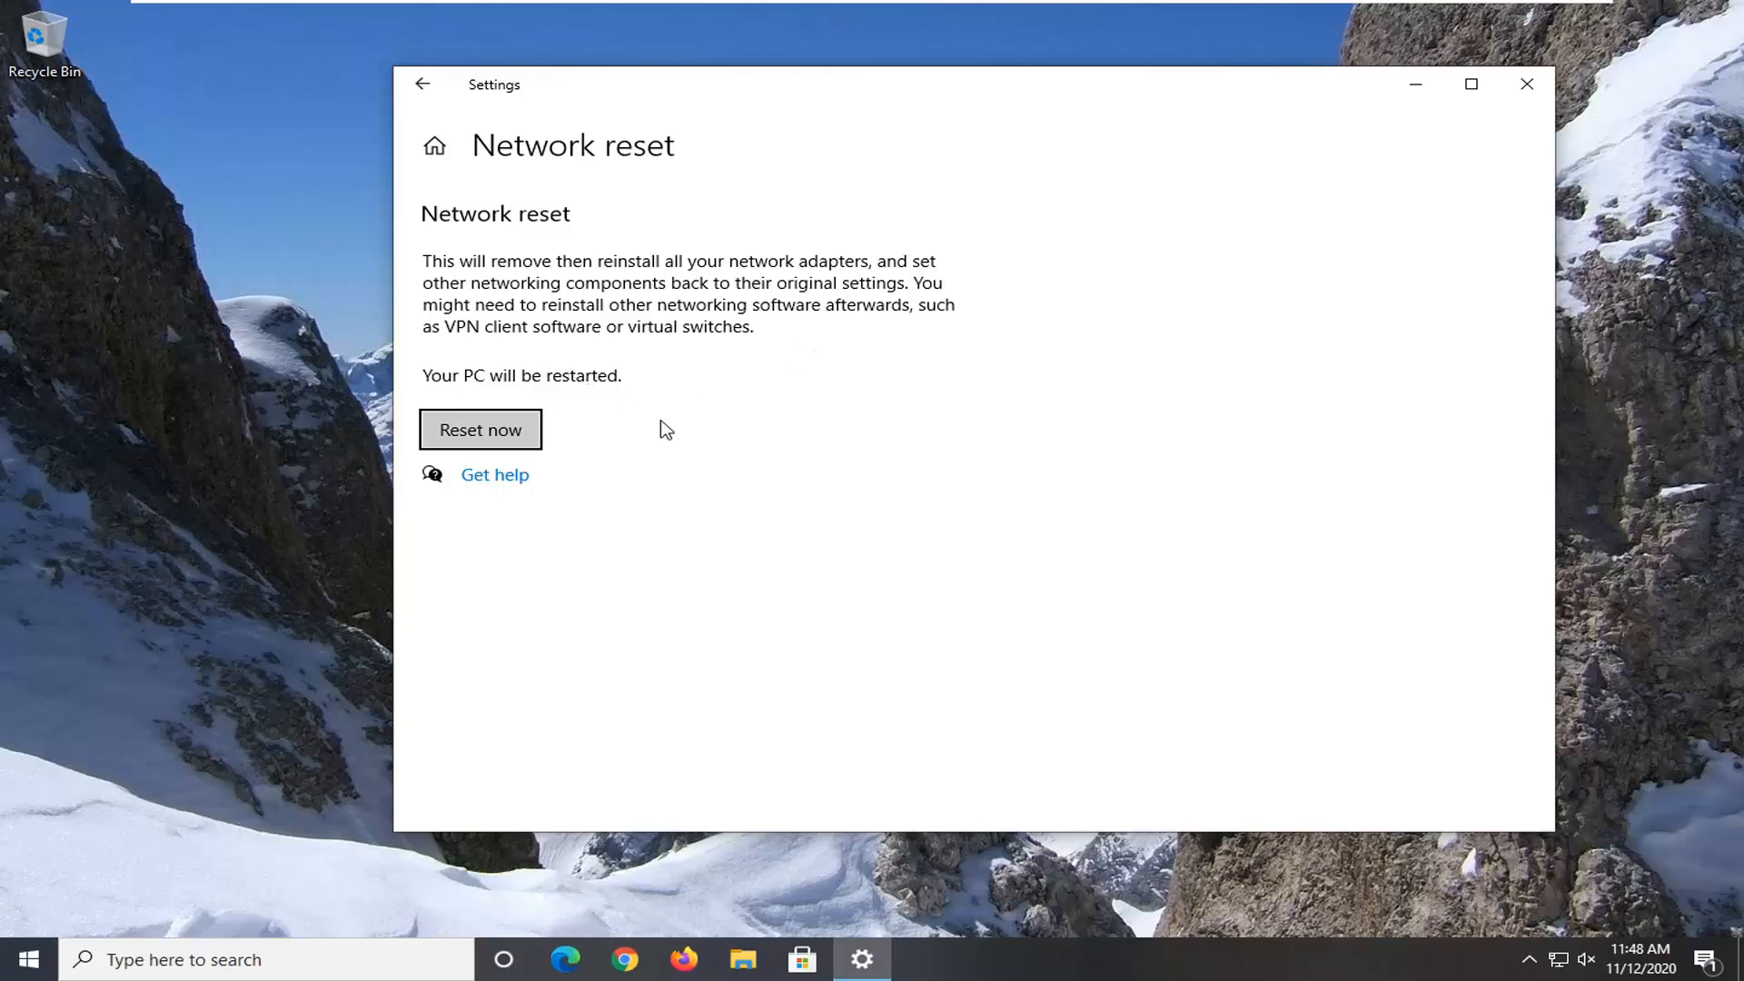
Start a reset of all network settings with Reset now
{"action": "left_click", "coordinate": [480, 429]}
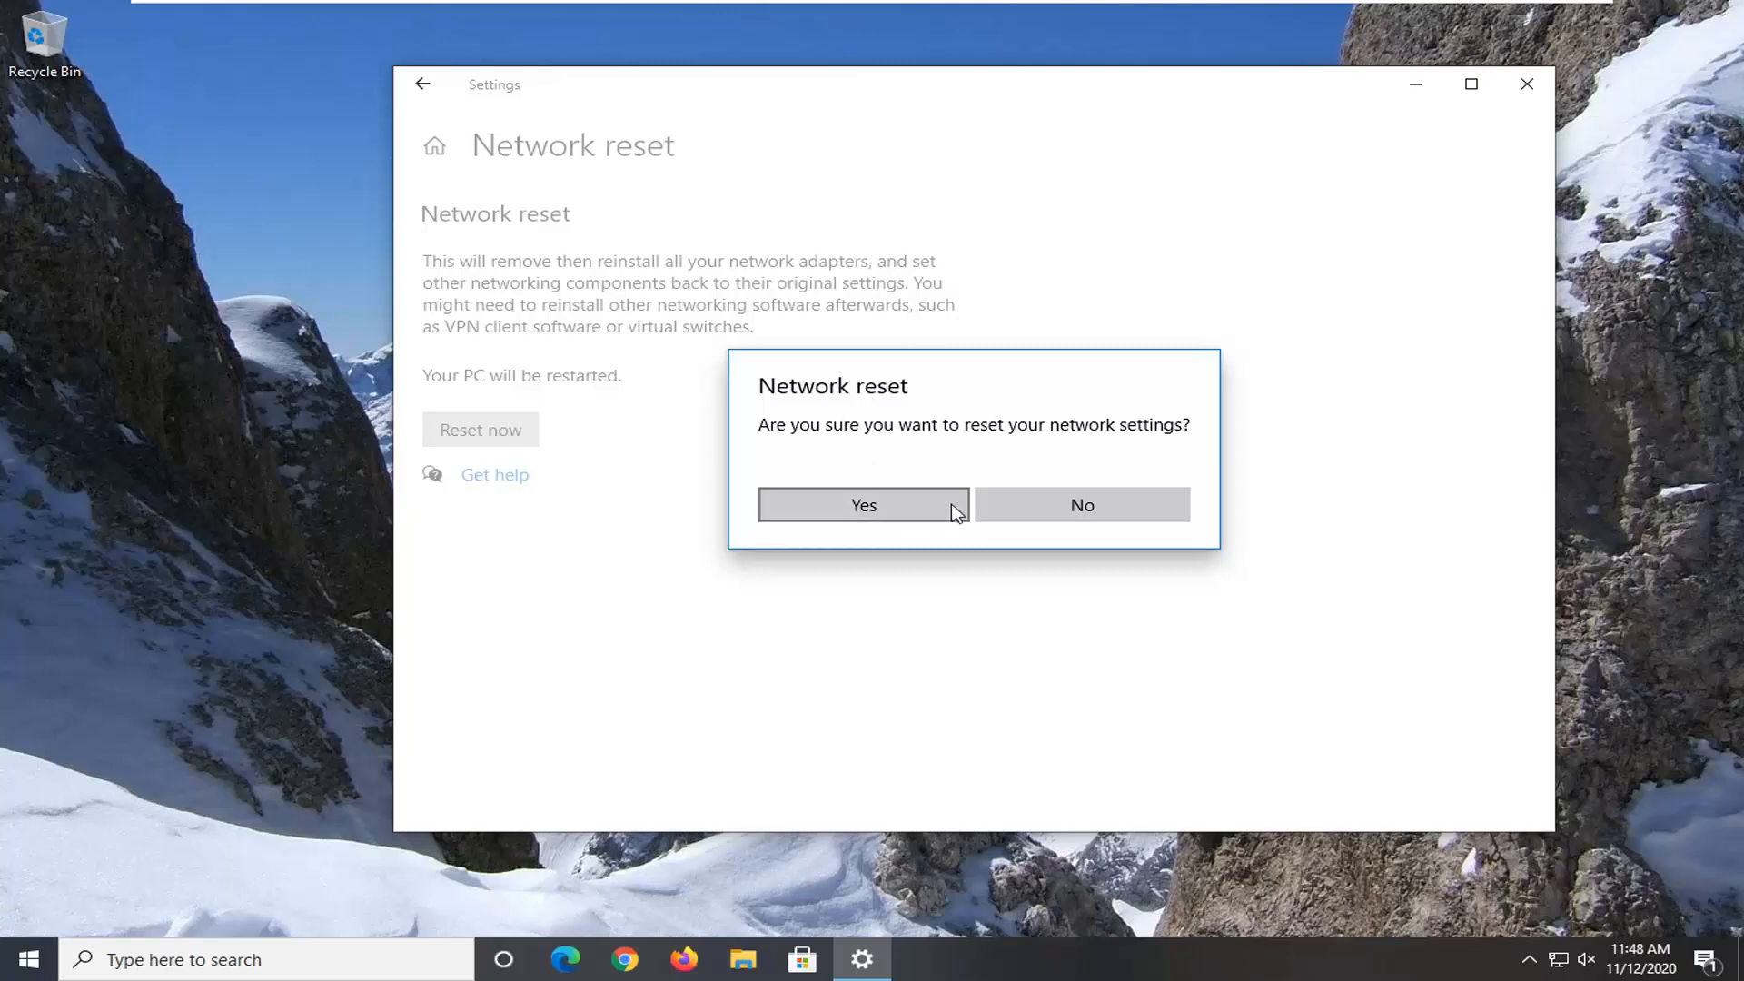
{"action": "mouse_move", "coordinate": [829, 534]}
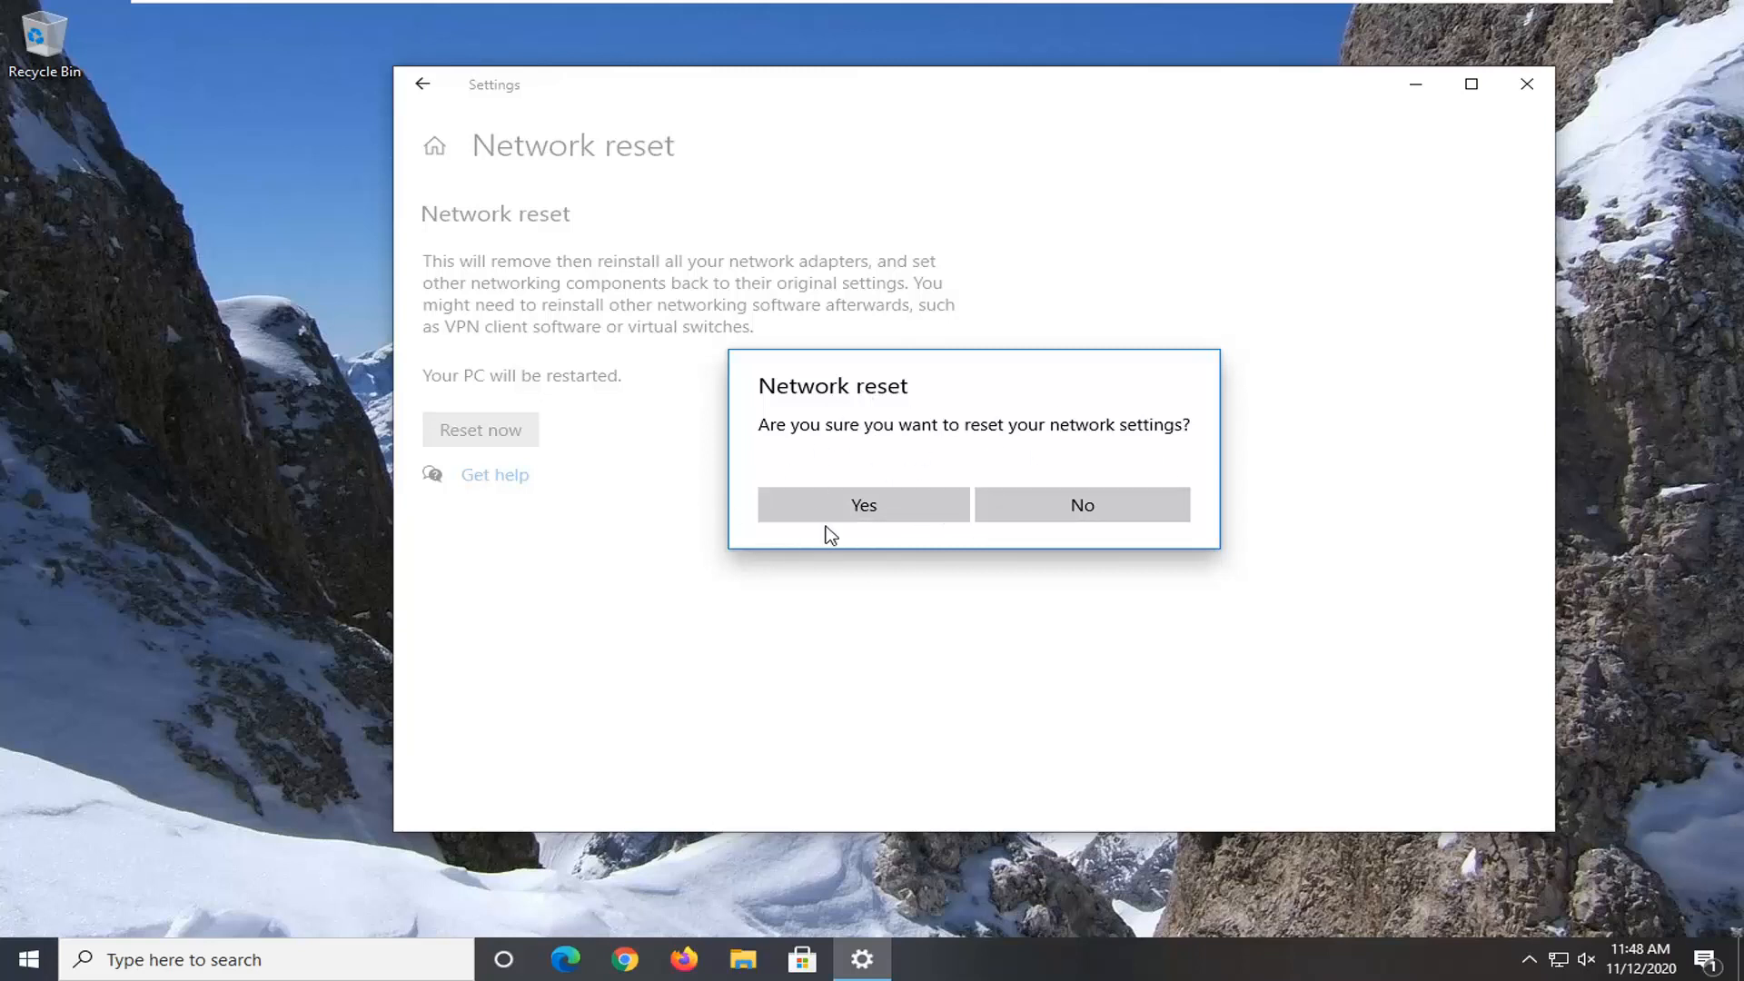
Confirm the network reset and dismiss the sign-out warning
{"action": "left_click", "coordinate": [1080, 504]}
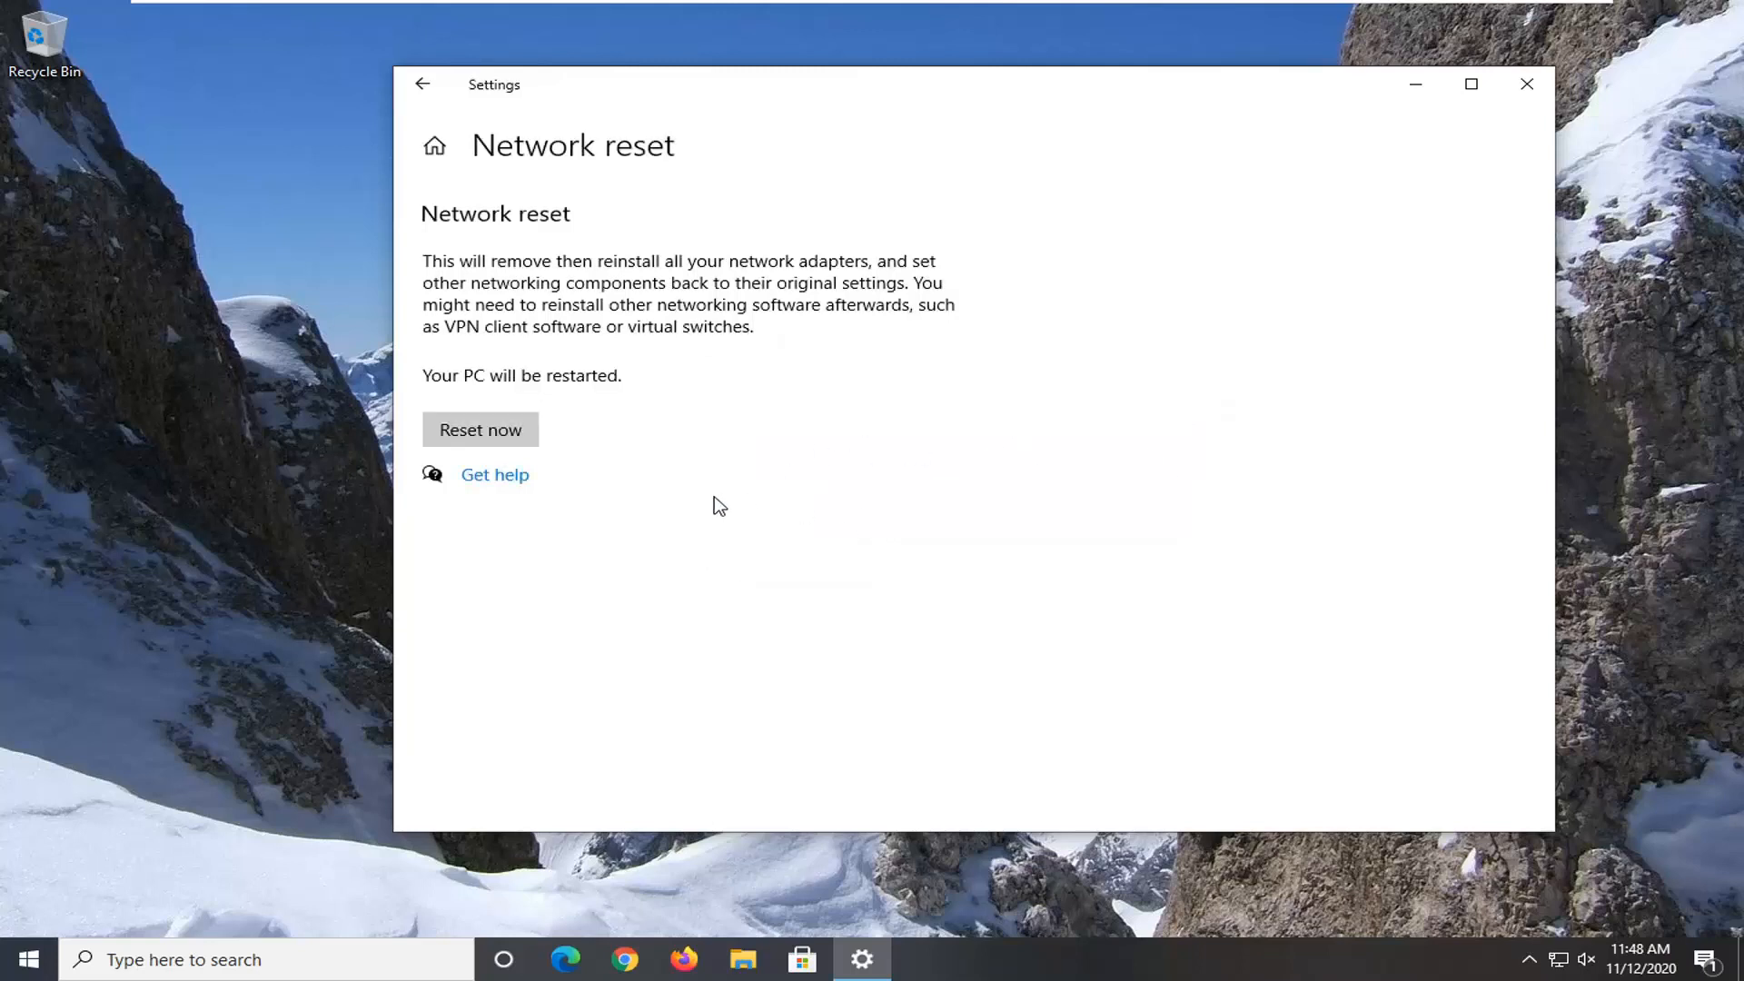
{"action": "left_click", "coordinate": [479, 429]}
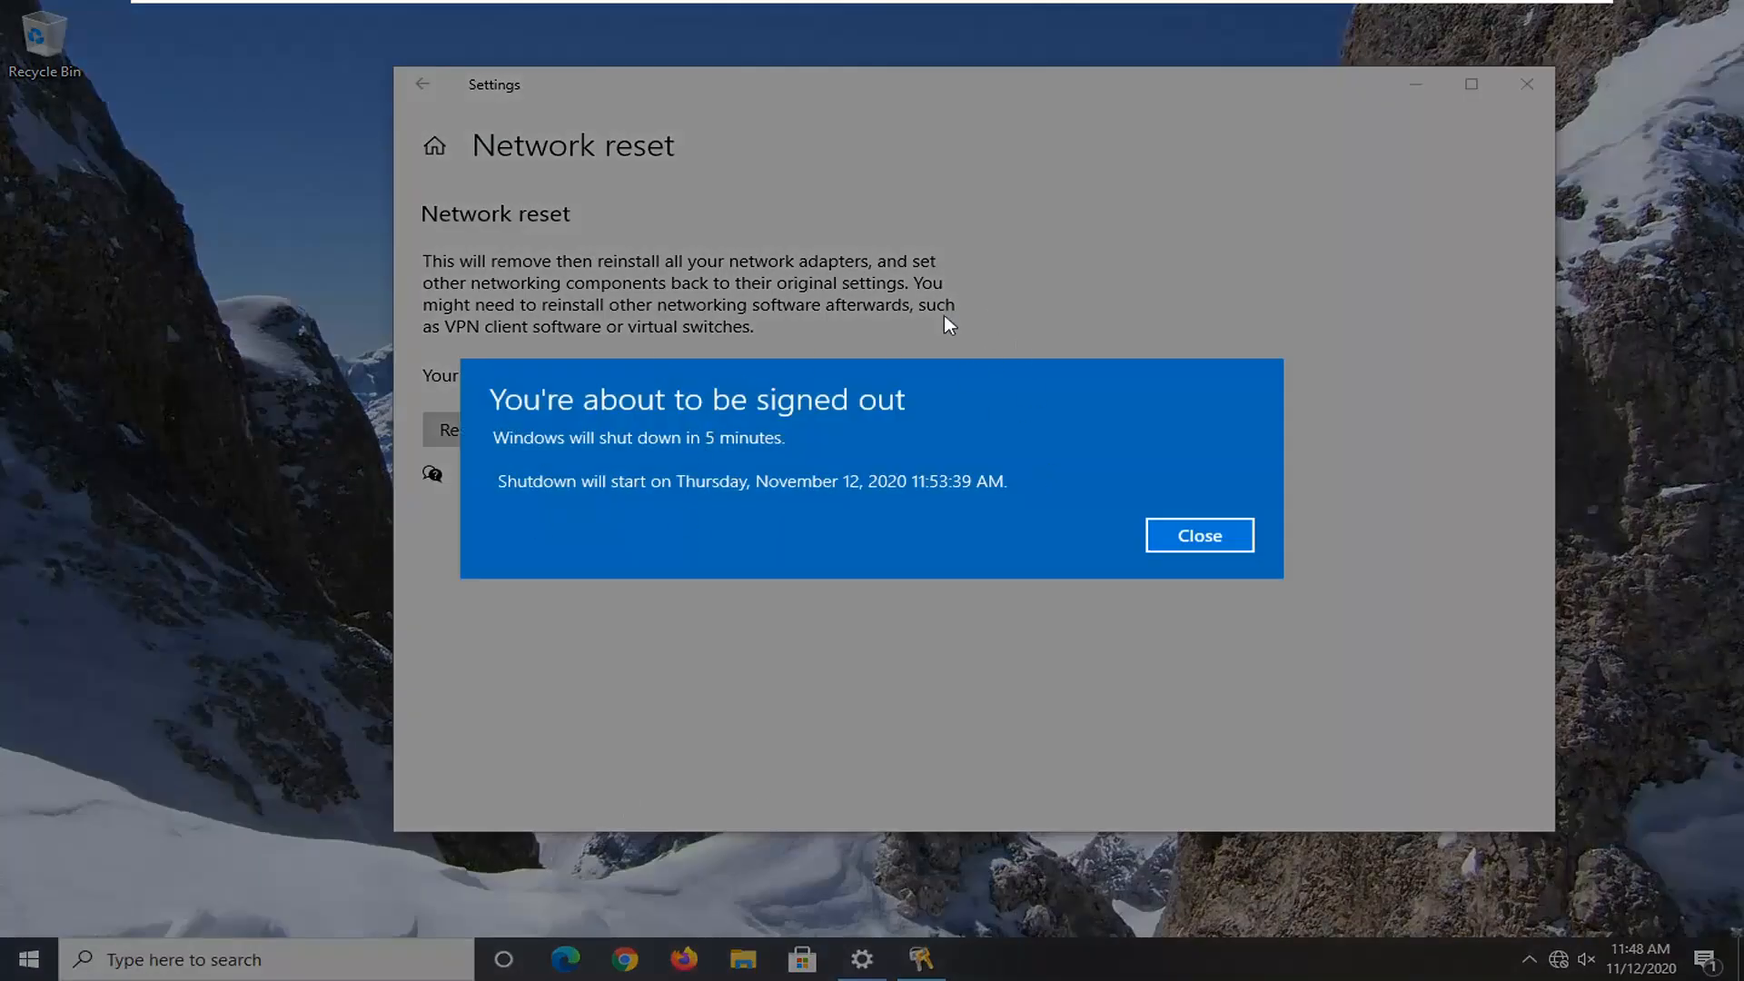
{"action": "left_click", "coordinate": [1198, 534]}
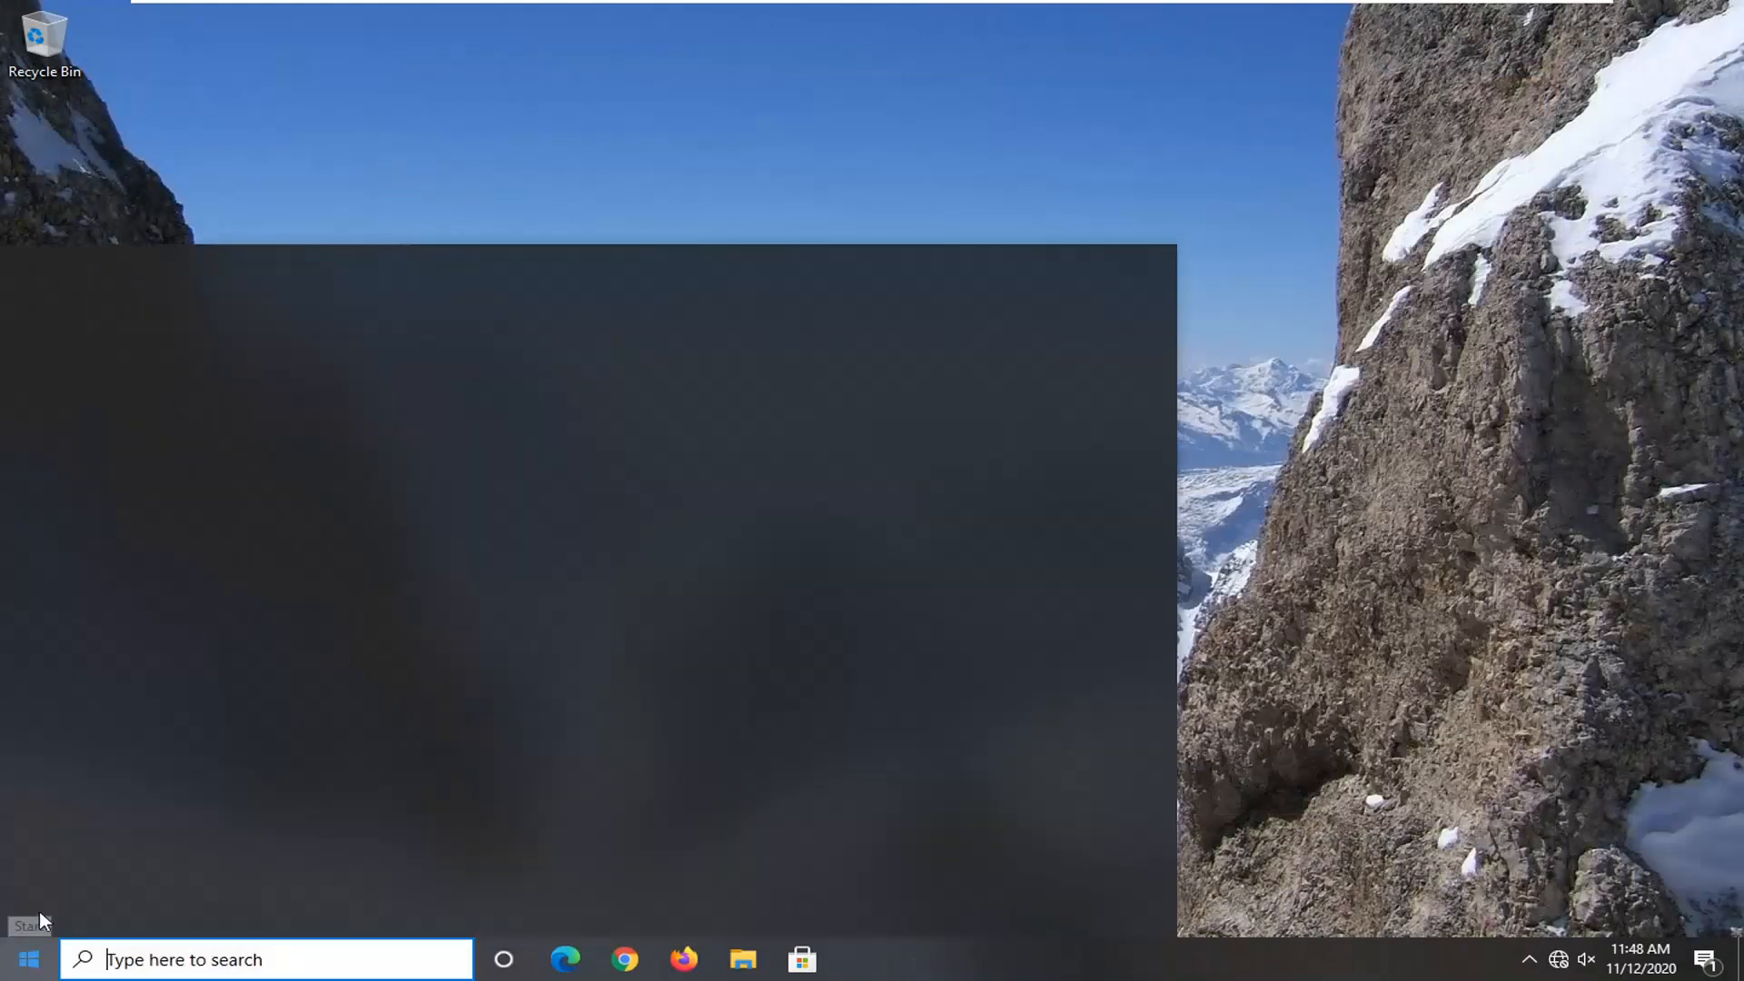
Restart the PC immediately from the Start power options
{"action": "left_click", "coordinate": [82, 911]}
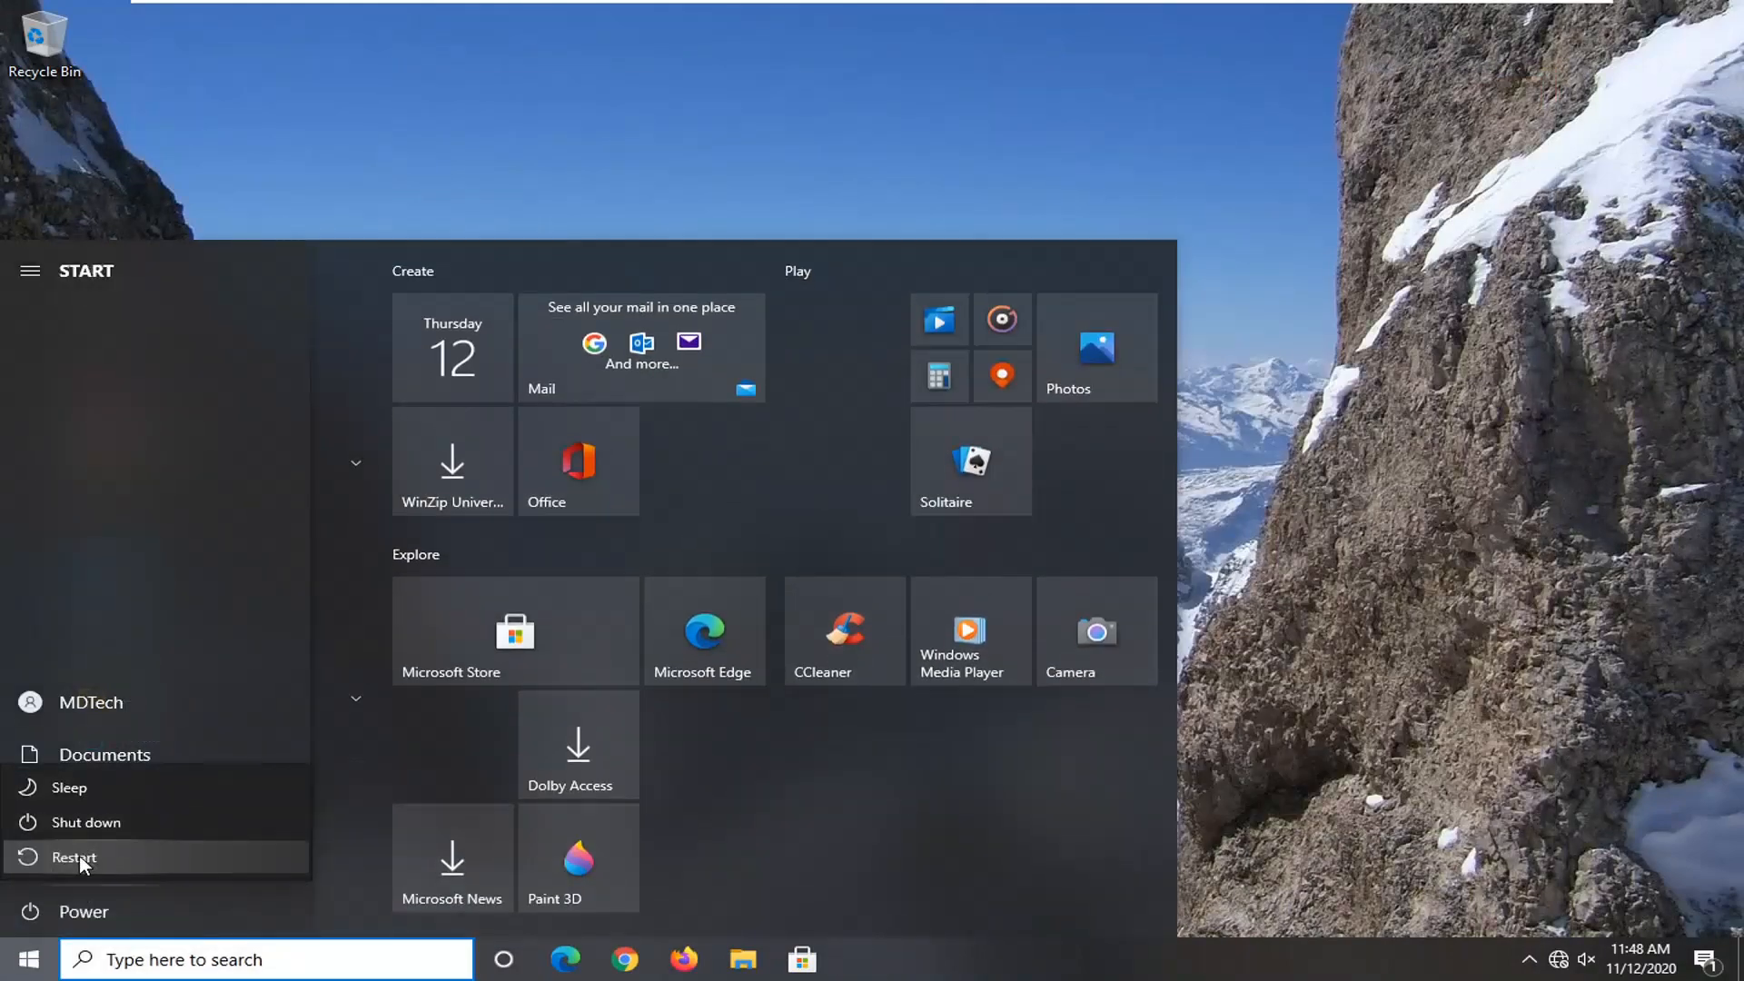
{"action": "left_click", "coordinate": [73, 855]}
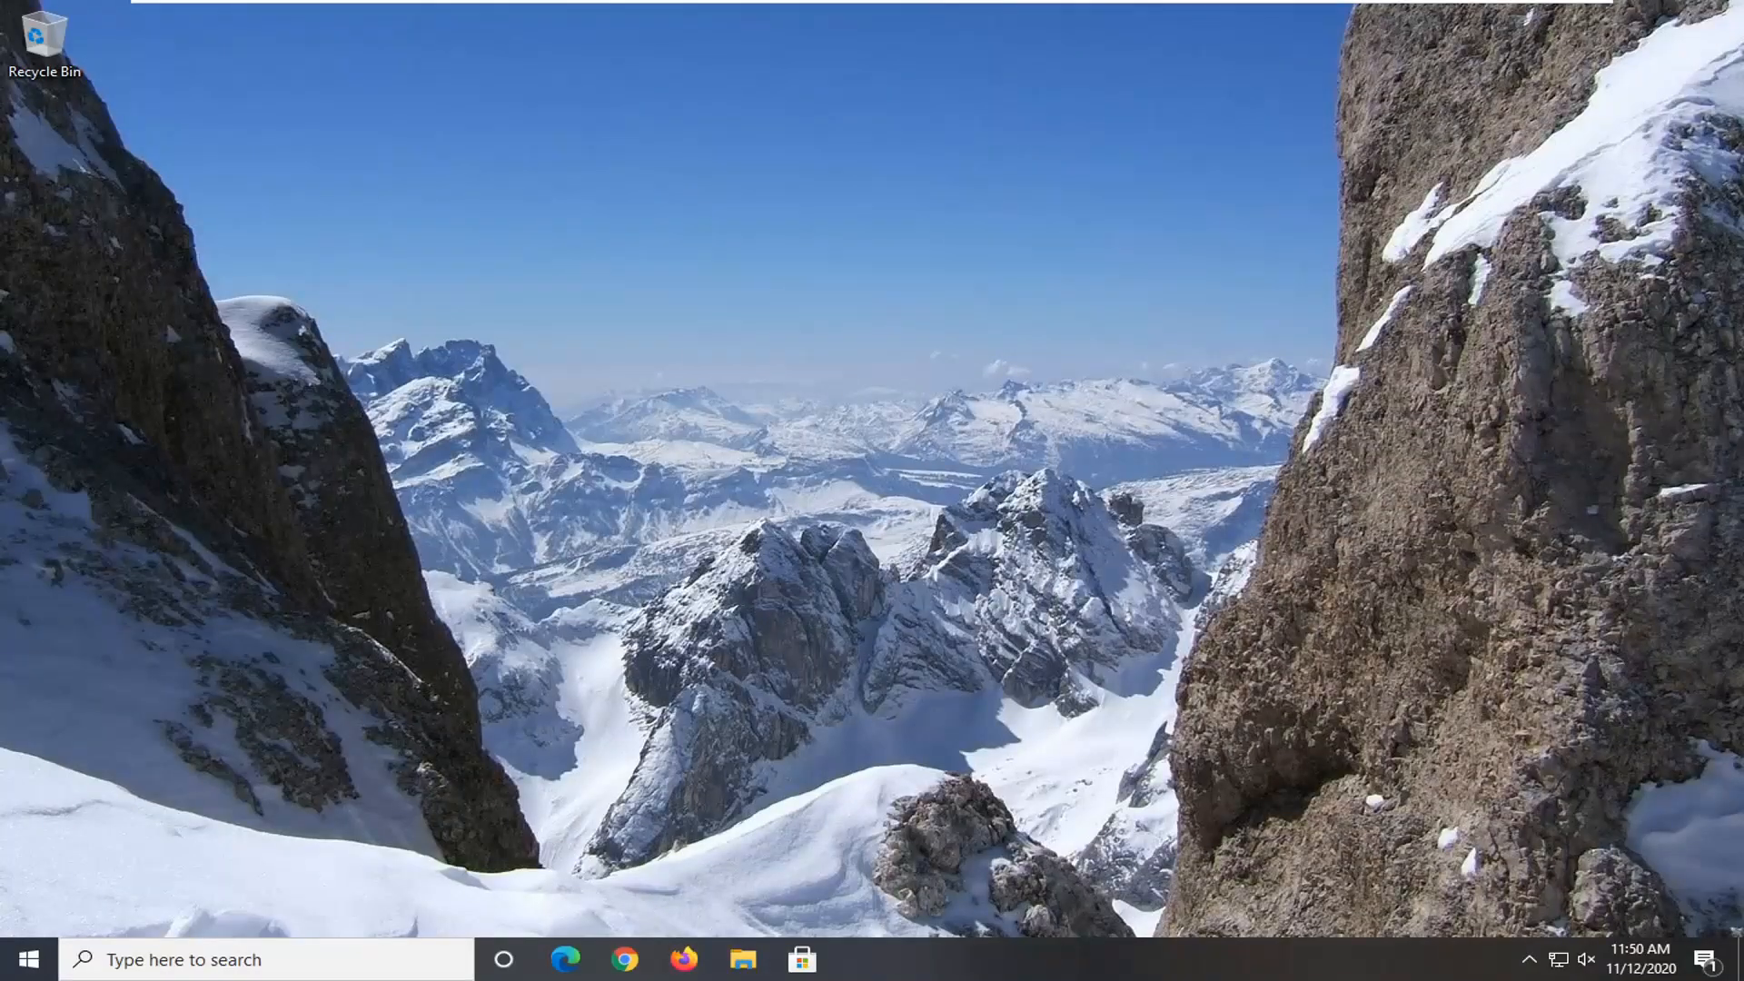
Respond to the network discoverability pane after the restart
{"action": "left_click", "coordinate": [1559, 960]}
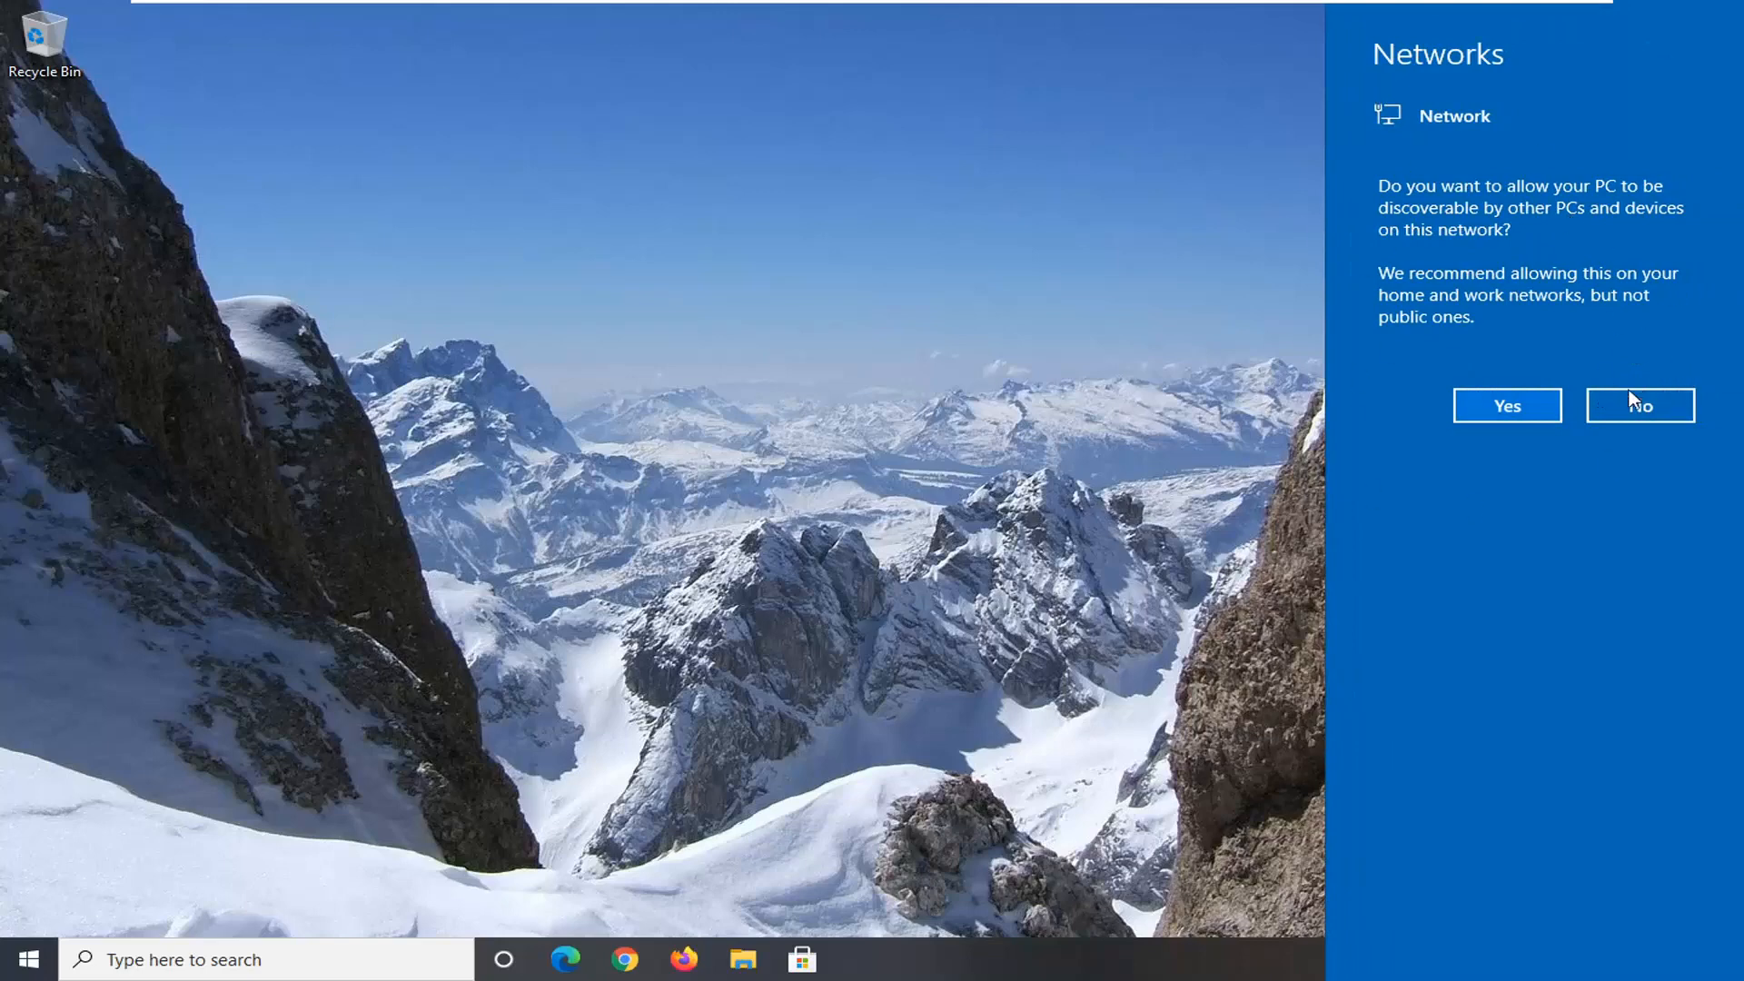
{"action": "mouse_move", "coordinate": [1639, 405]}
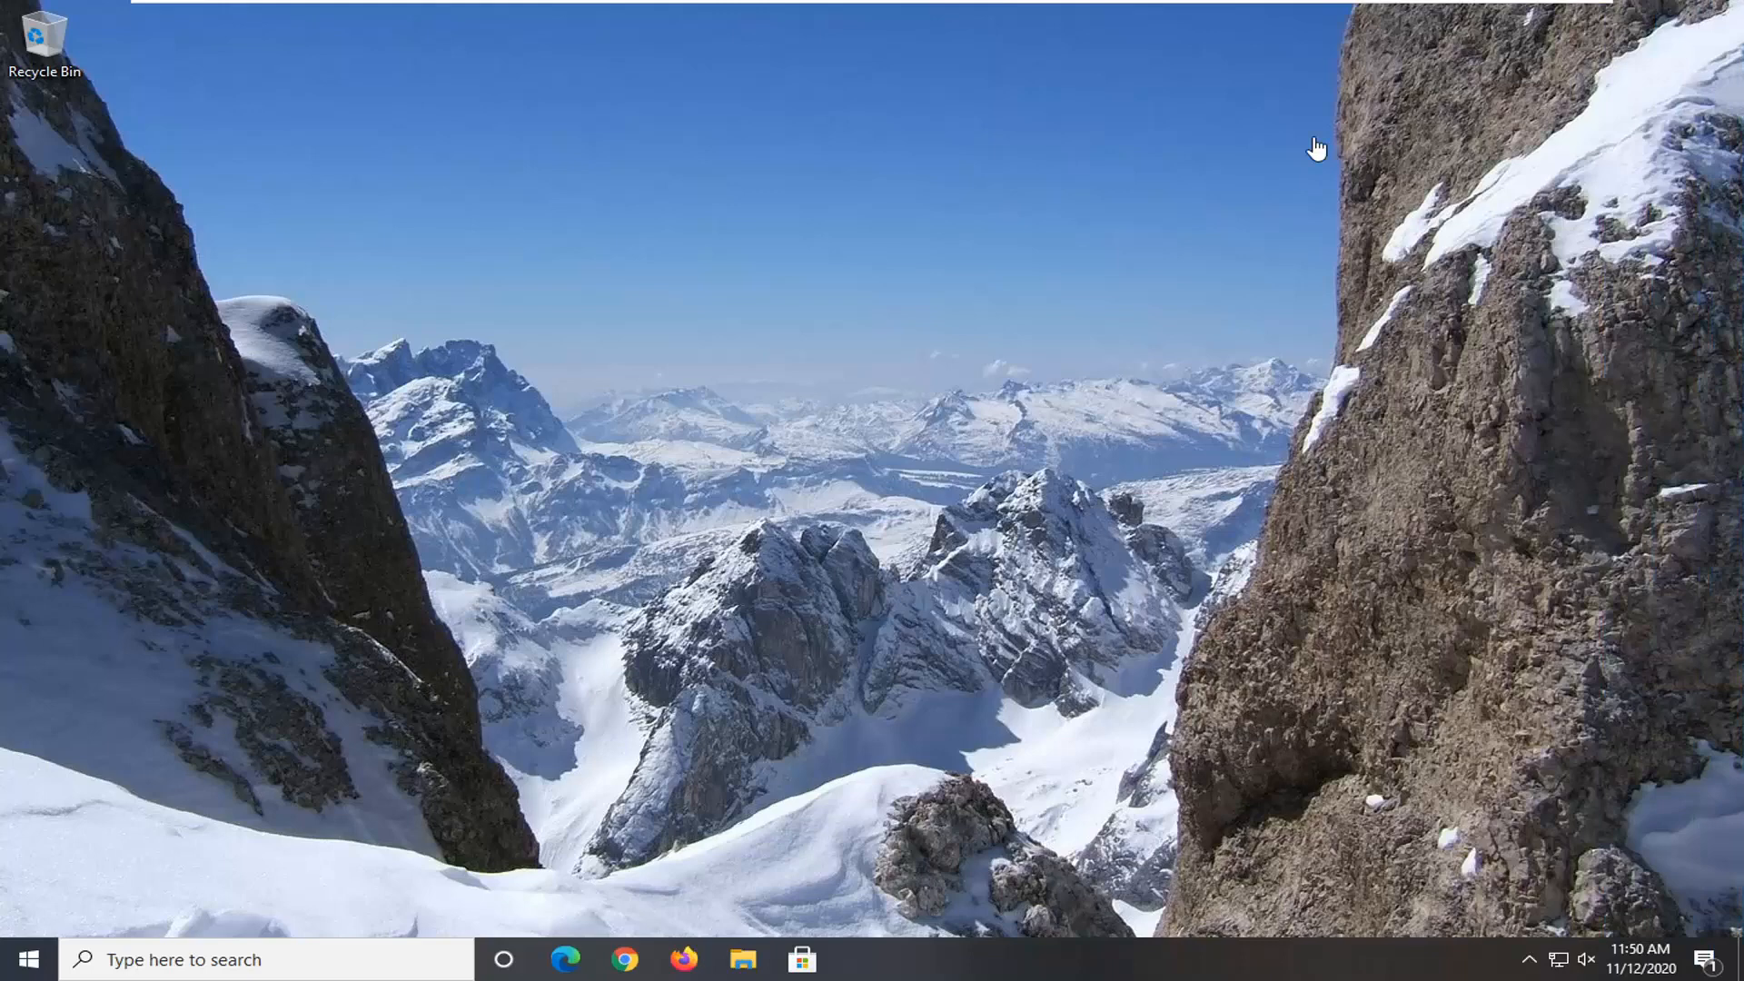
{"action": "mouse_move", "coordinate": [576, 483]}
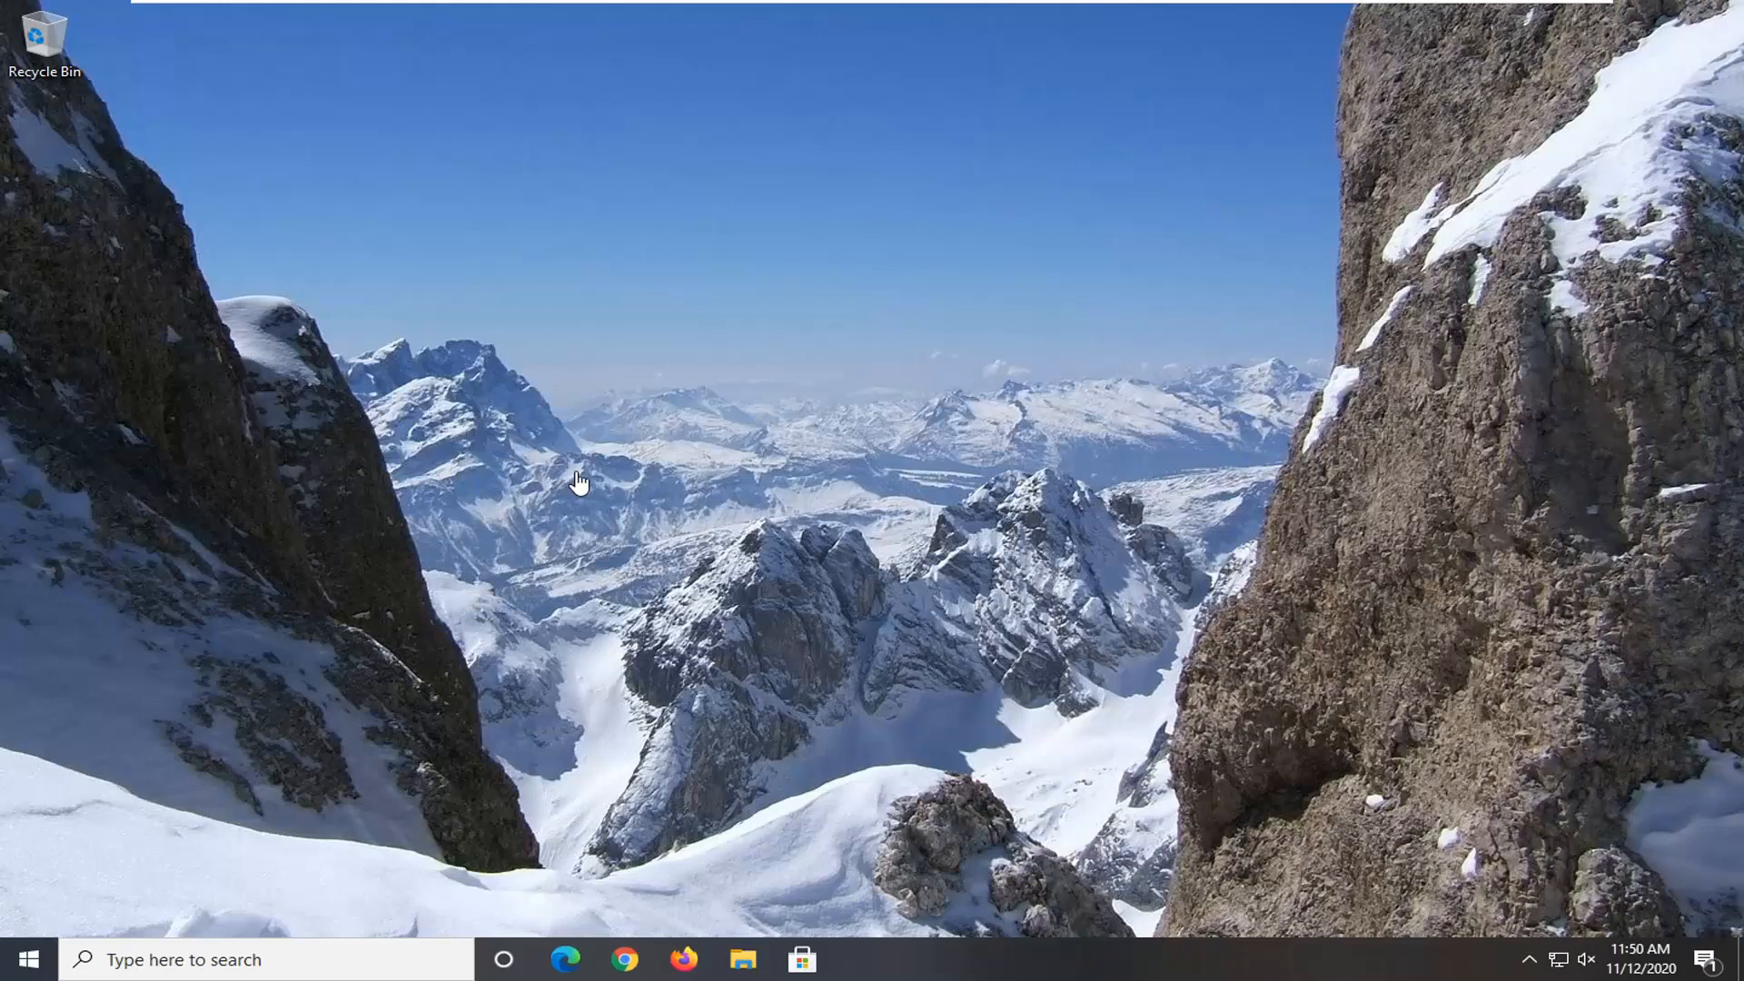
{"action": "mouse_move", "coordinate": [647, 394]}
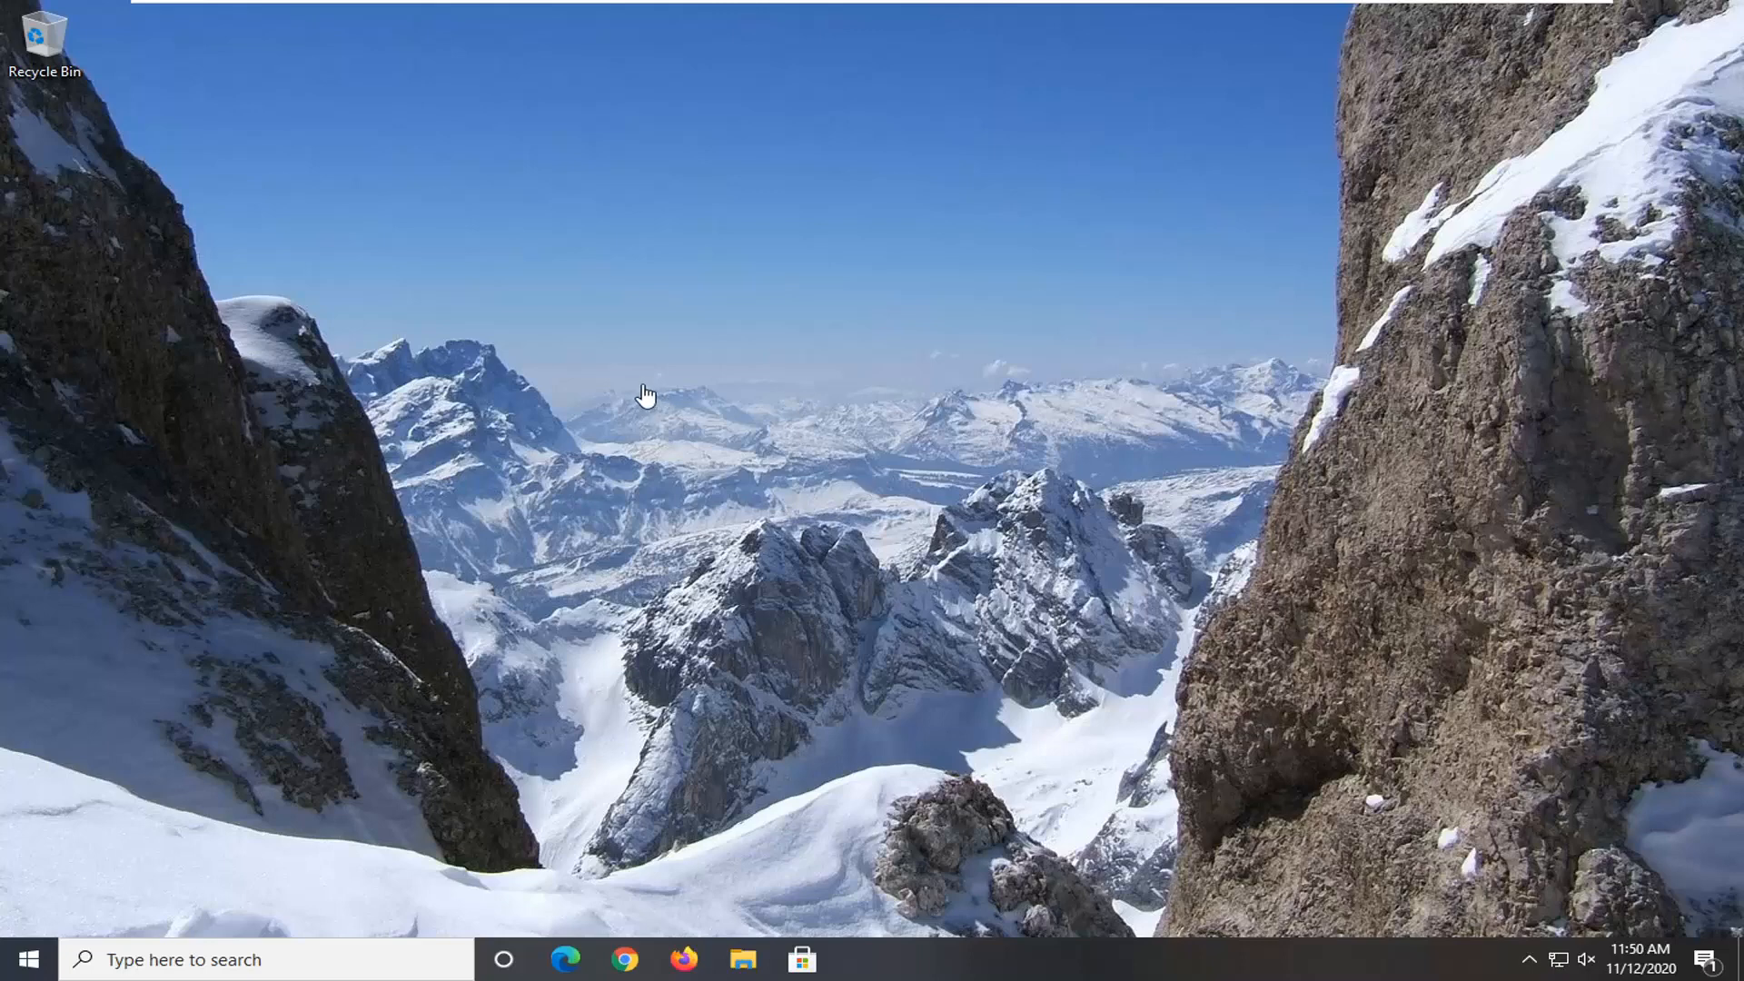
{"action": "mouse_move", "coordinate": [1510, 607]}
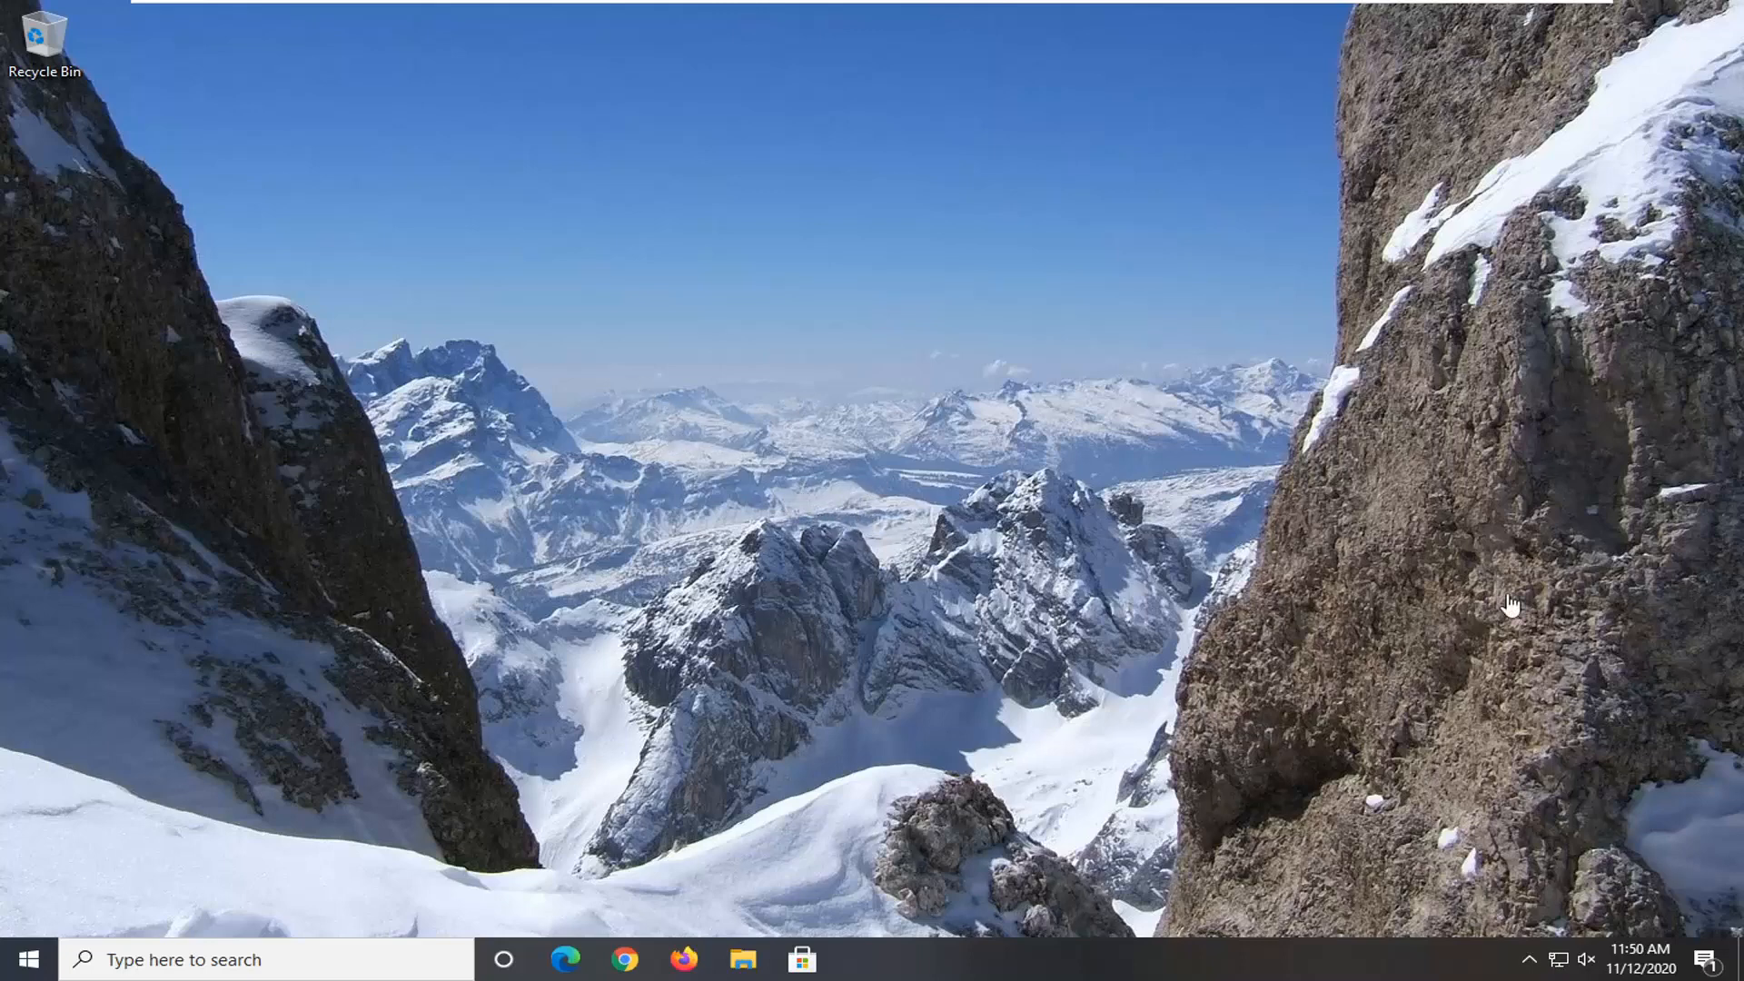